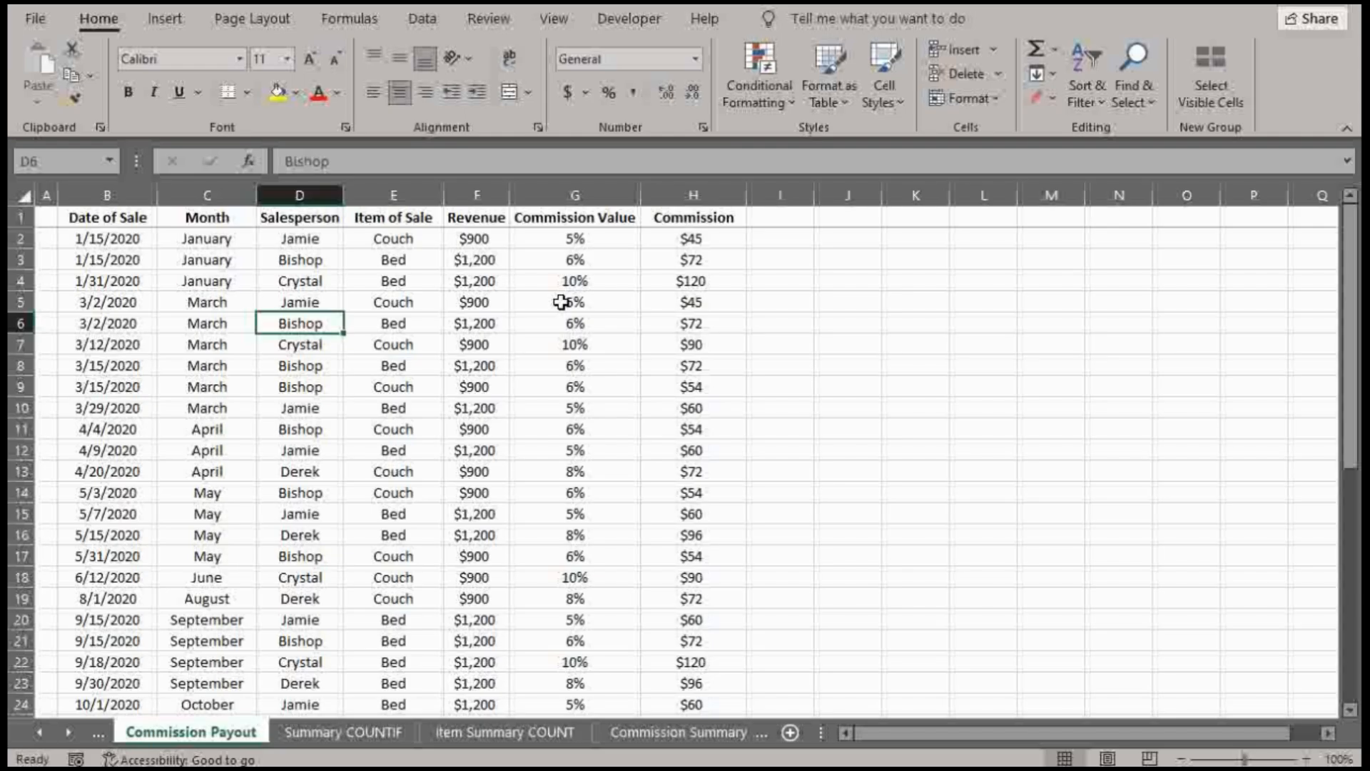
pyautogui.moveTo(957, 370)
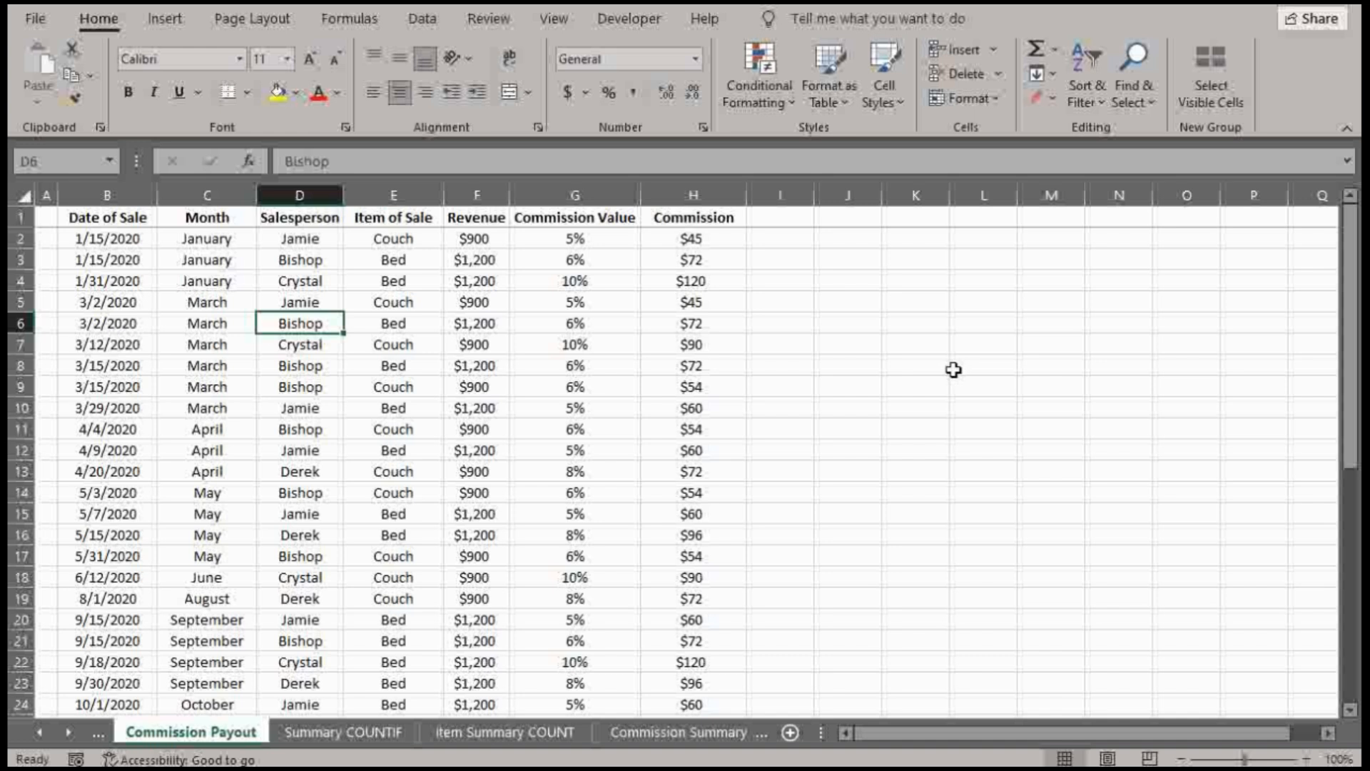
pyautogui.moveTo(935, 371)
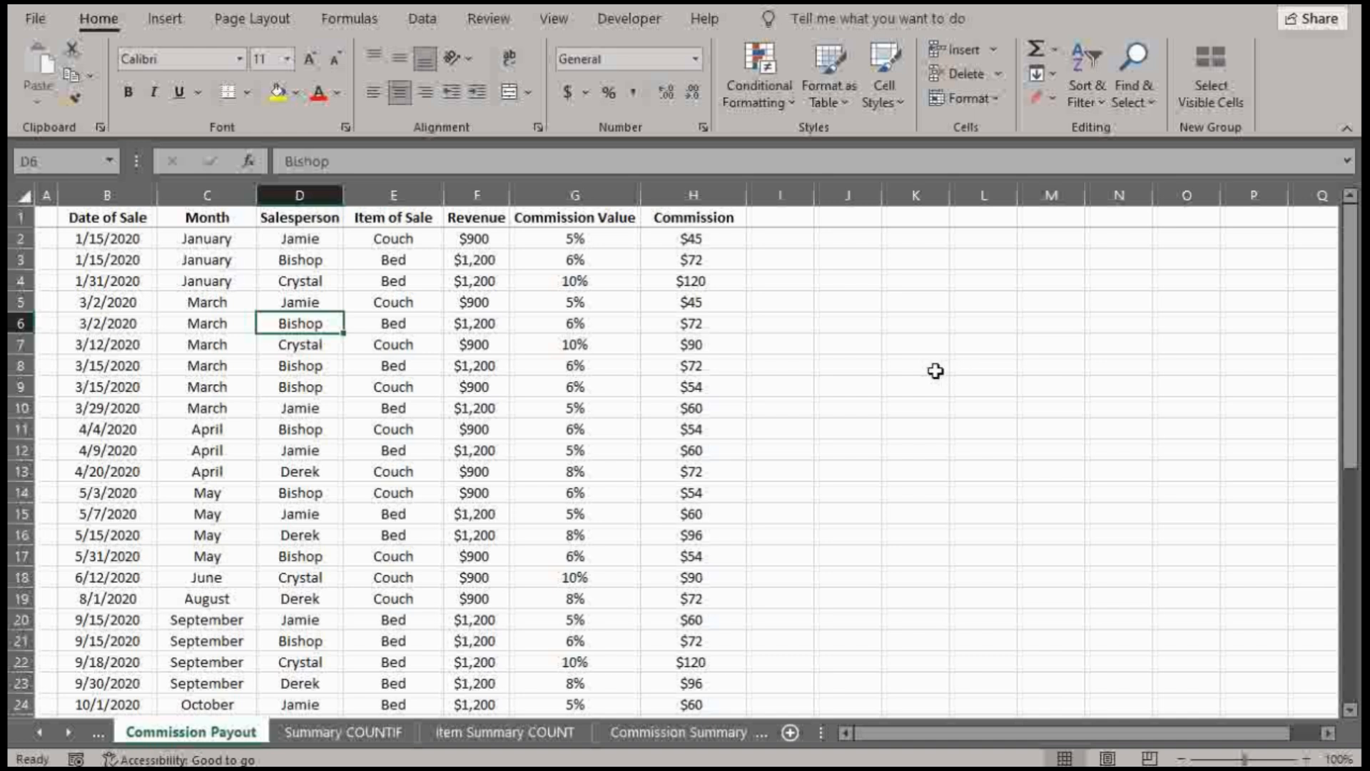
pyautogui.moveTo(931, 372)
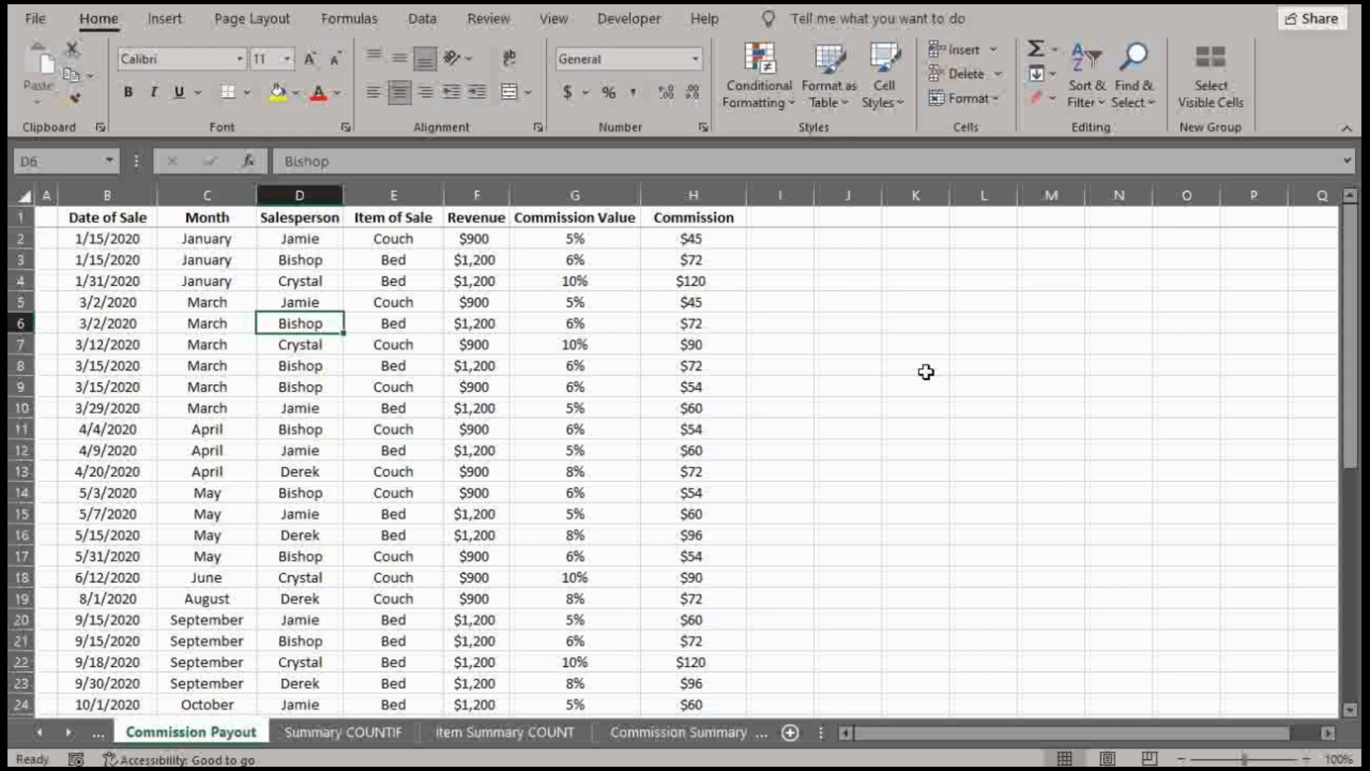
pyautogui.moveTo(454, 249)
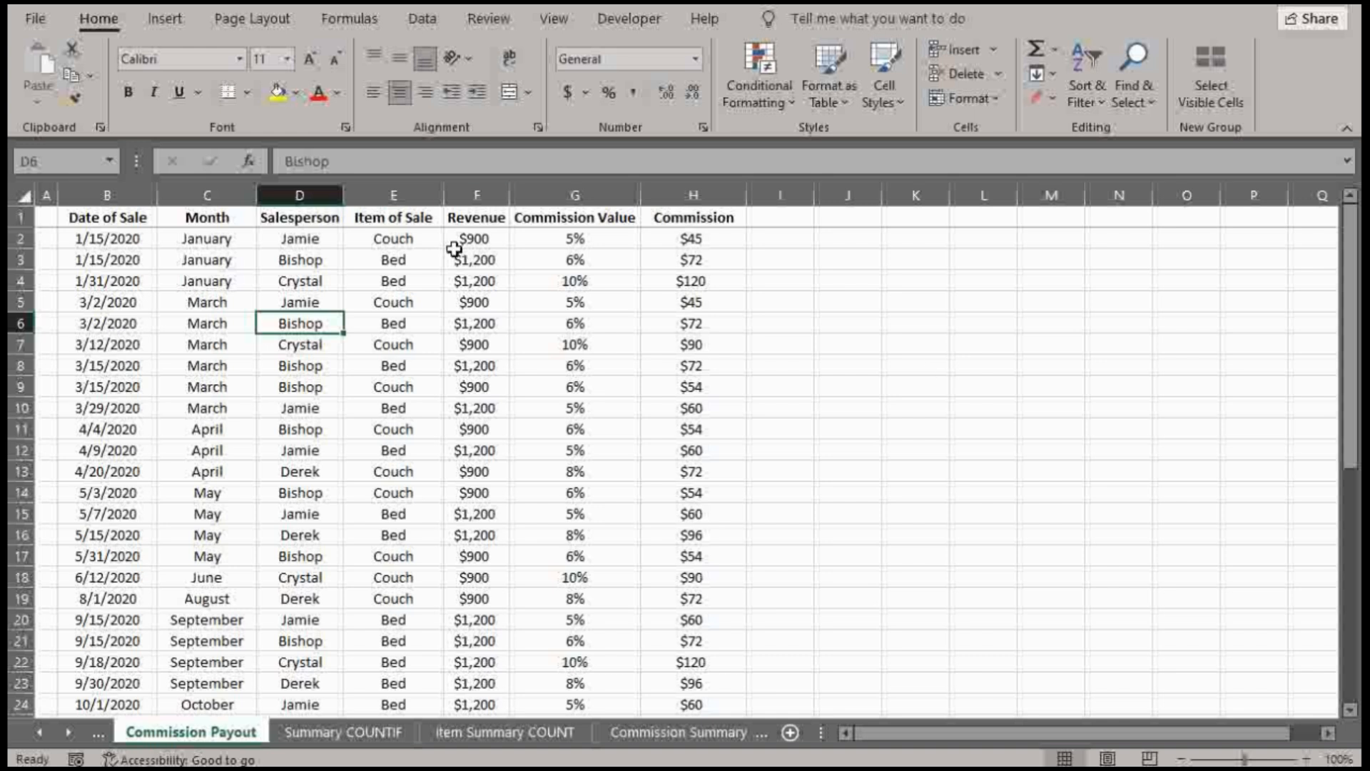
# - Select the first three Revenue values, then move to the Summary COUNTIF sheet
pyautogui.click(476, 238)
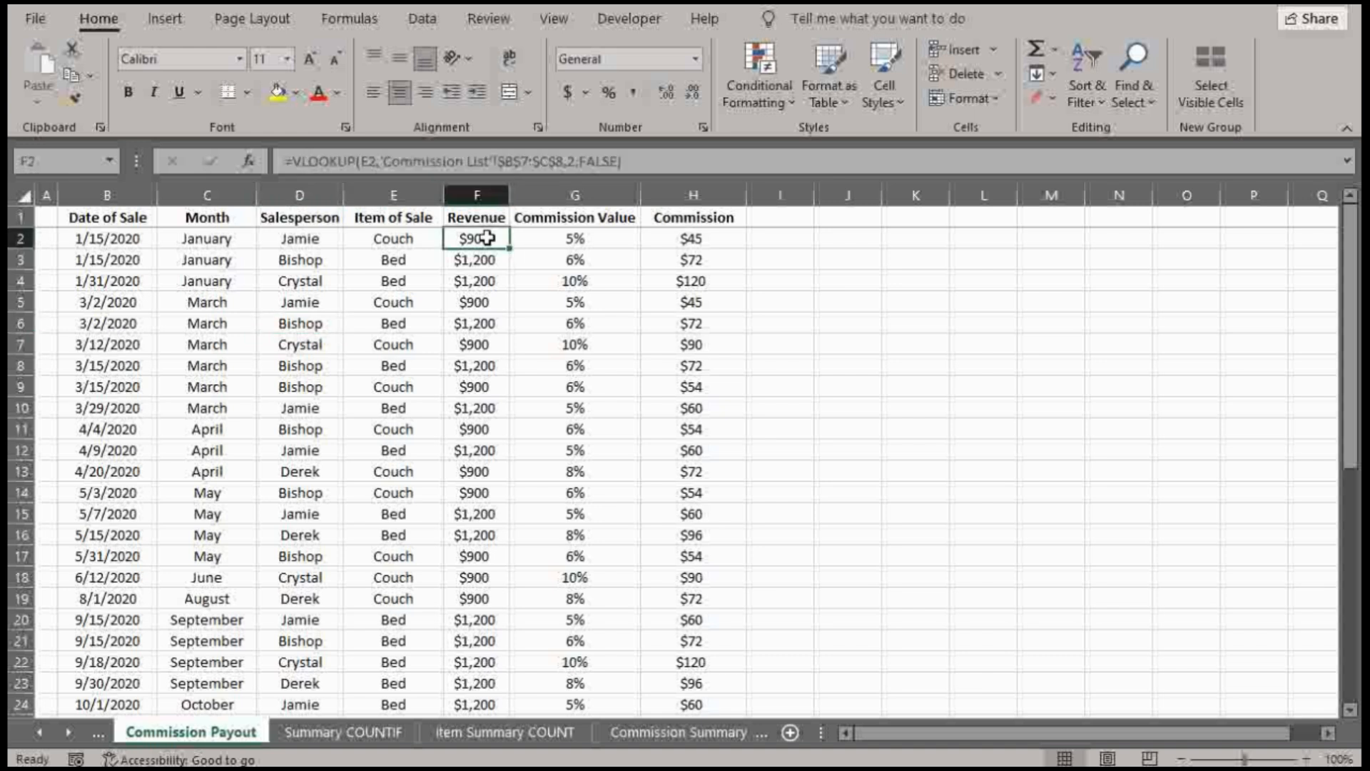
pyautogui.moveTo(476, 238); pyautogui.dragTo(476, 281)
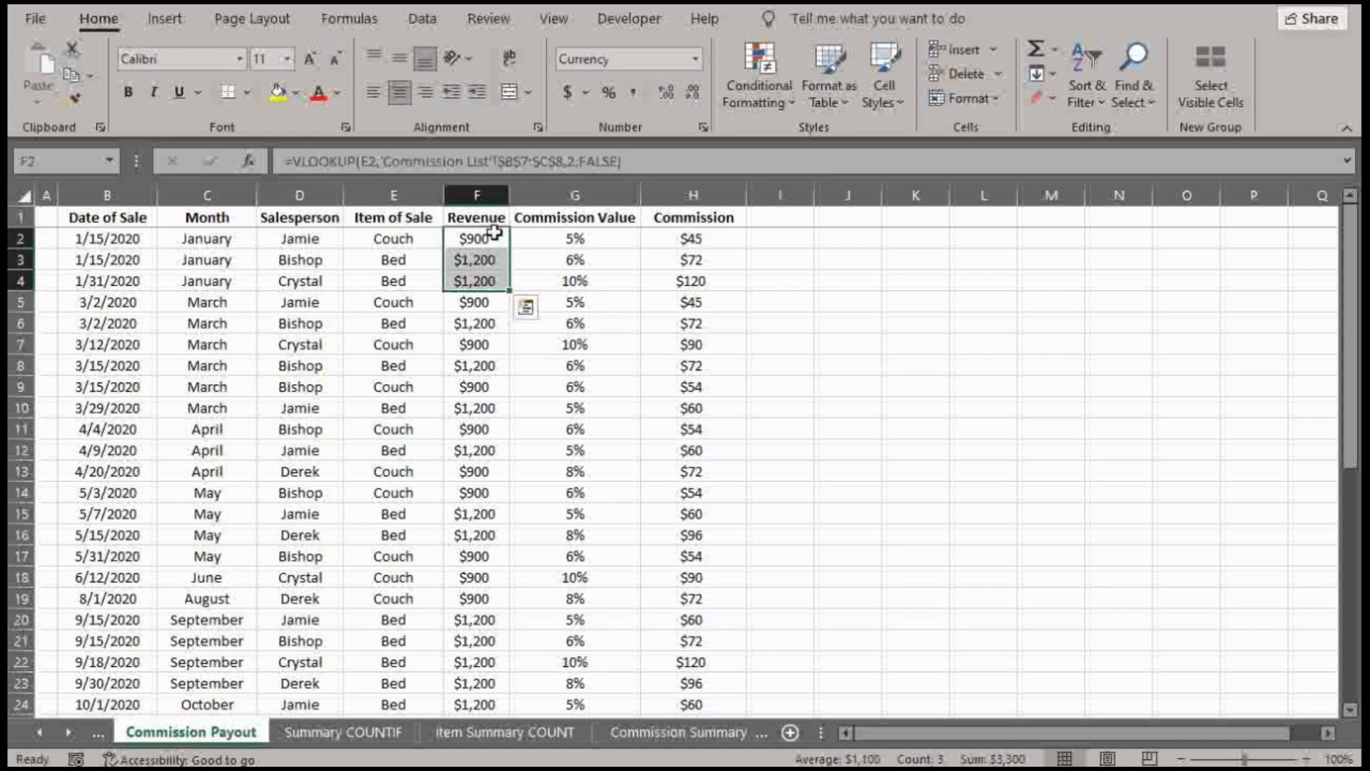
pyautogui.moveTo(492, 280)
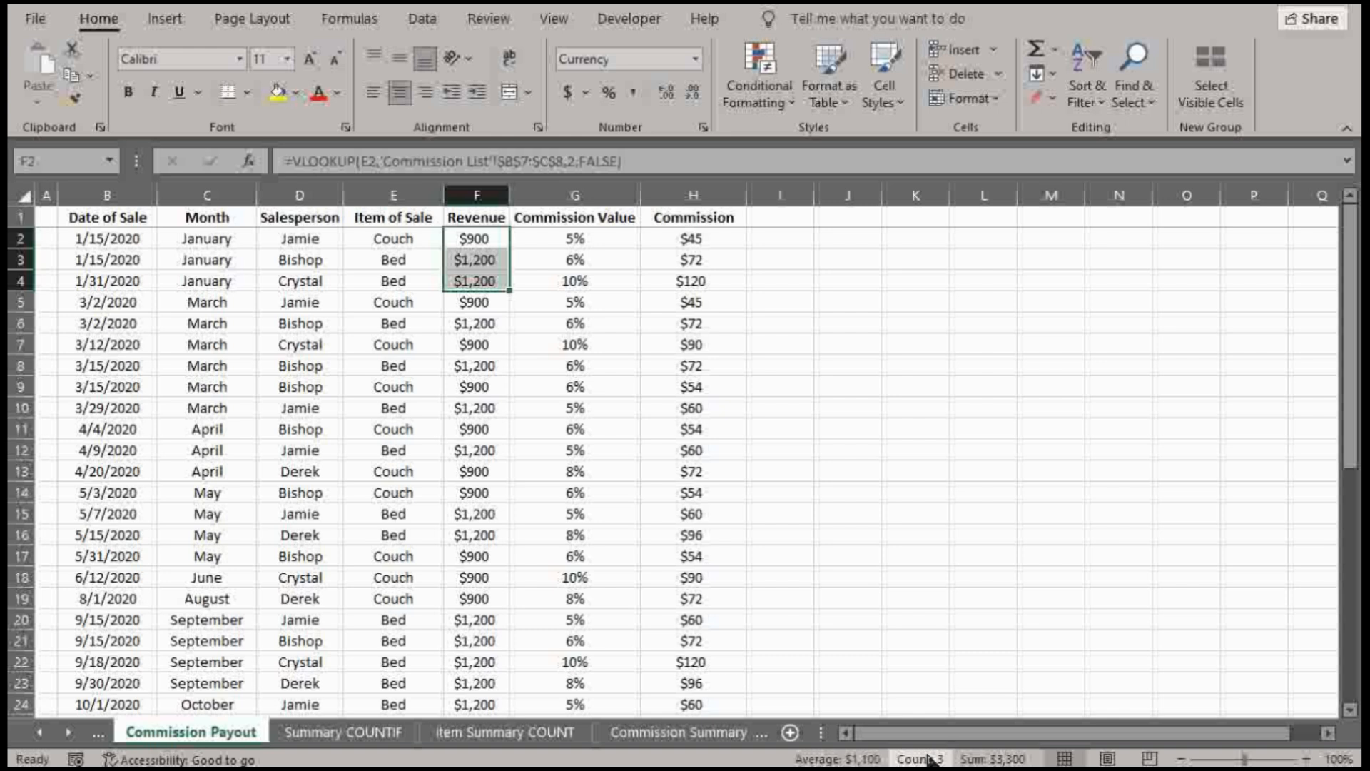
pyautogui.moveTo(915, 757)
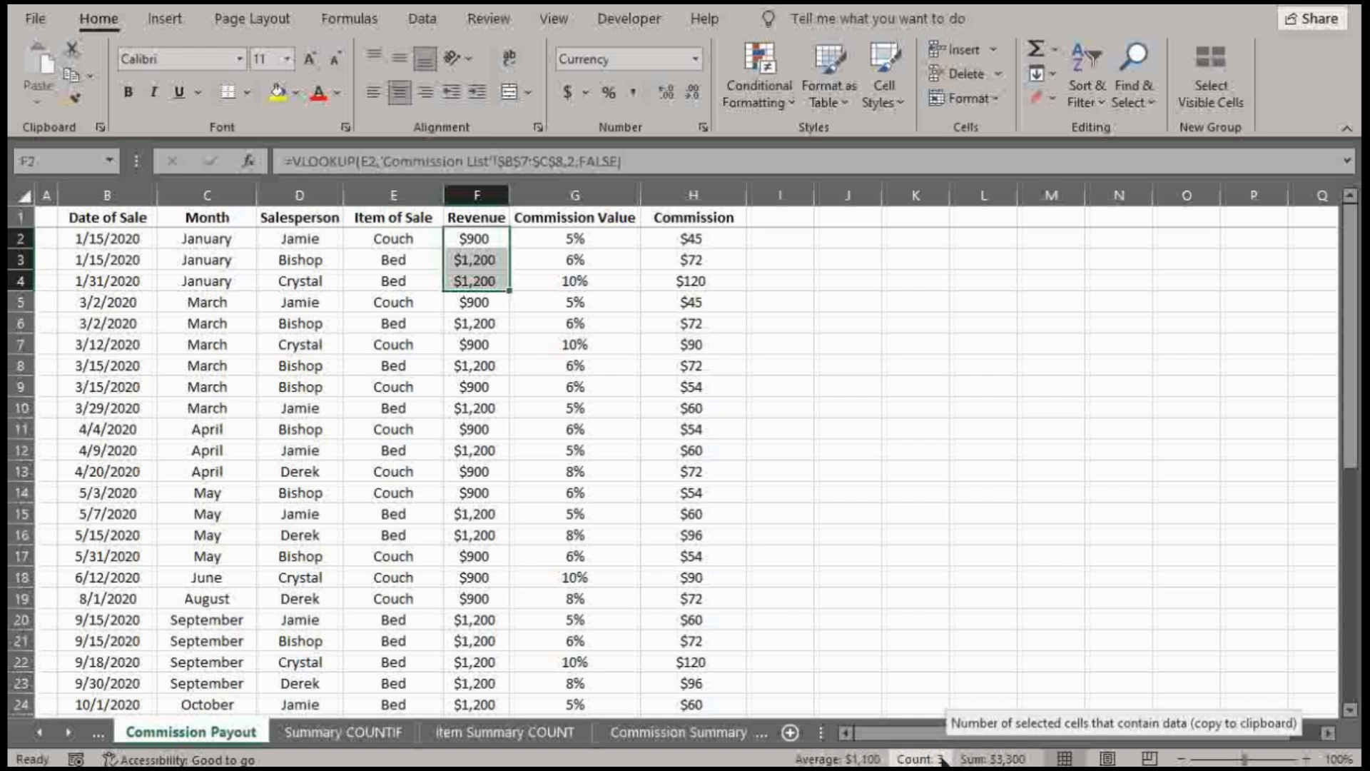
pyautogui.moveTo(990, 759)
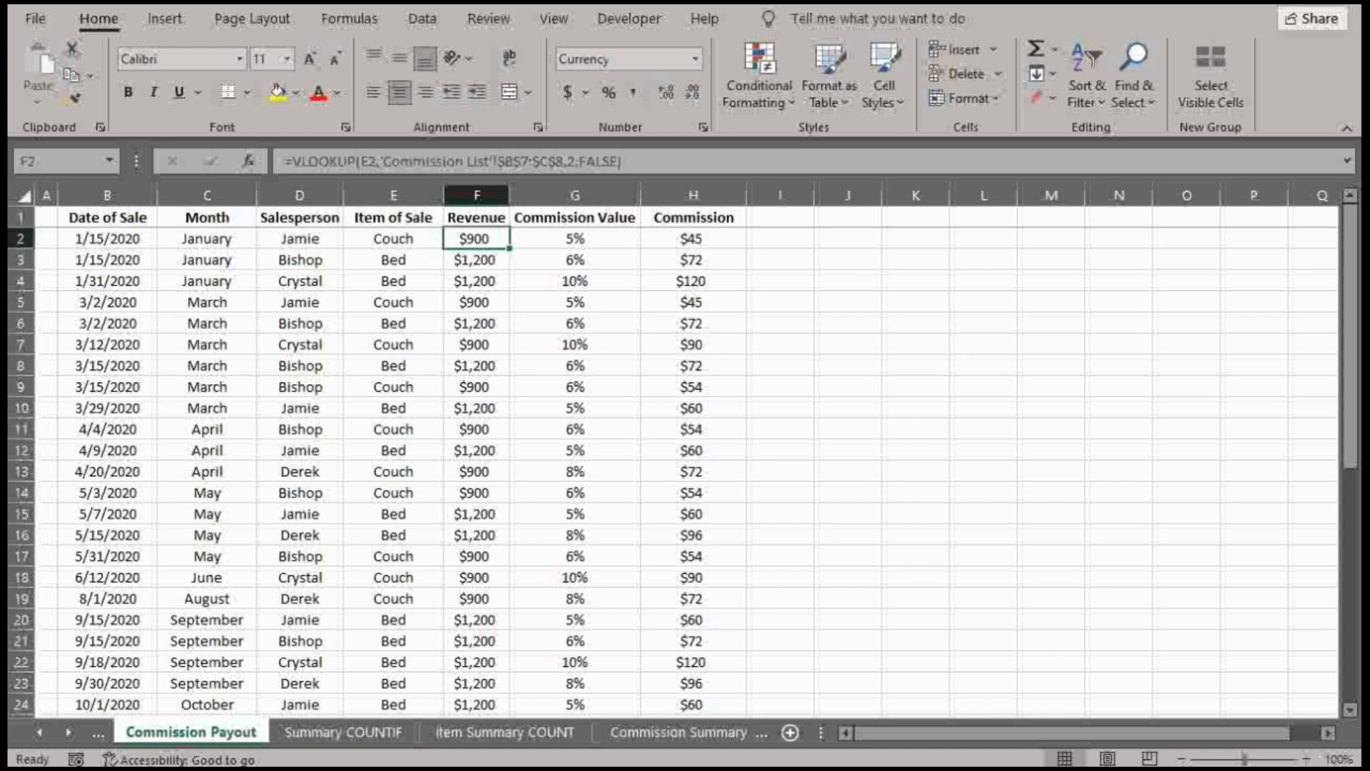
pyautogui.click(342, 732)
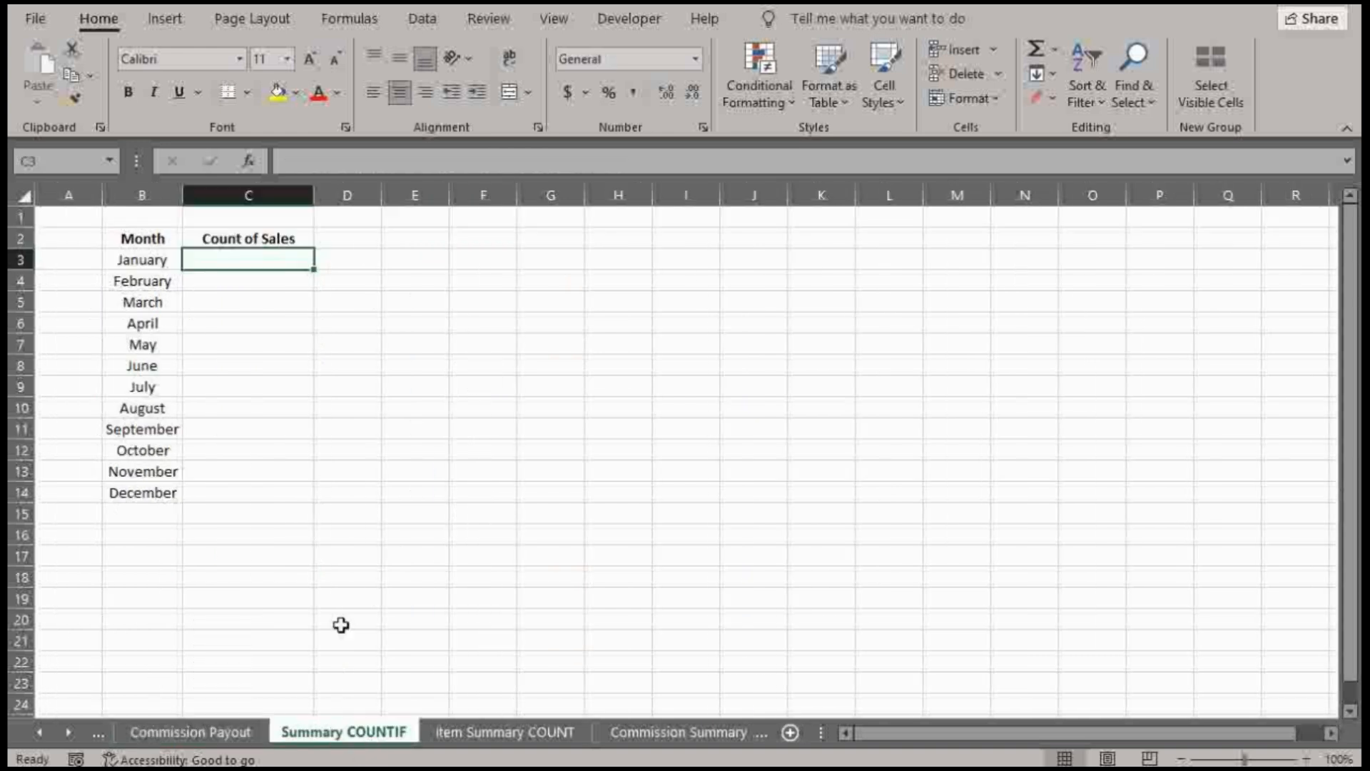
pyautogui.moveTo(231, 743)
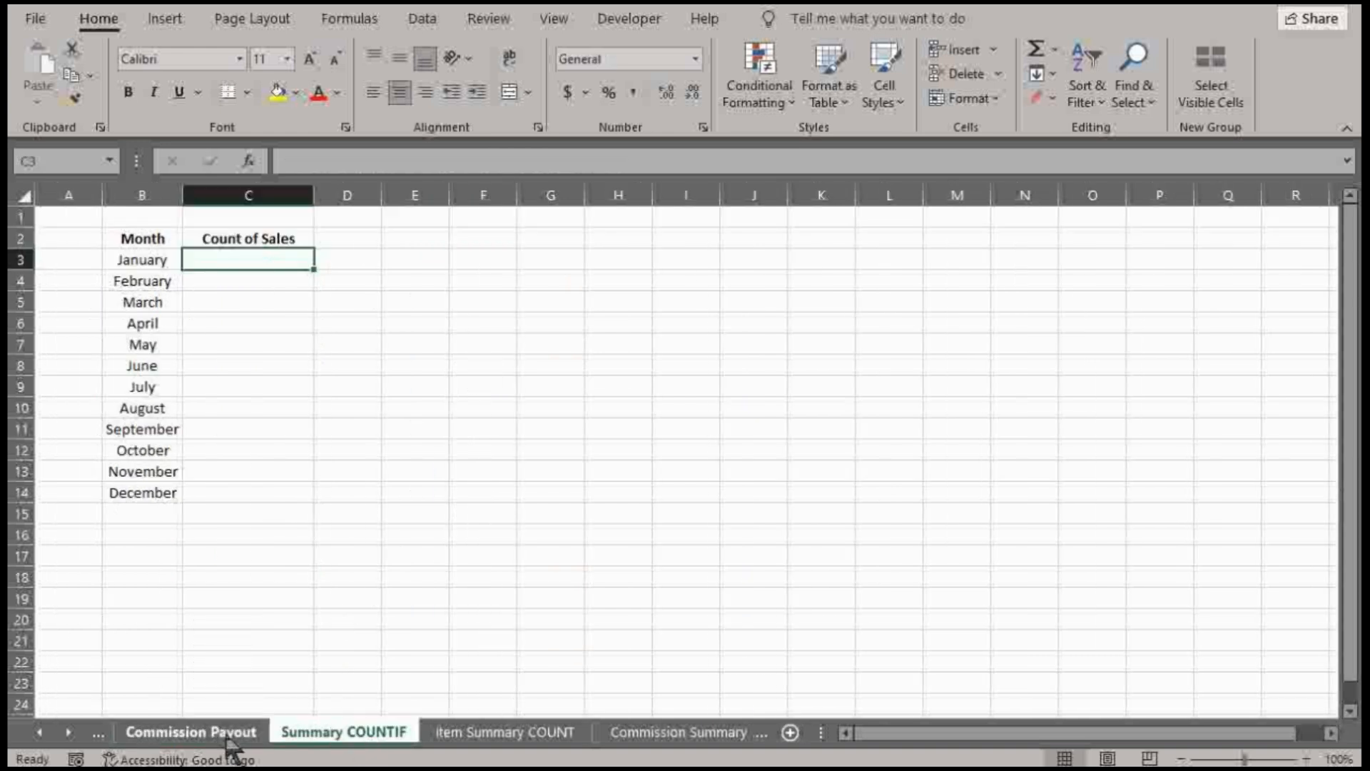
pyautogui.click(190, 732)
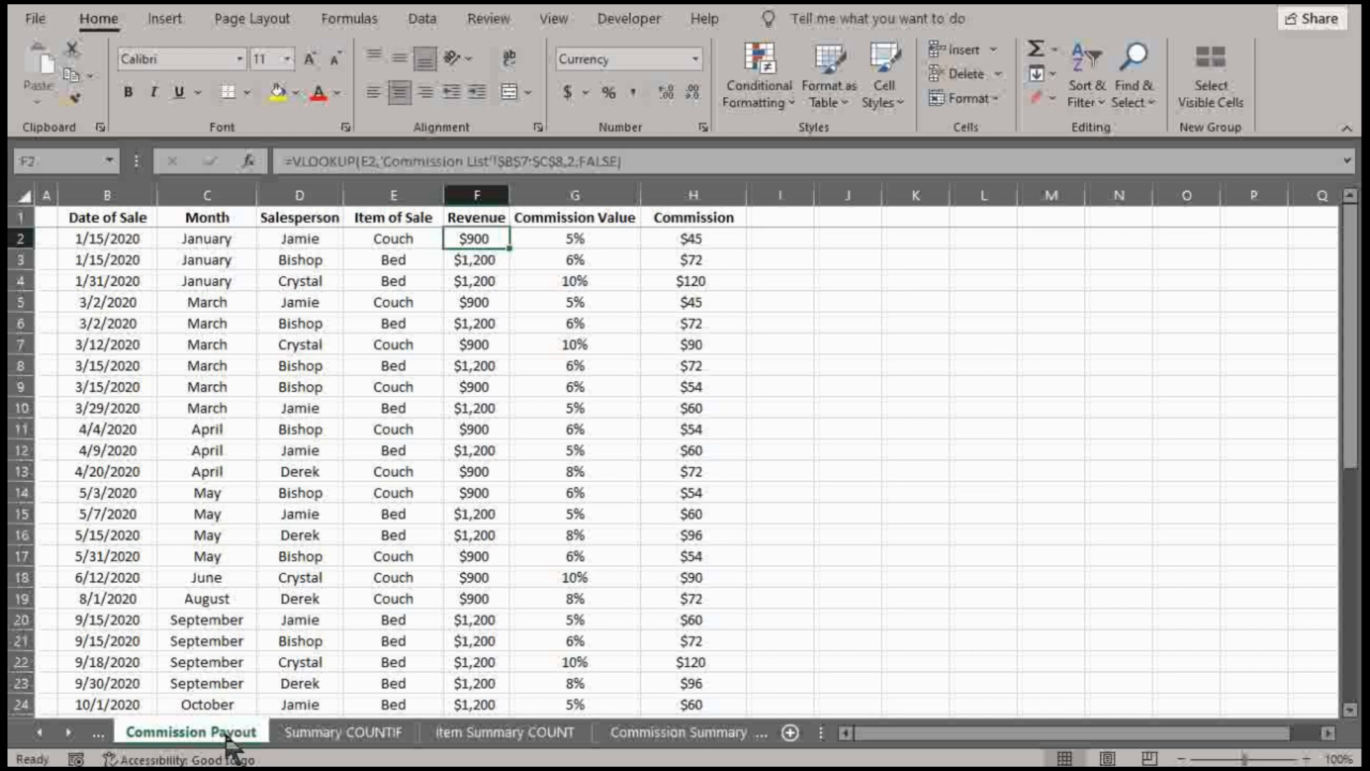
pyautogui.moveTo(261, 276)
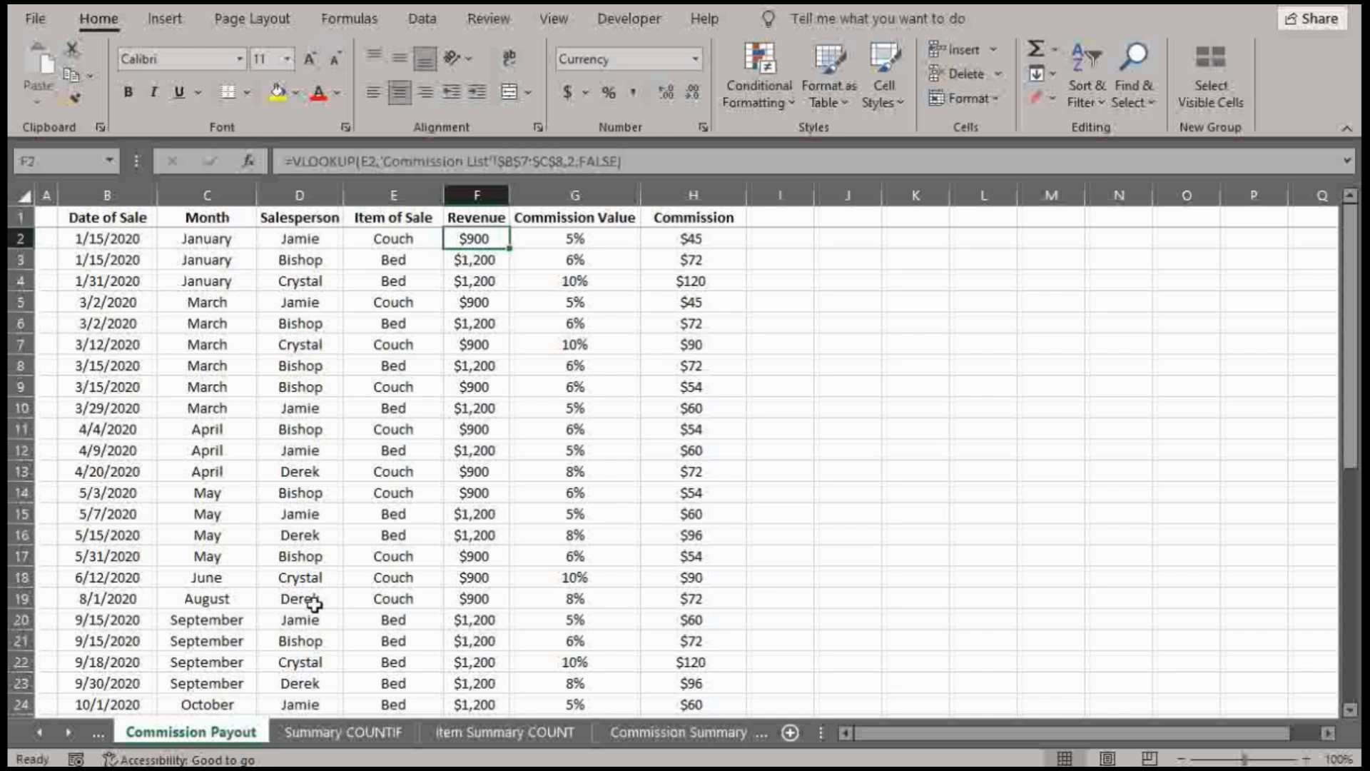
pyautogui.click(341, 732)
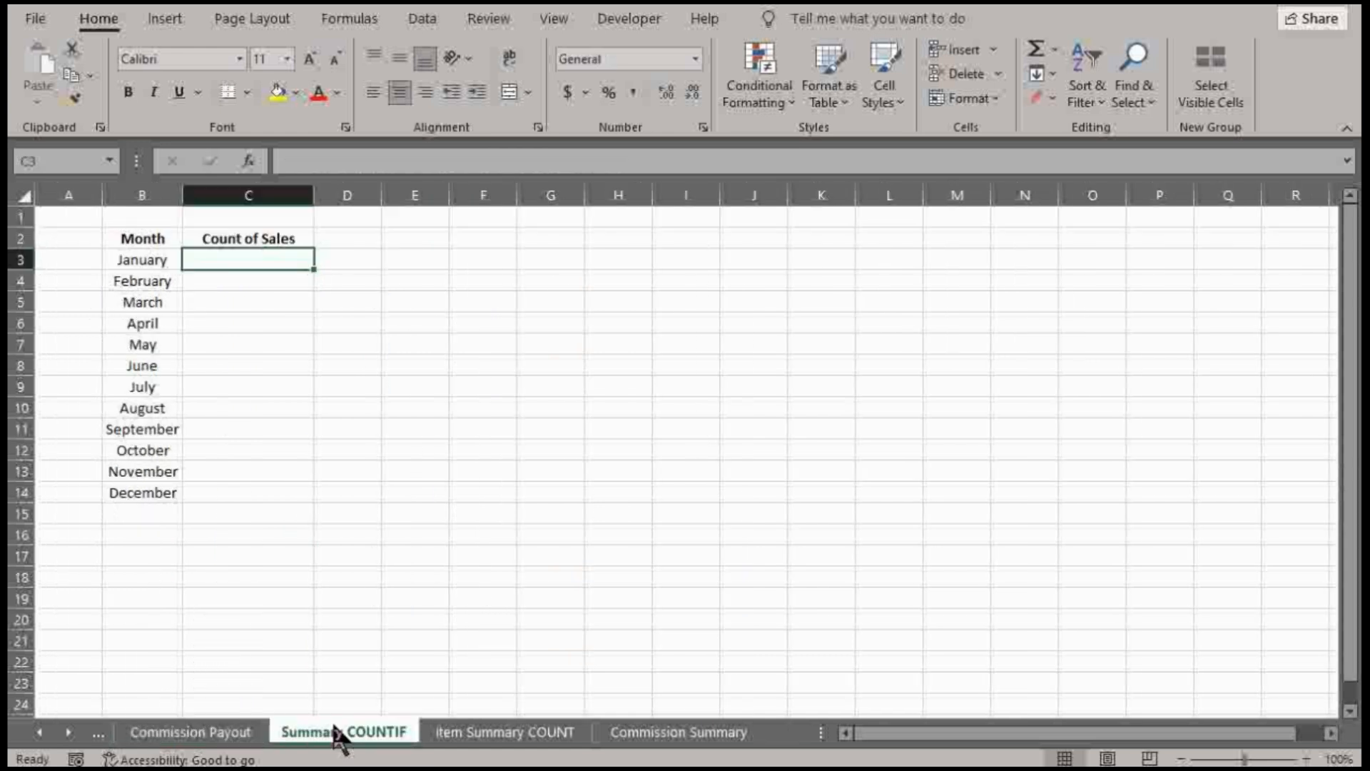
# - Enter a COUNTIF in C3 on the Commission Payout Month column against B3, giving 3
pyautogui.write('=')
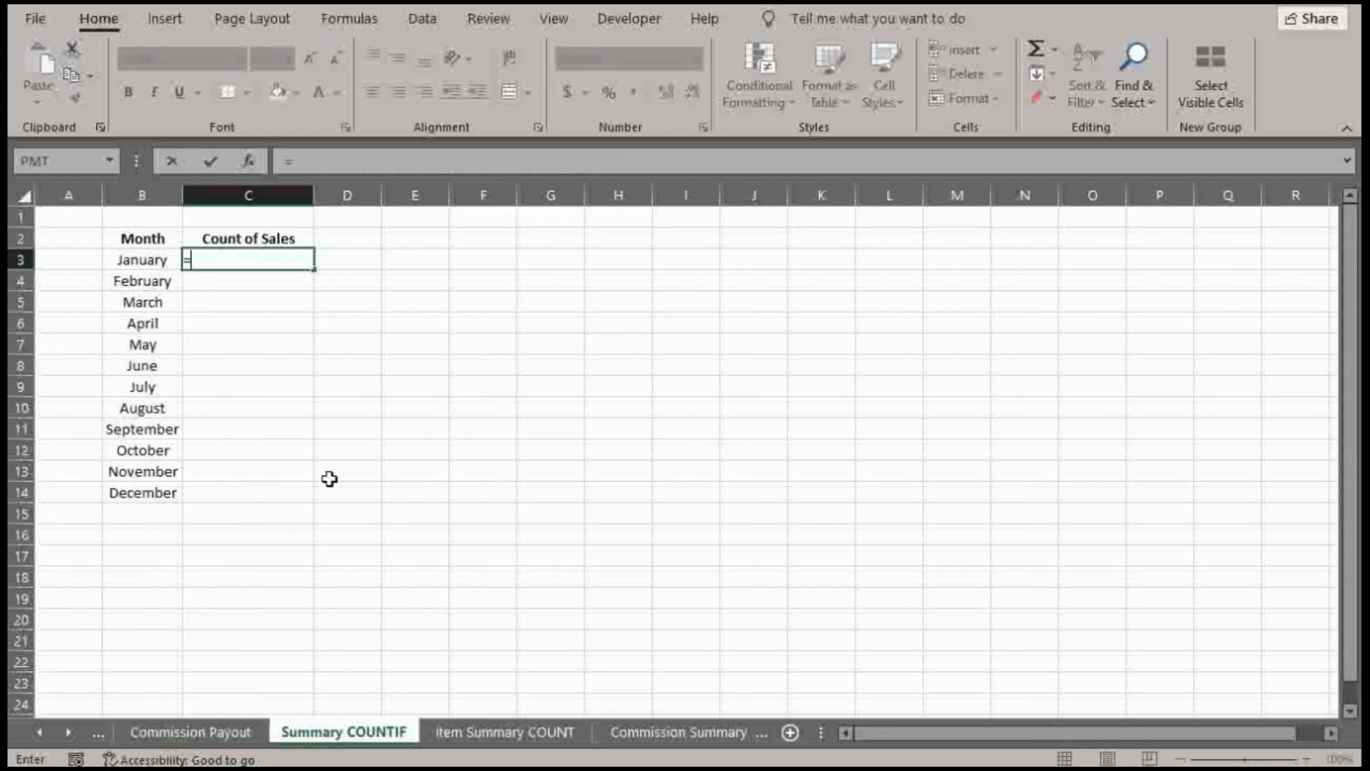
pyautogui.write('countif')
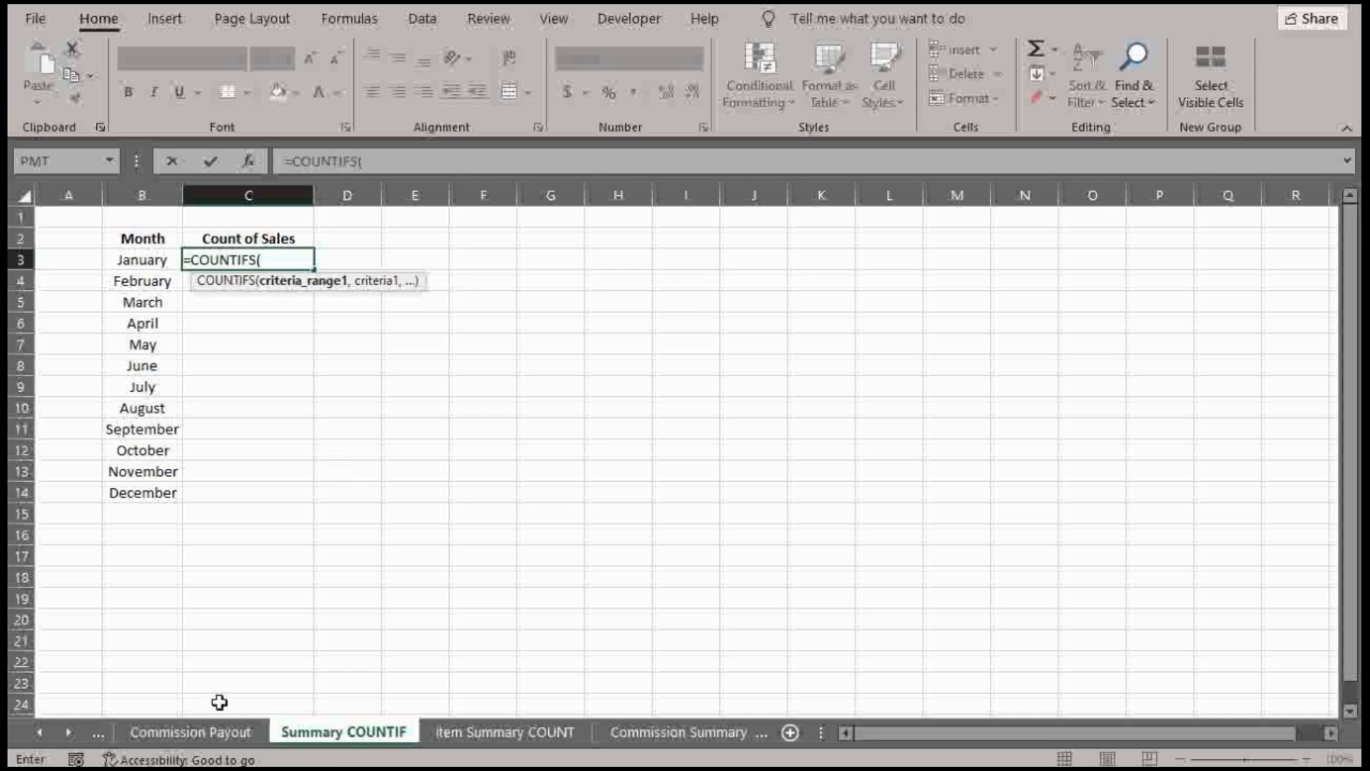
pyautogui.click(191, 731)
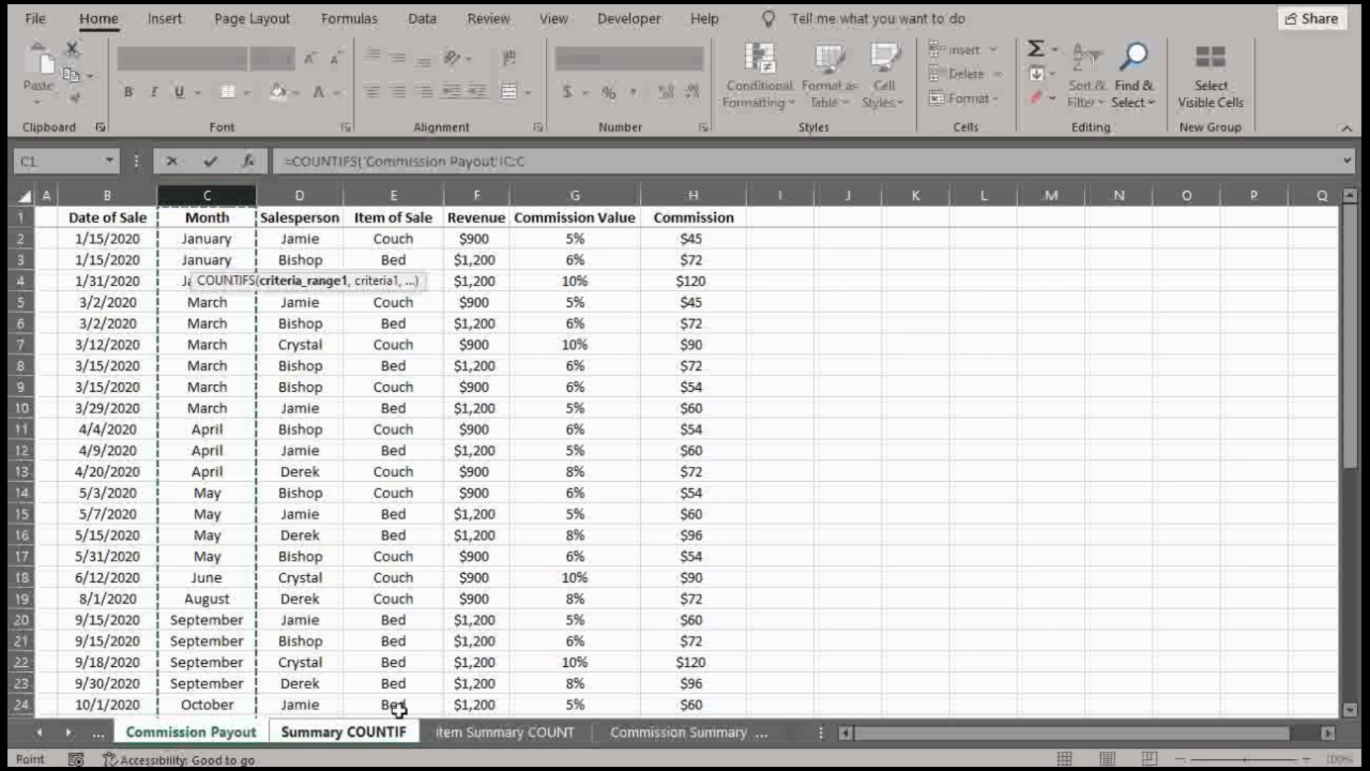
pyautogui.write(",'Summary COUNTIF'!B3")
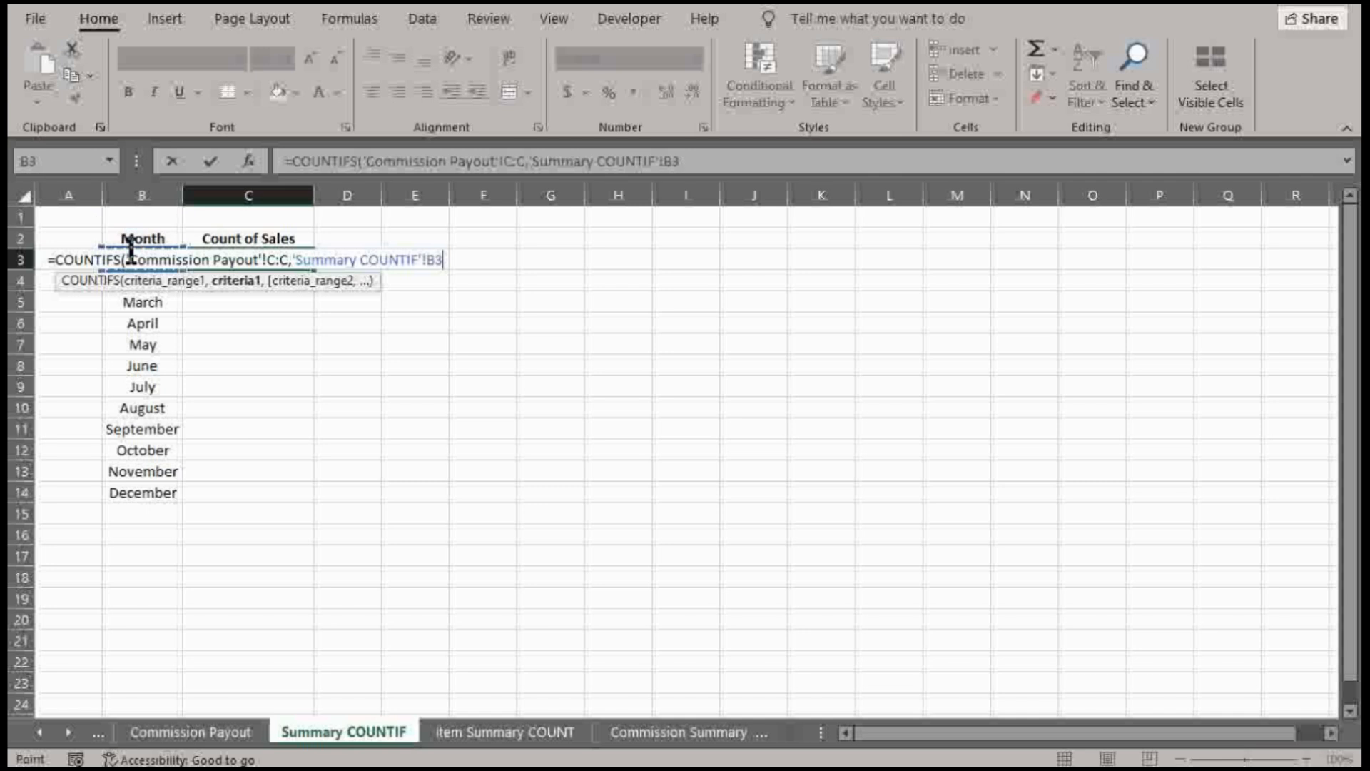
pyautogui.write(')')
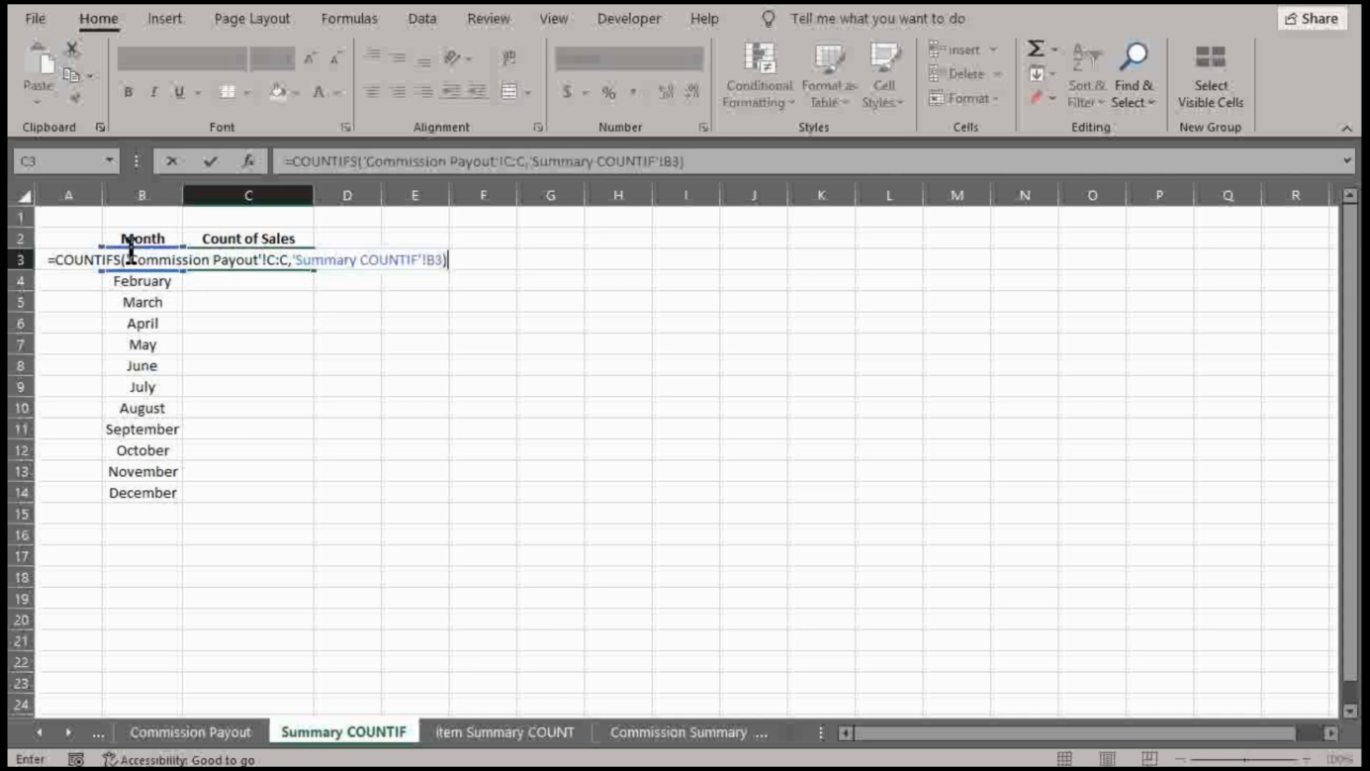
pyautogui.press('Return')
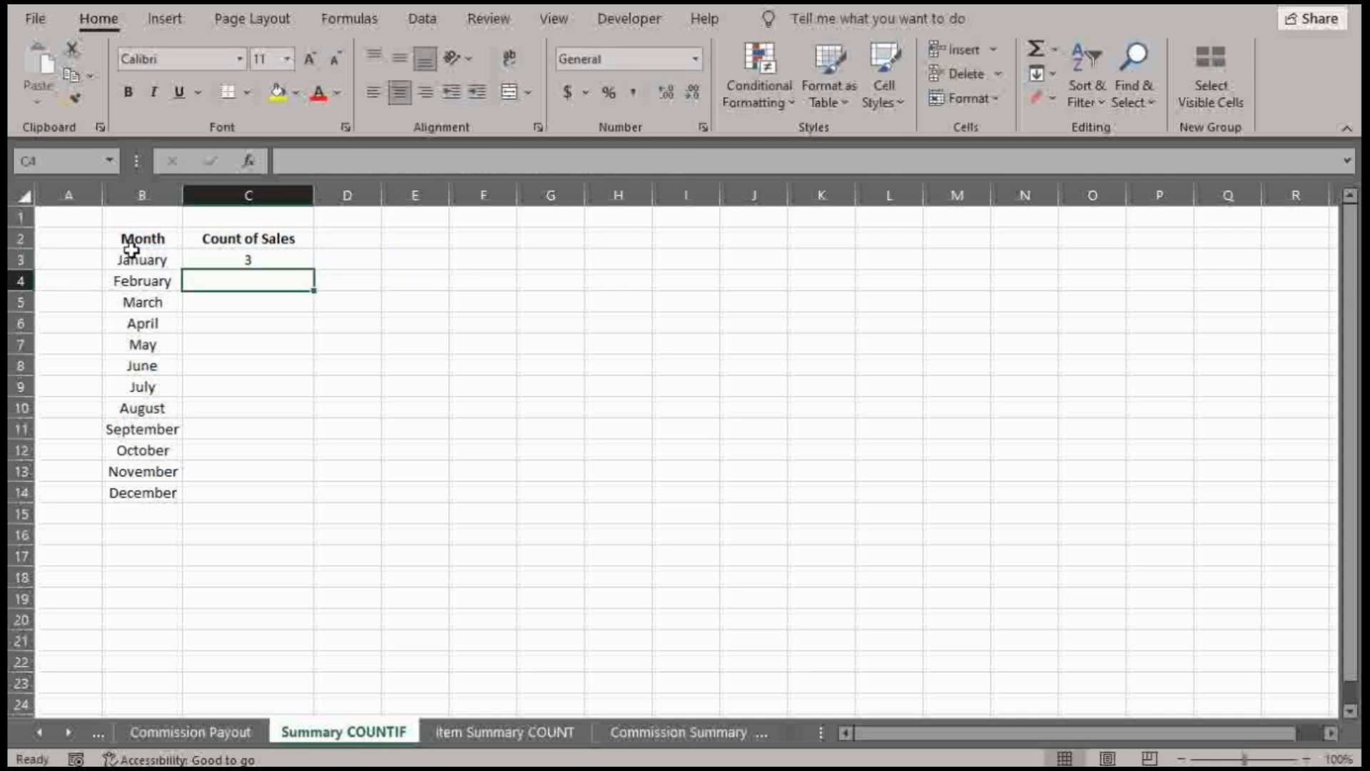
pyautogui.click(248, 258)
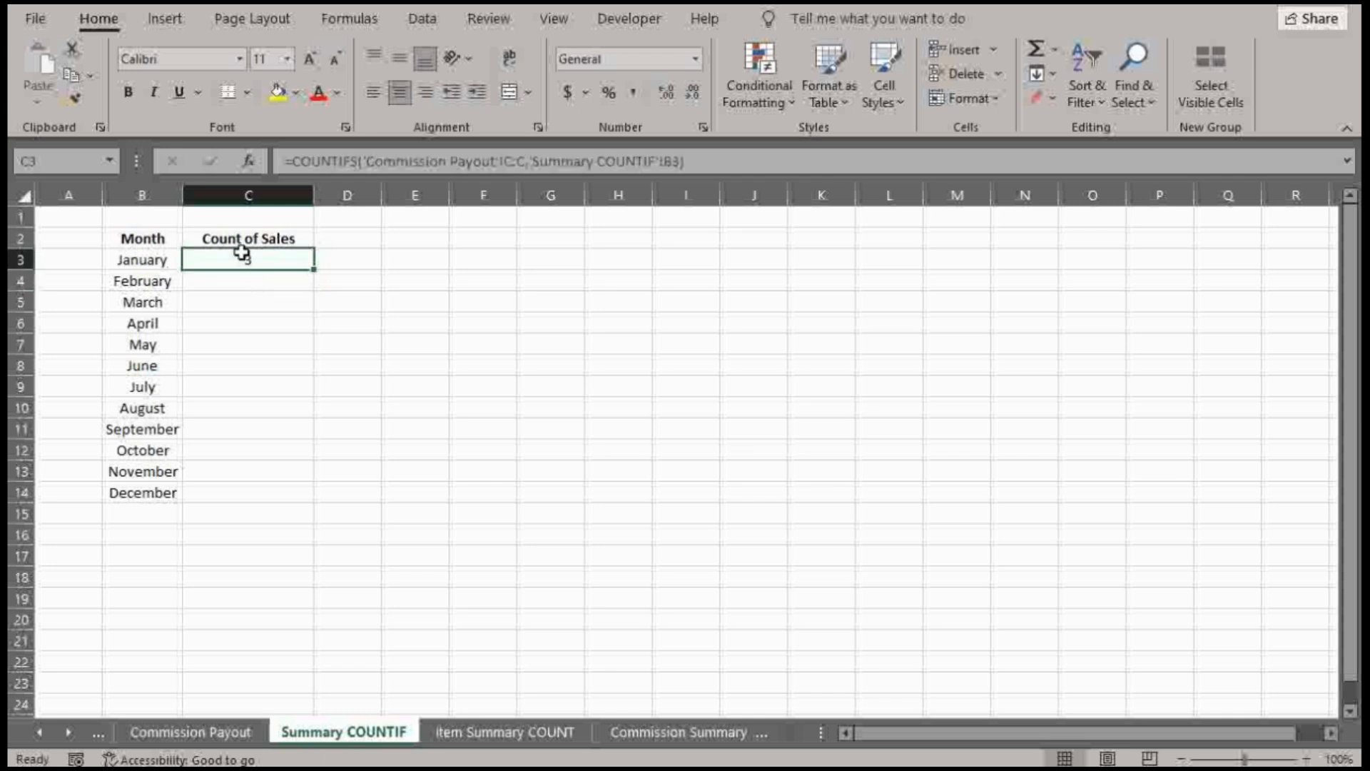
pyautogui.click(191, 732)
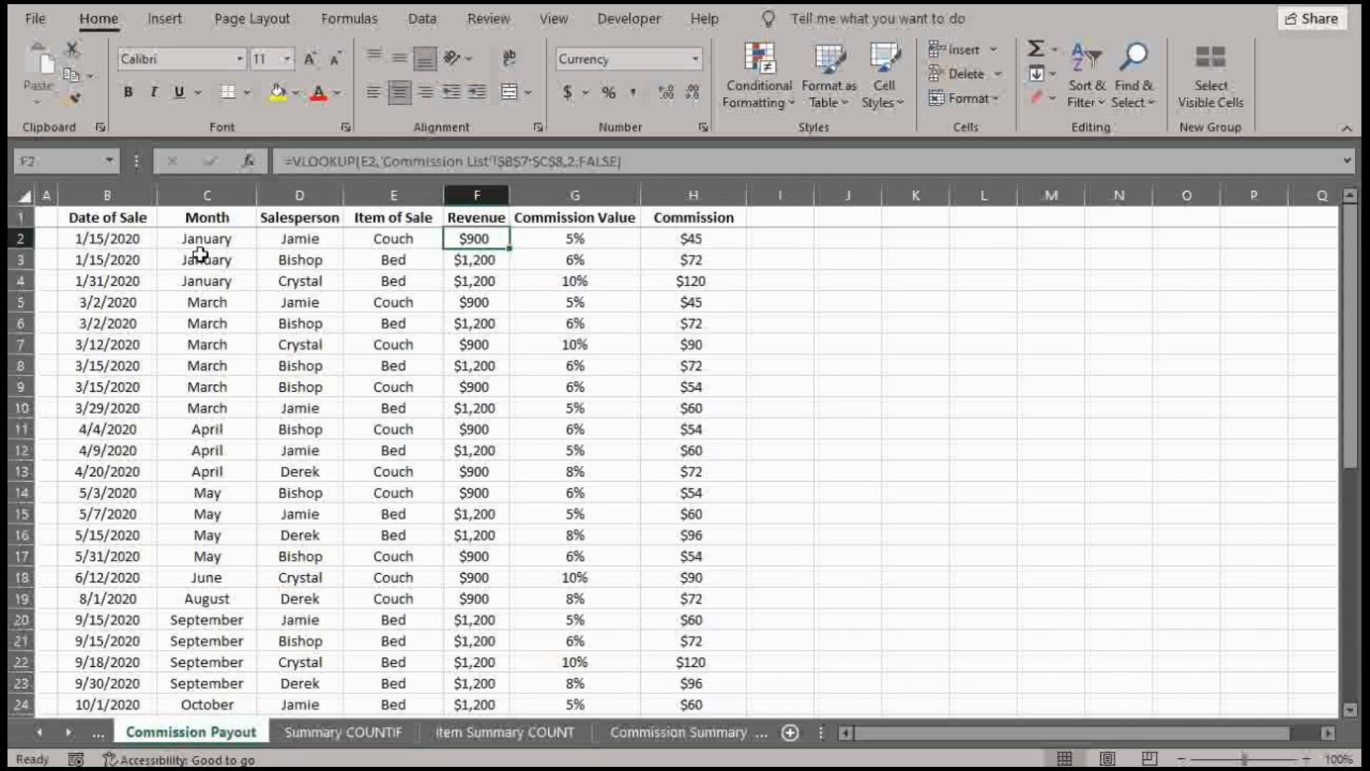
pyautogui.click(207, 280)
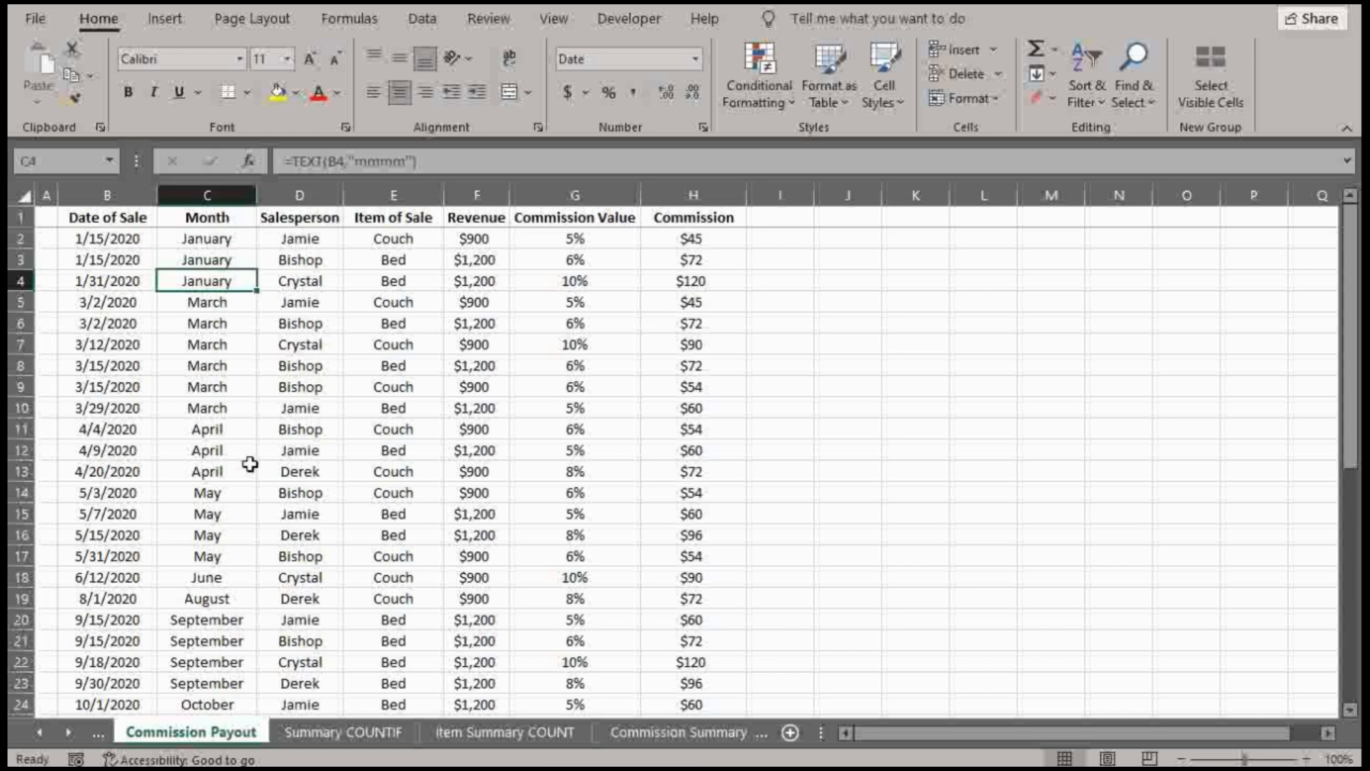
pyautogui.click(342, 732)
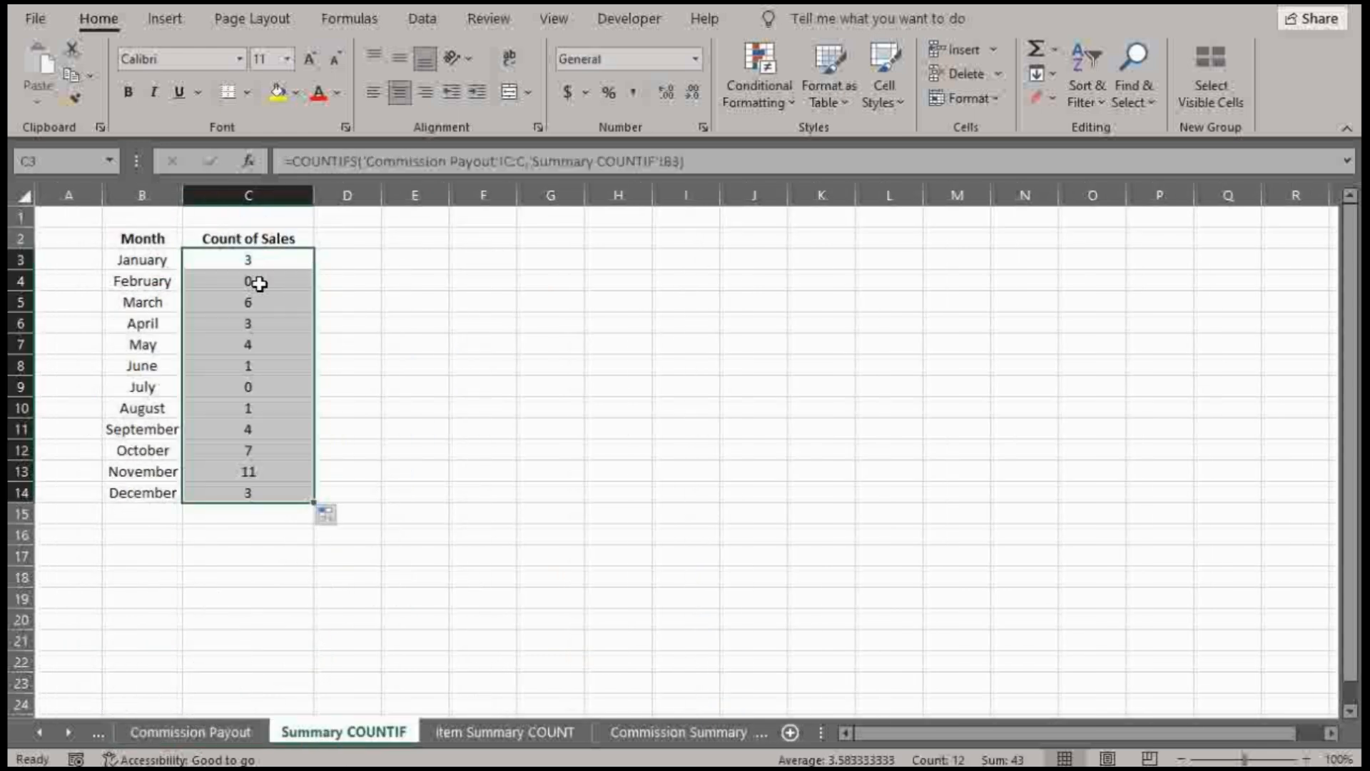
pyautogui.click(190, 731)
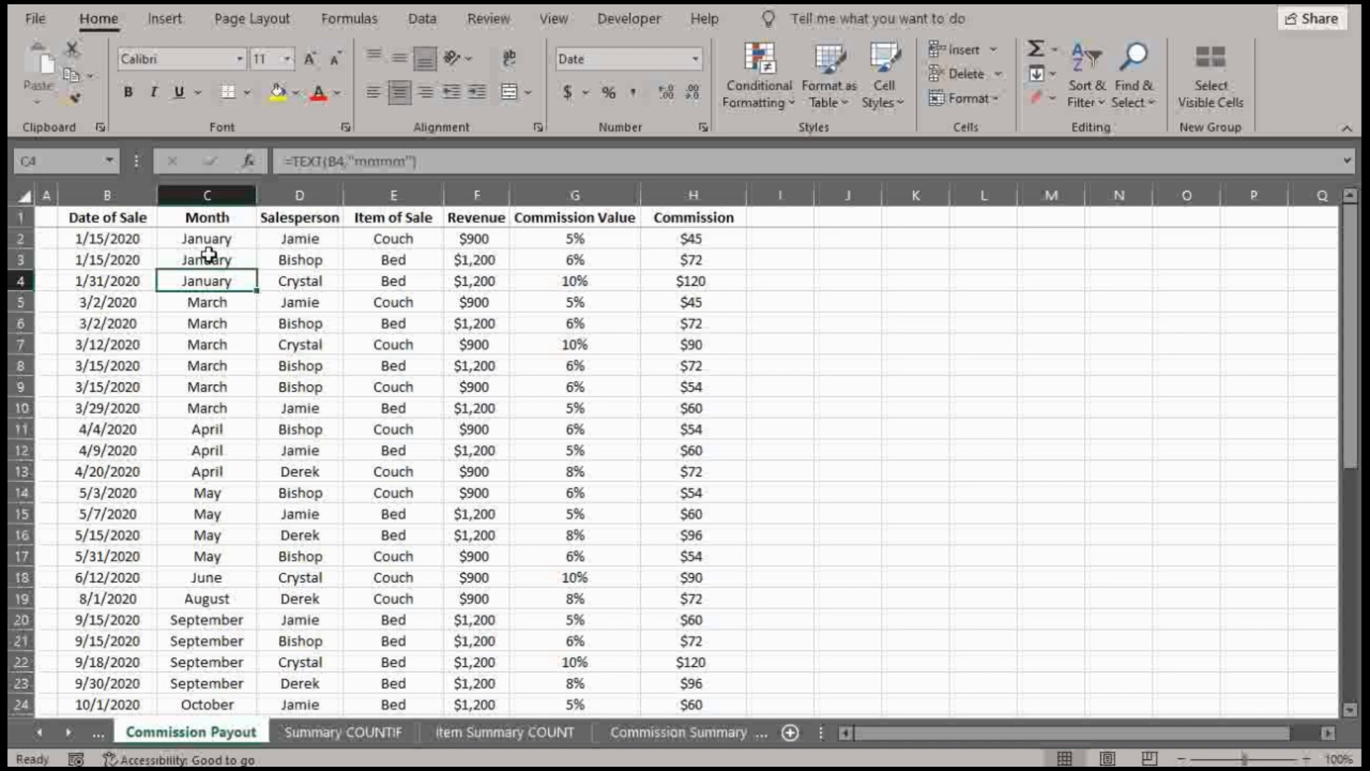
pyautogui.click(343, 731)
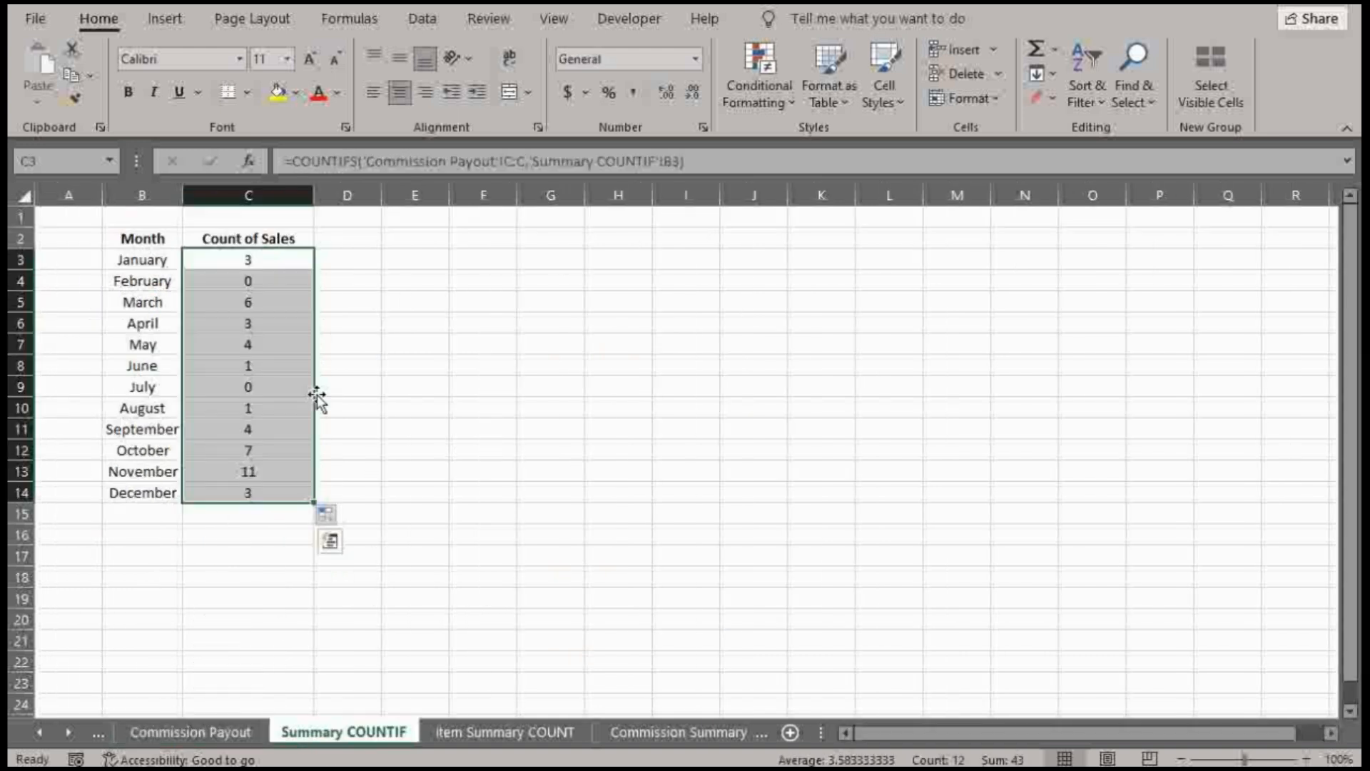
pyautogui.moveTo(331, 412)
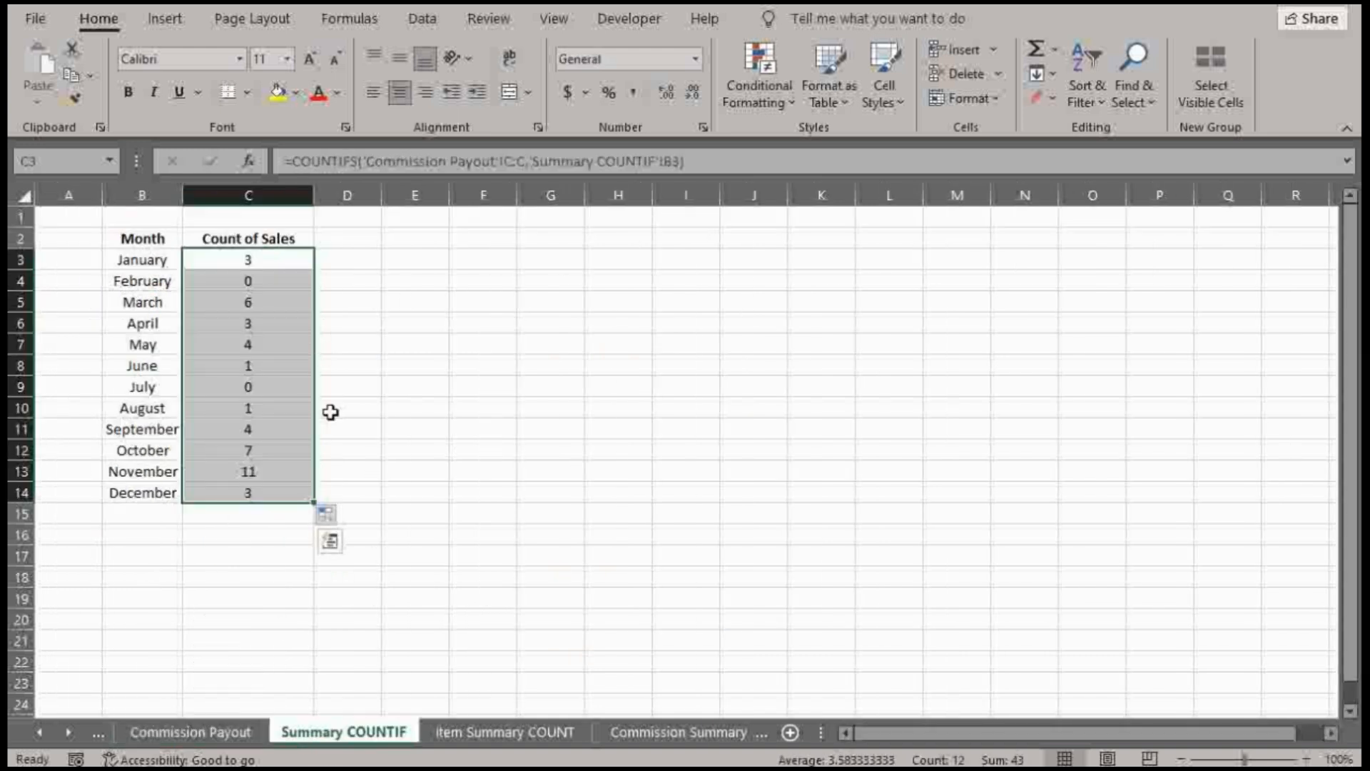
pyautogui.moveTo(307, 306)
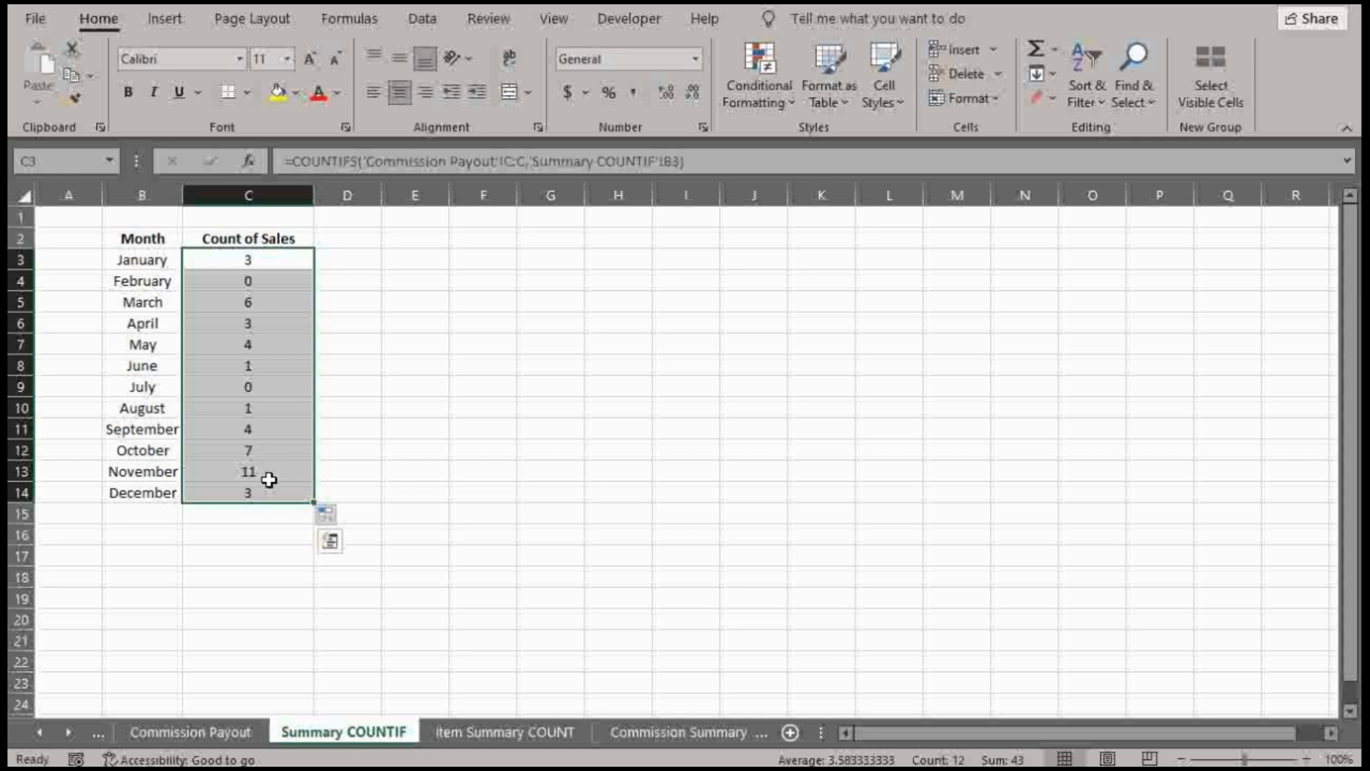
pyautogui.moveTo(341, 471)
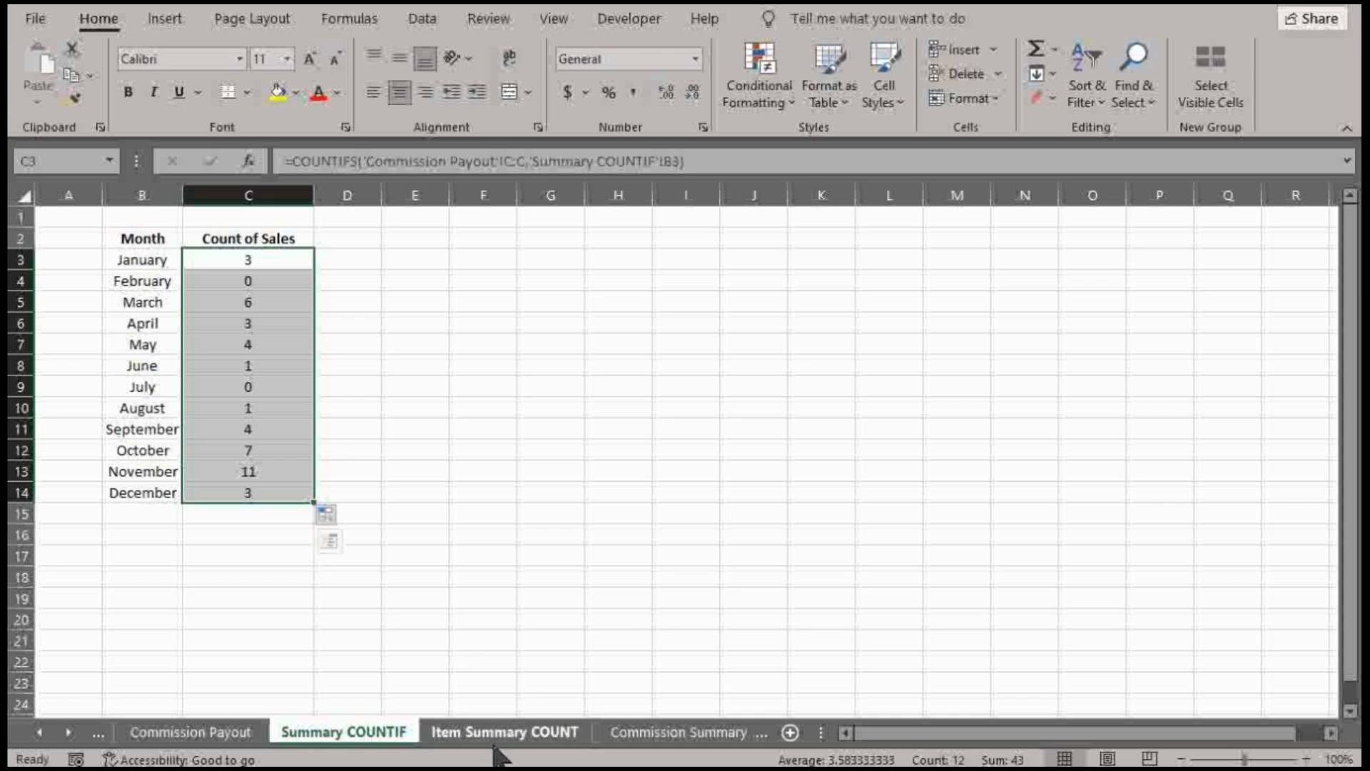
# - Open the Item Summary COUNT sheet after a quick look at the Commission Payout data
pyautogui.click(504, 732)
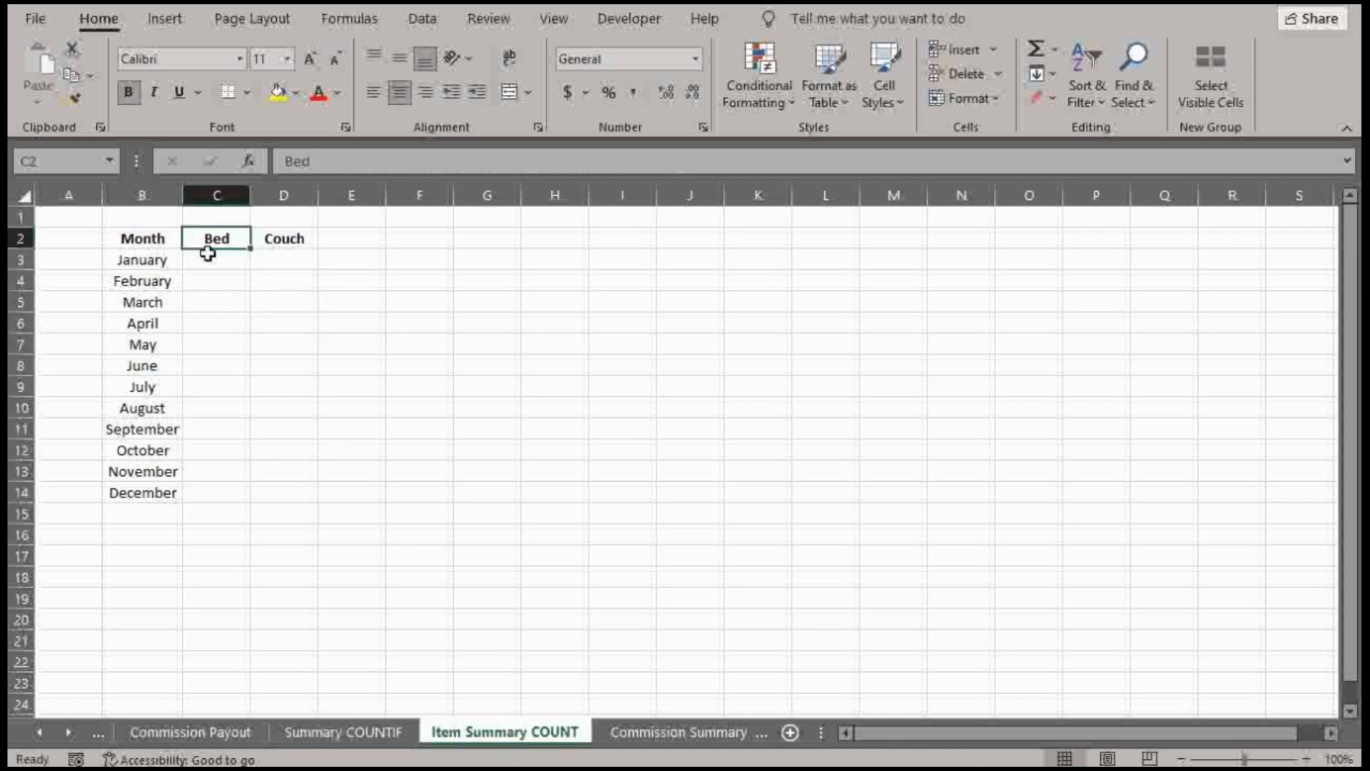
pyautogui.moveTo(233, 365)
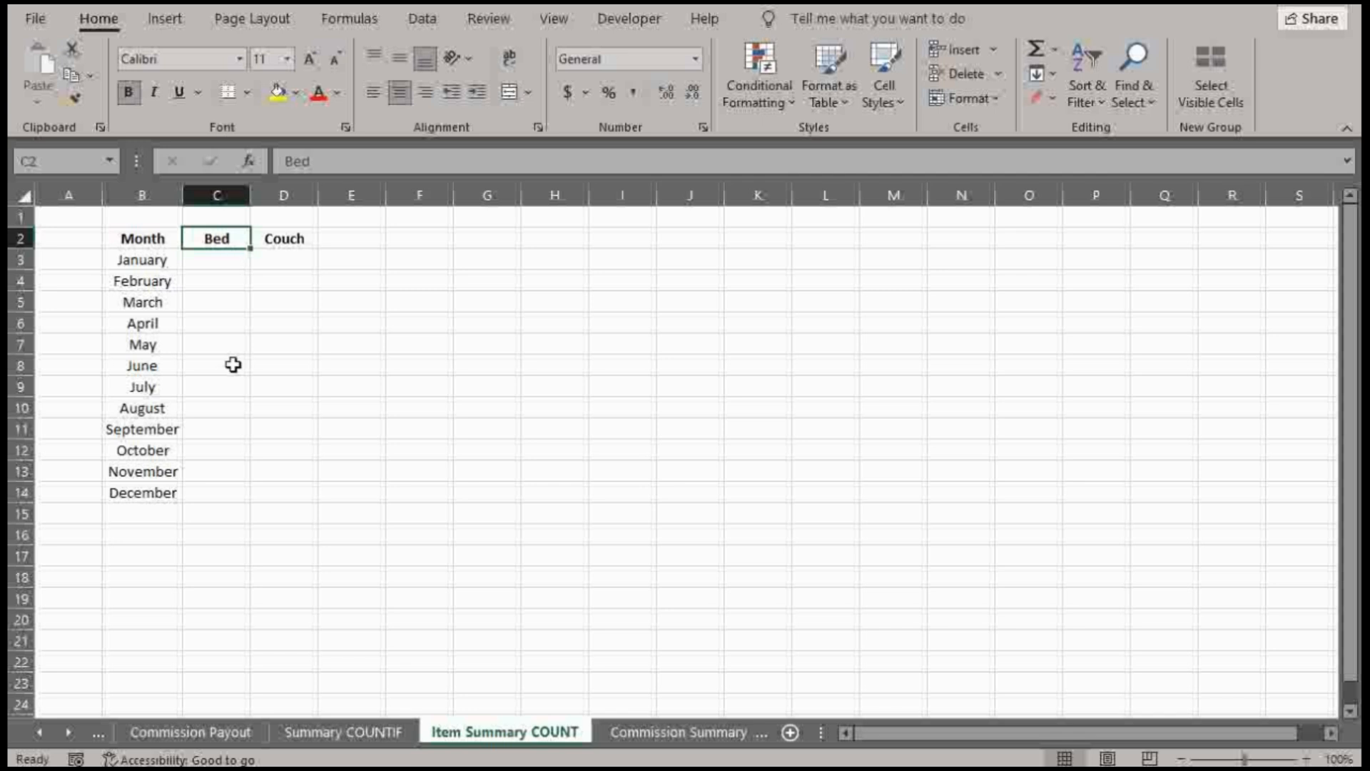
pyautogui.click(190, 731)
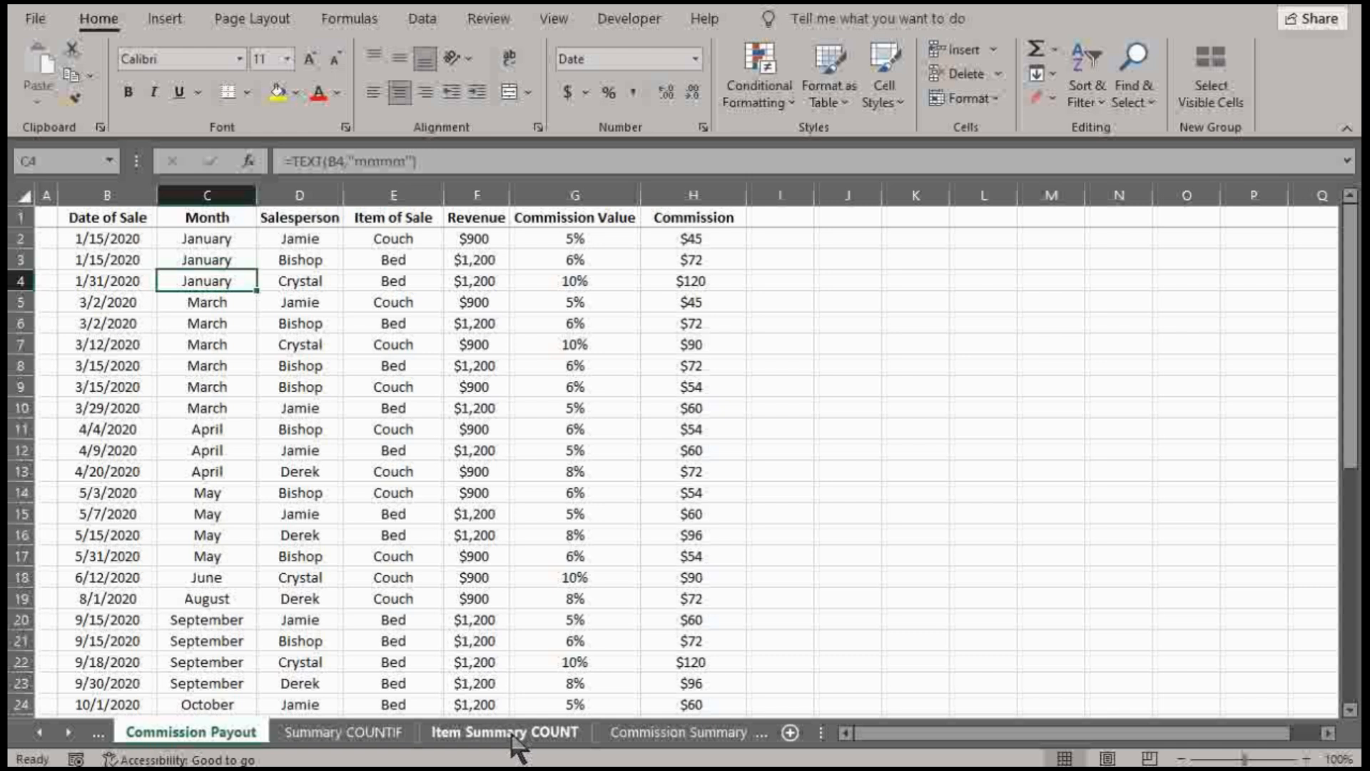
pyautogui.click(503, 732)
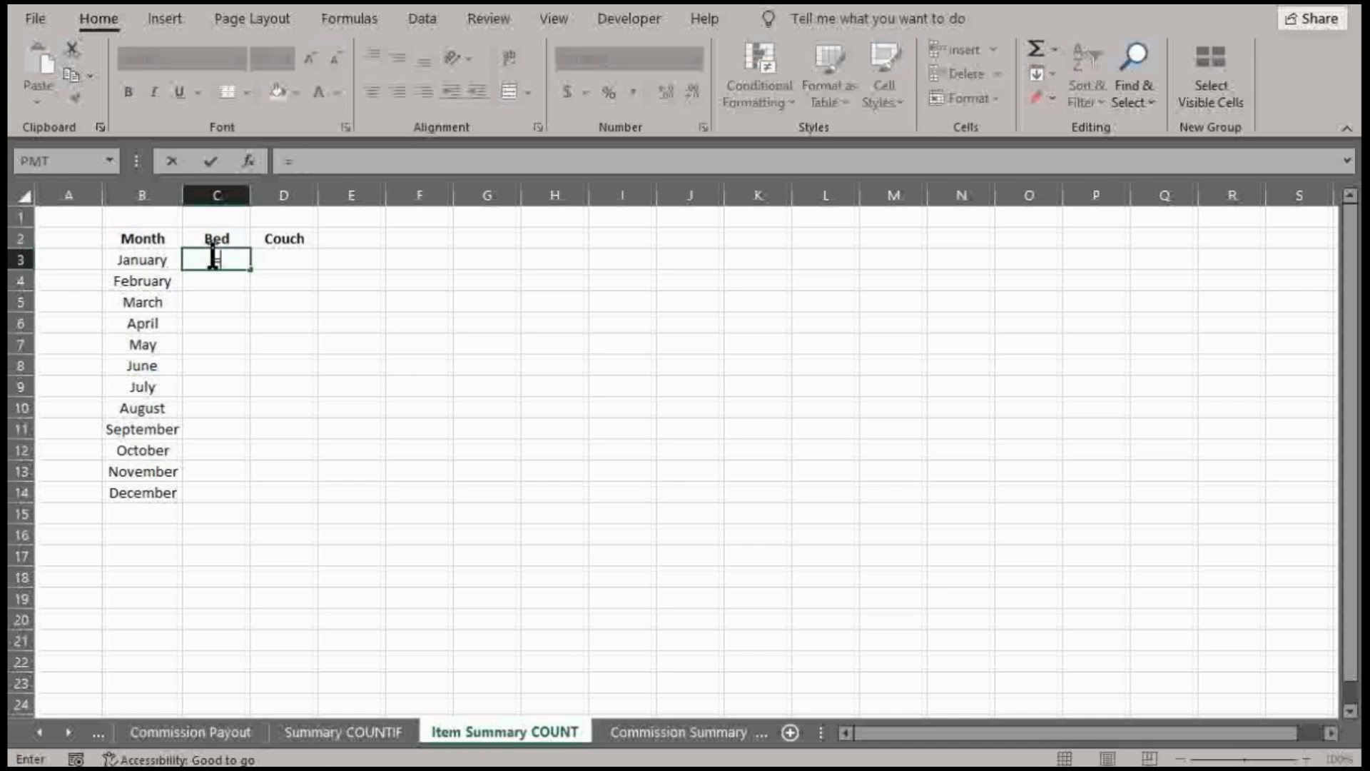
# - Enter COUNTIFS in C3 matching the Item of Sale column to $C$2 and Month to B3
pyautogui.write('=countifs')
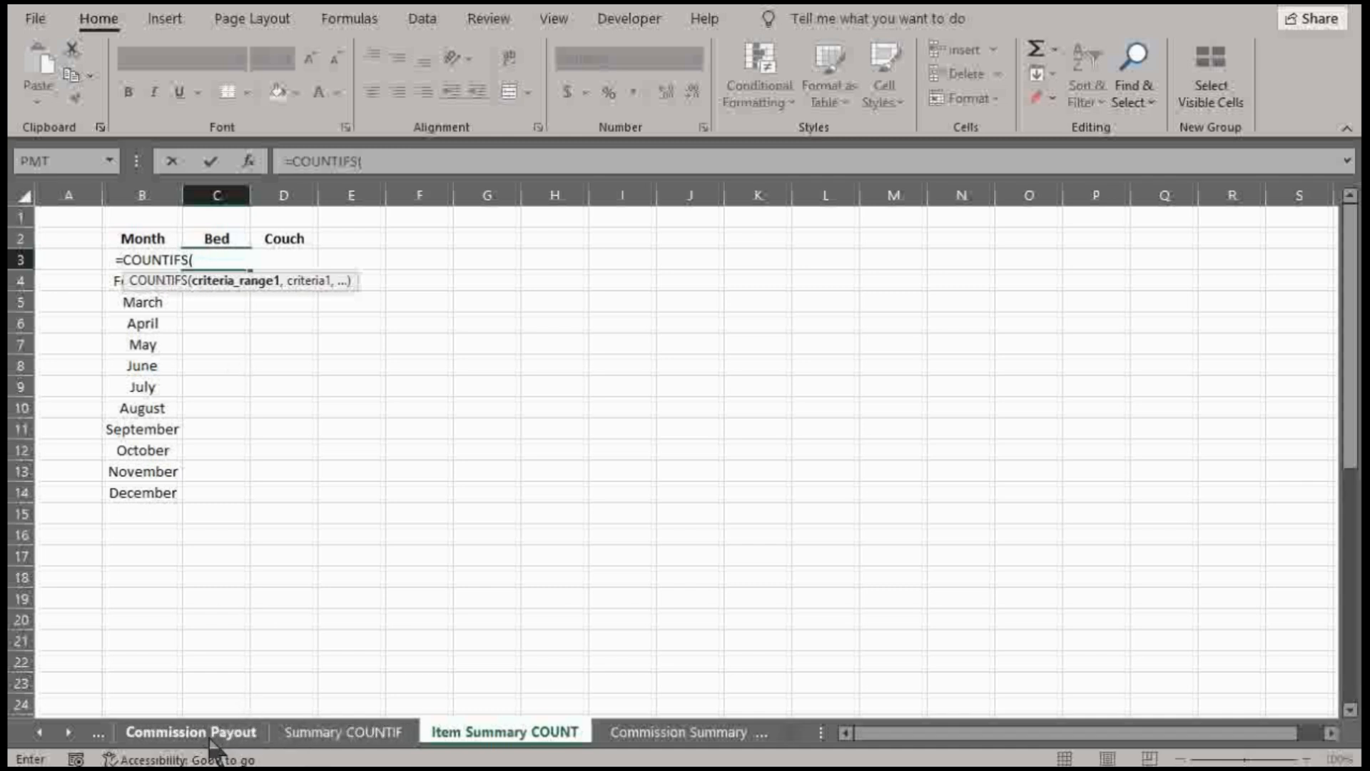
pyautogui.click(191, 731)
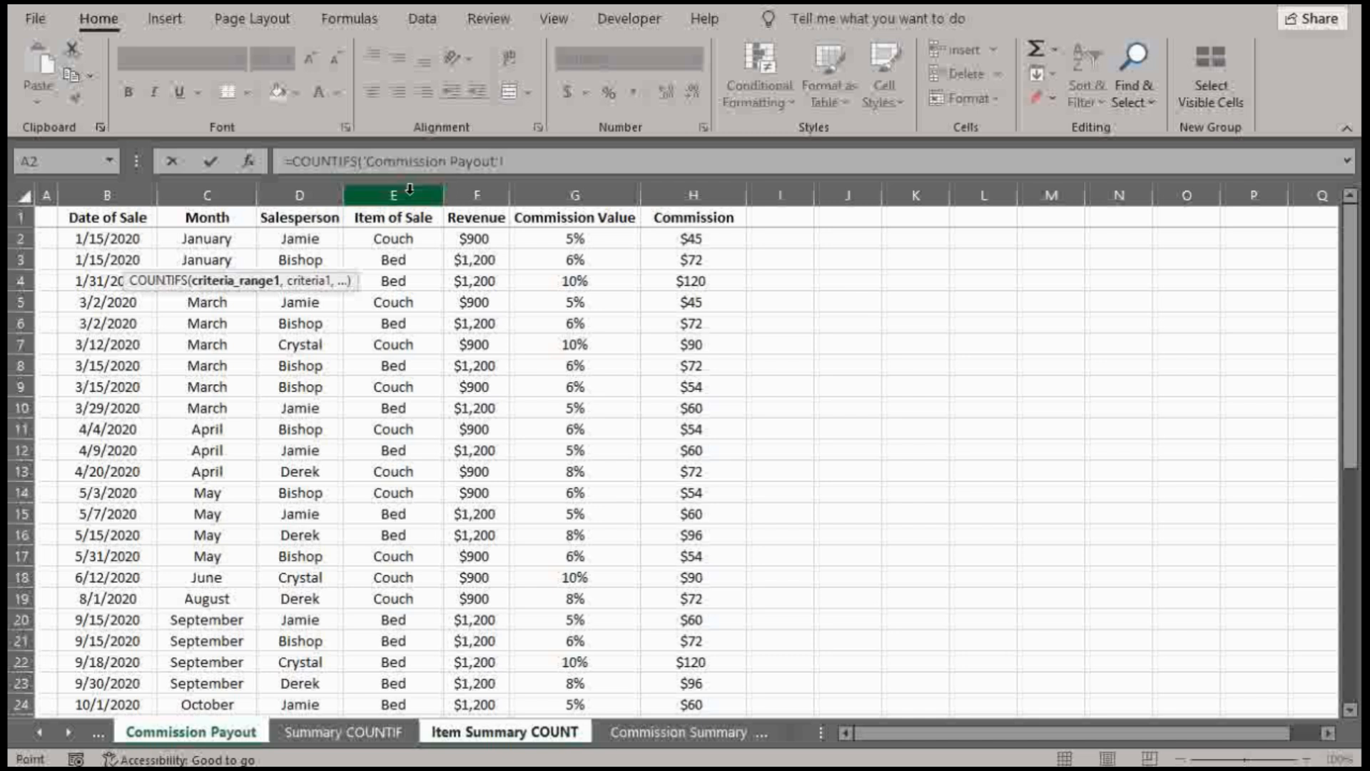
pyautogui.click(393, 194)
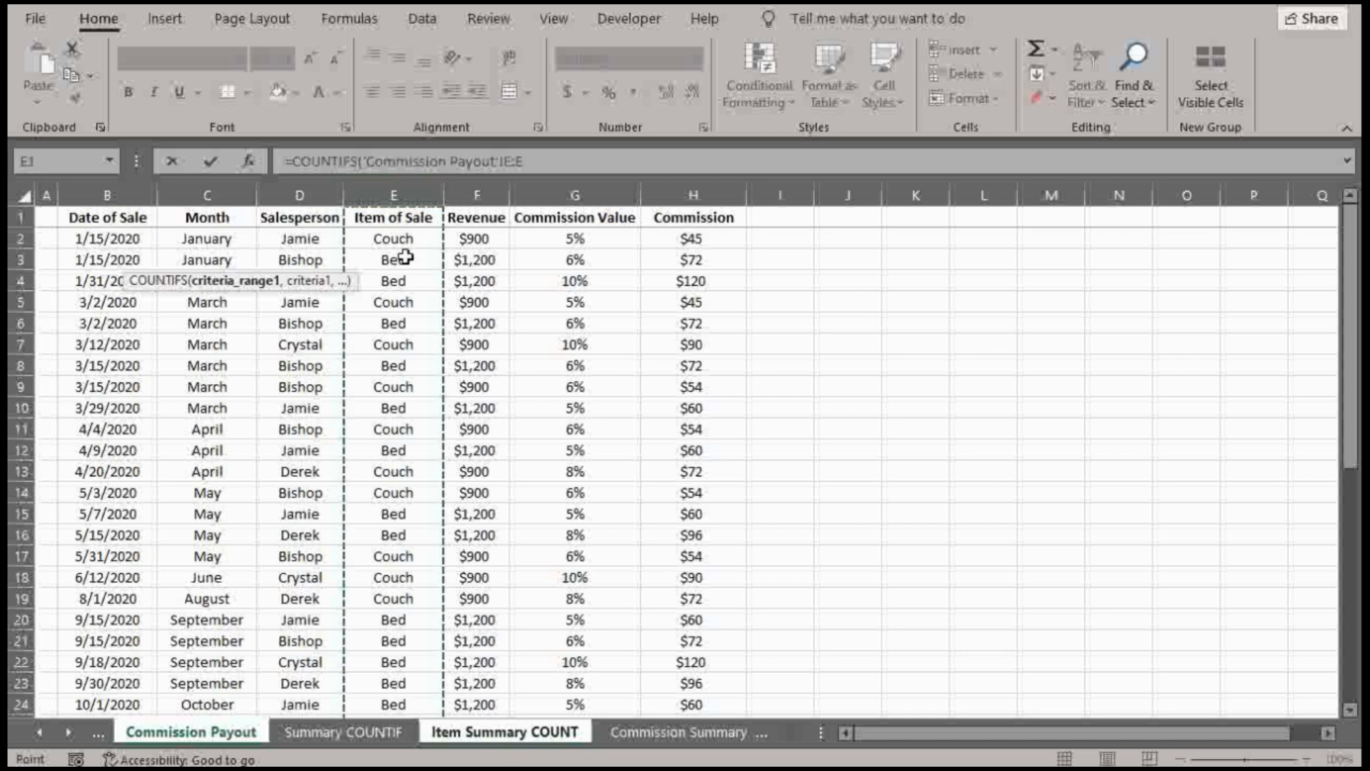
pyautogui.write(',')
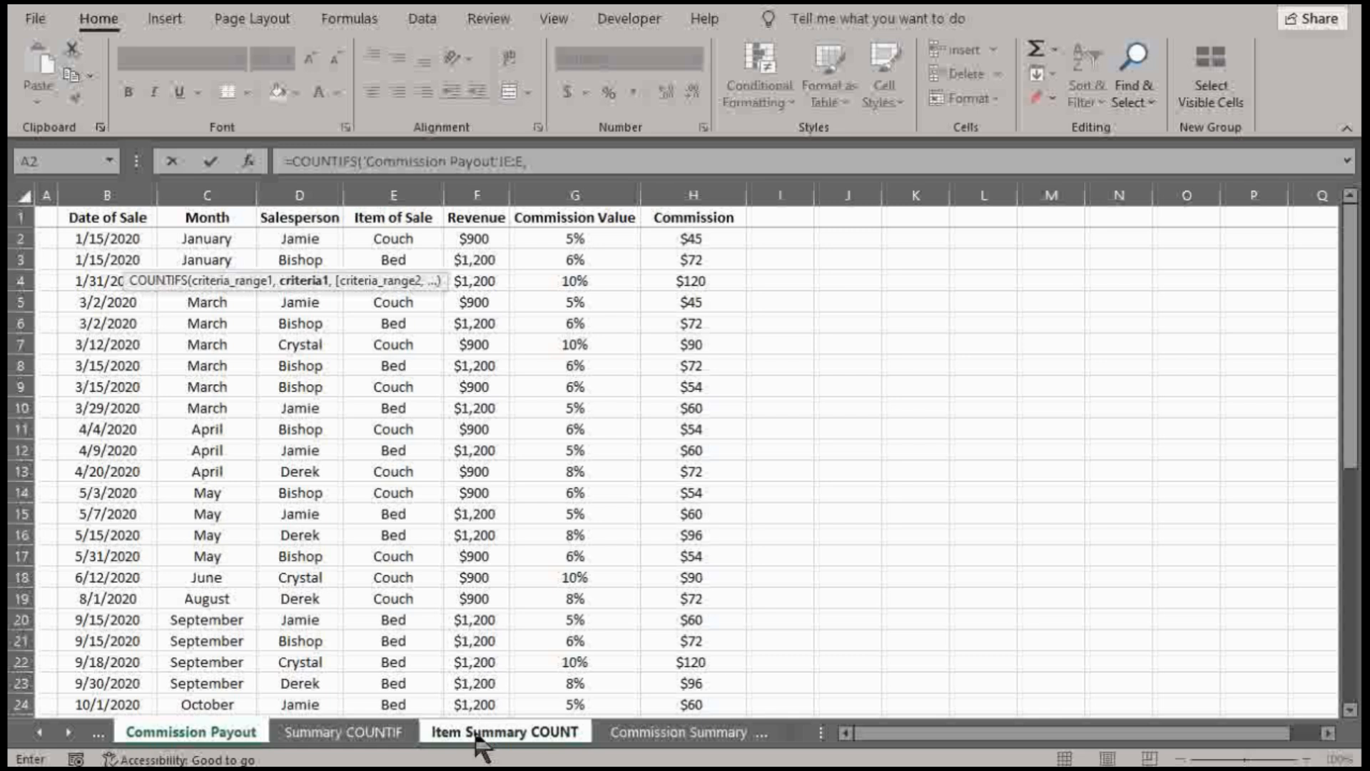
pyautogui.click(505, 732)
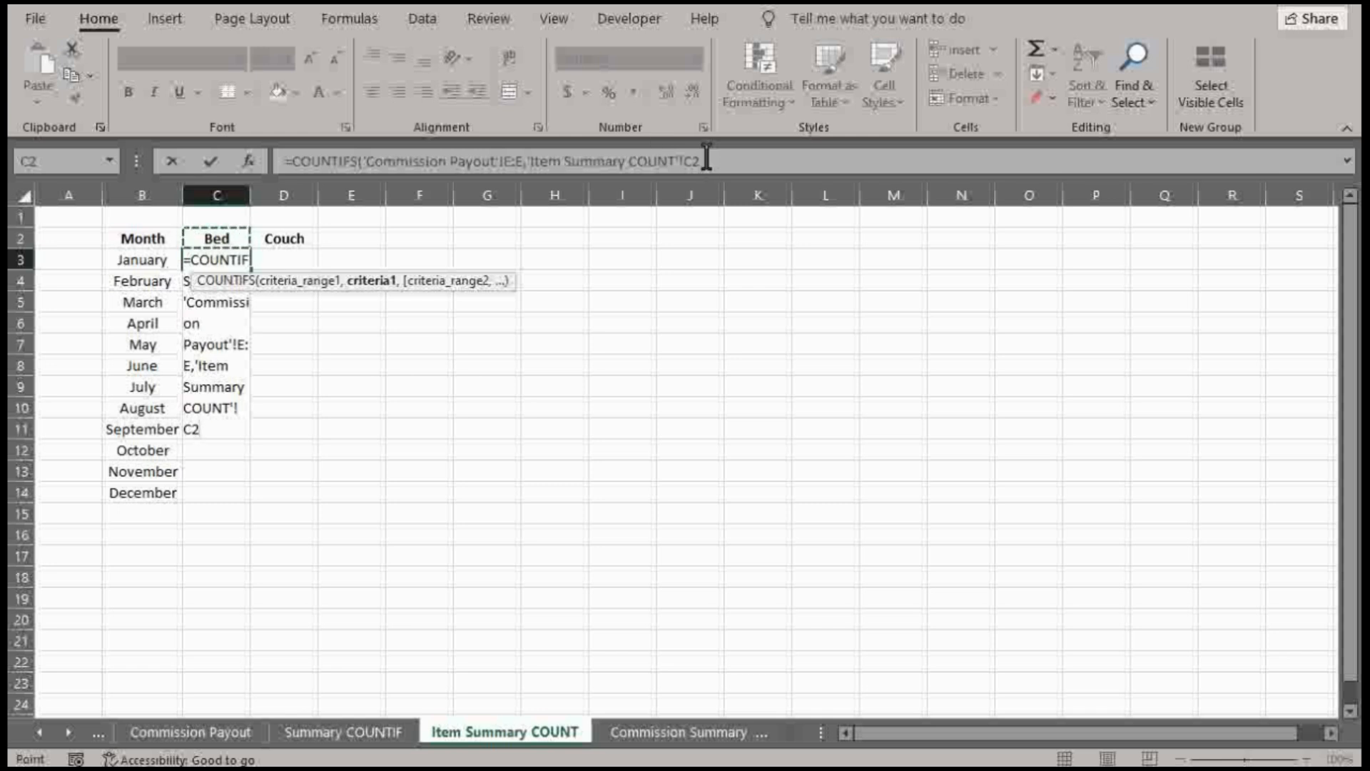
pyautogui.press('f4')
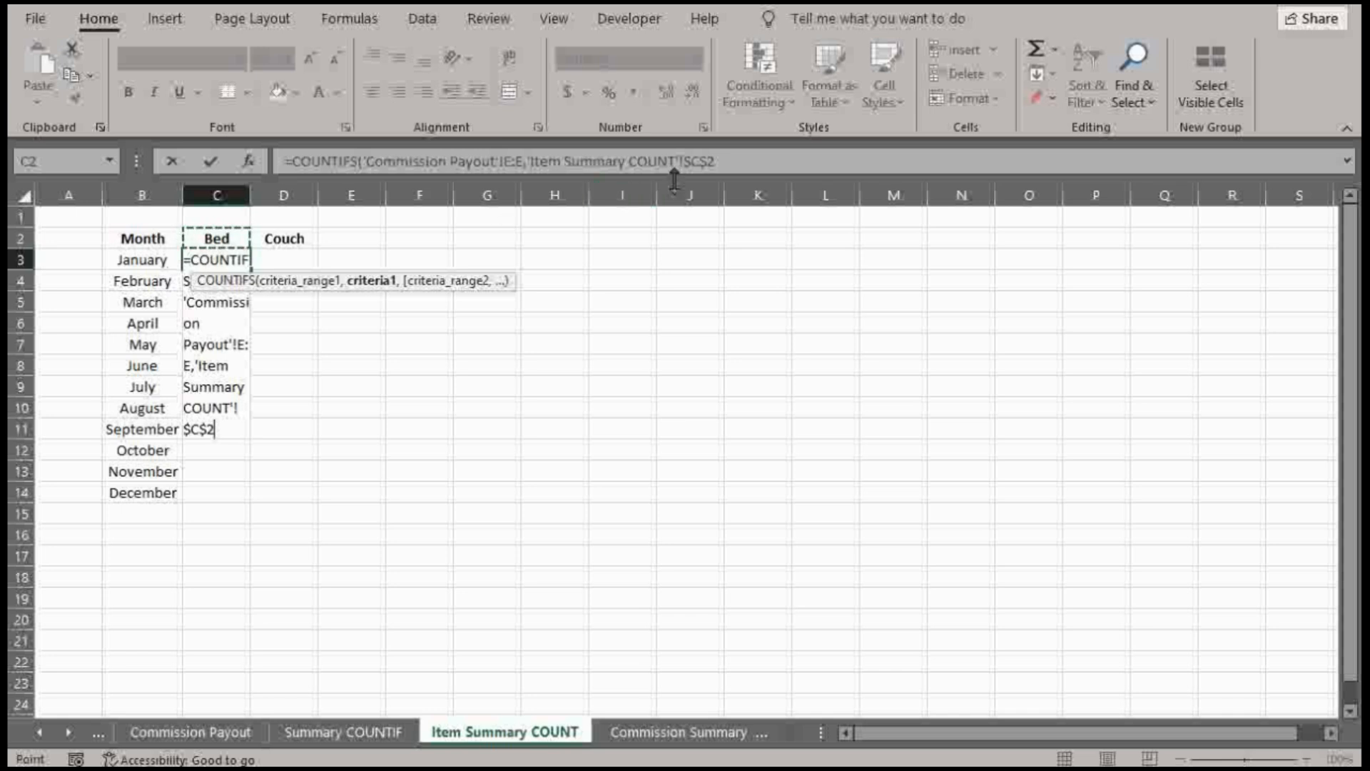
pyautogui.write(',')
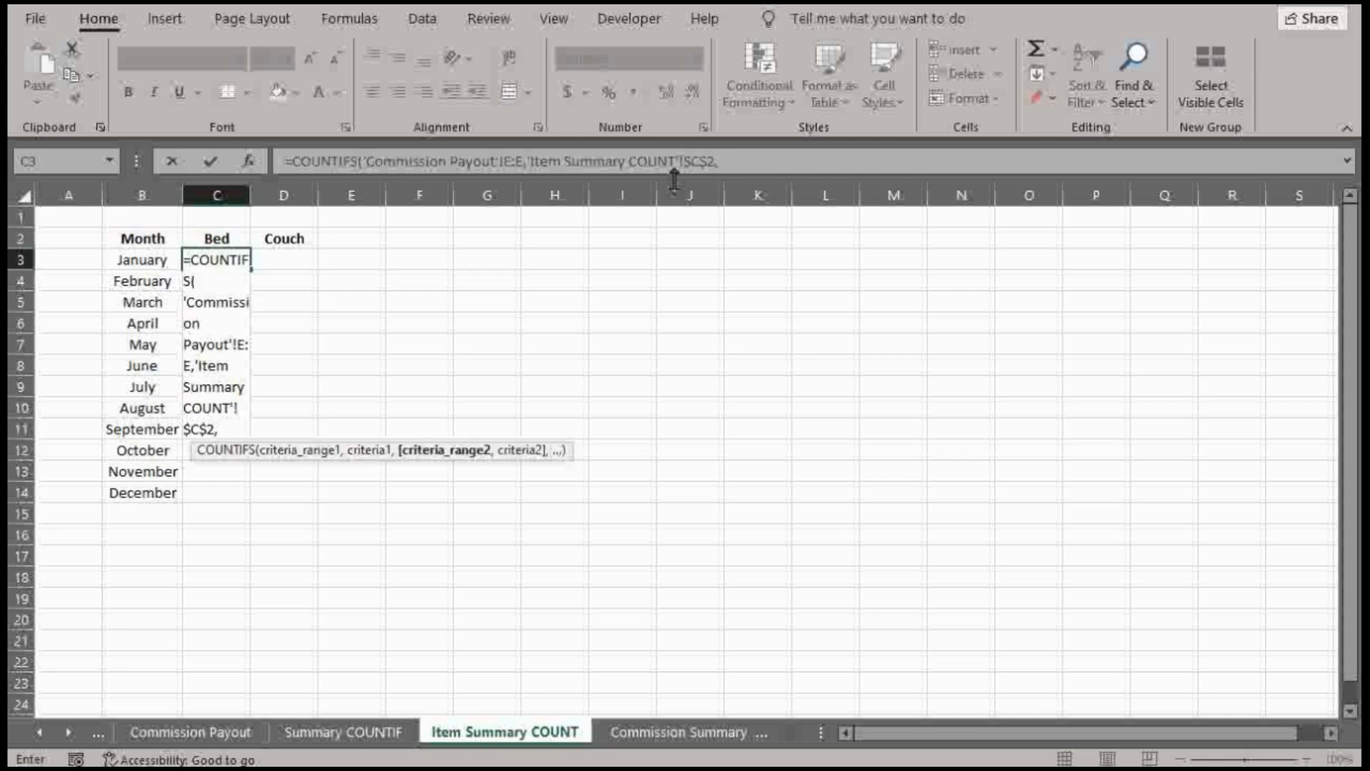
pyautogui.moveTo(343, 732)
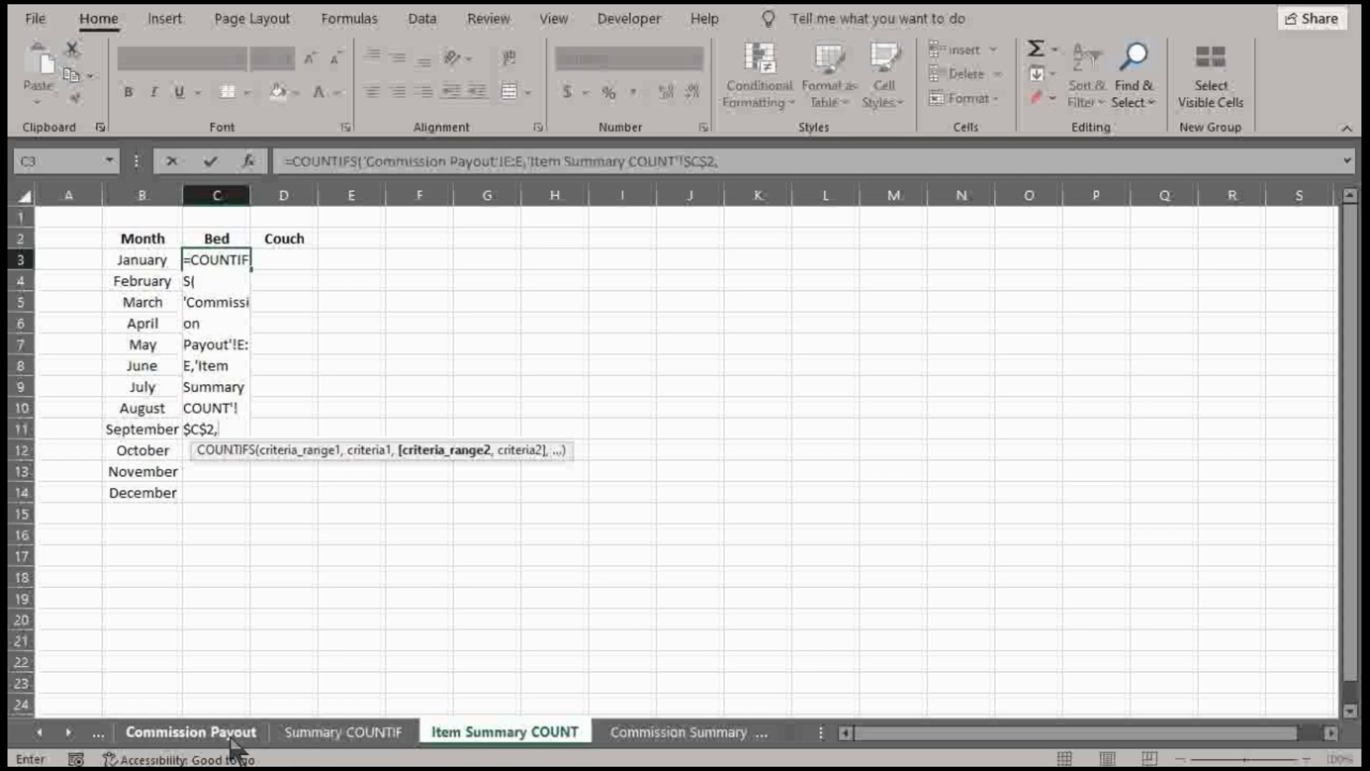
pyautogui.click(343, 732)
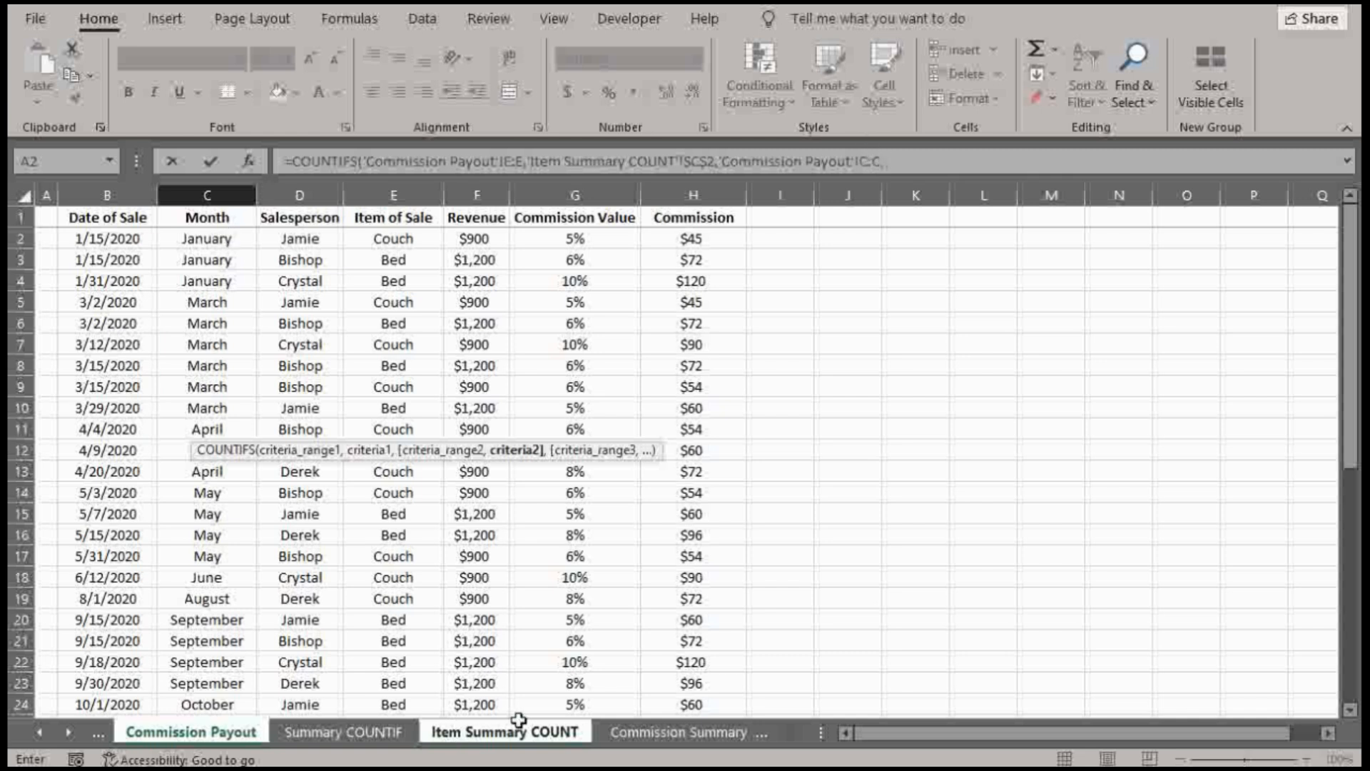
pyautogui.click(504, 732)
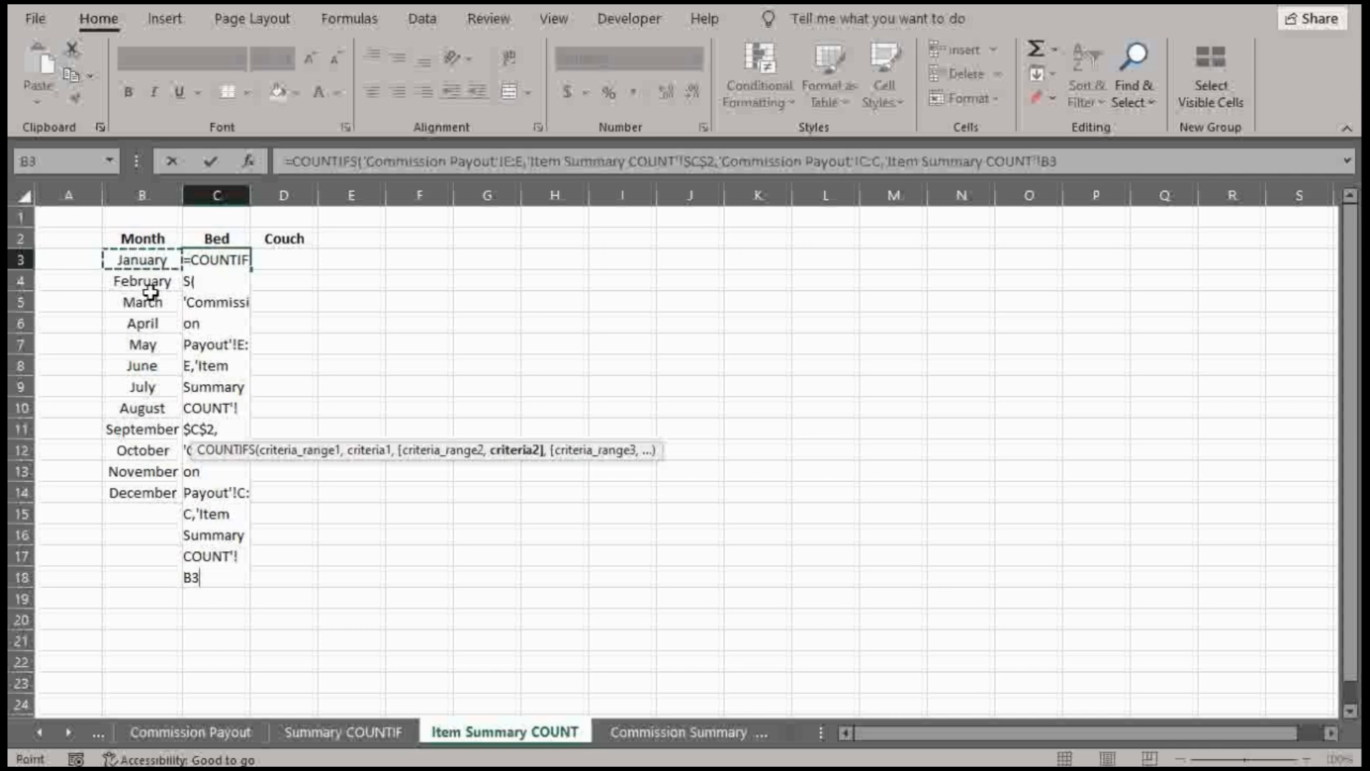
pyautogui.moveTo(306, 287)
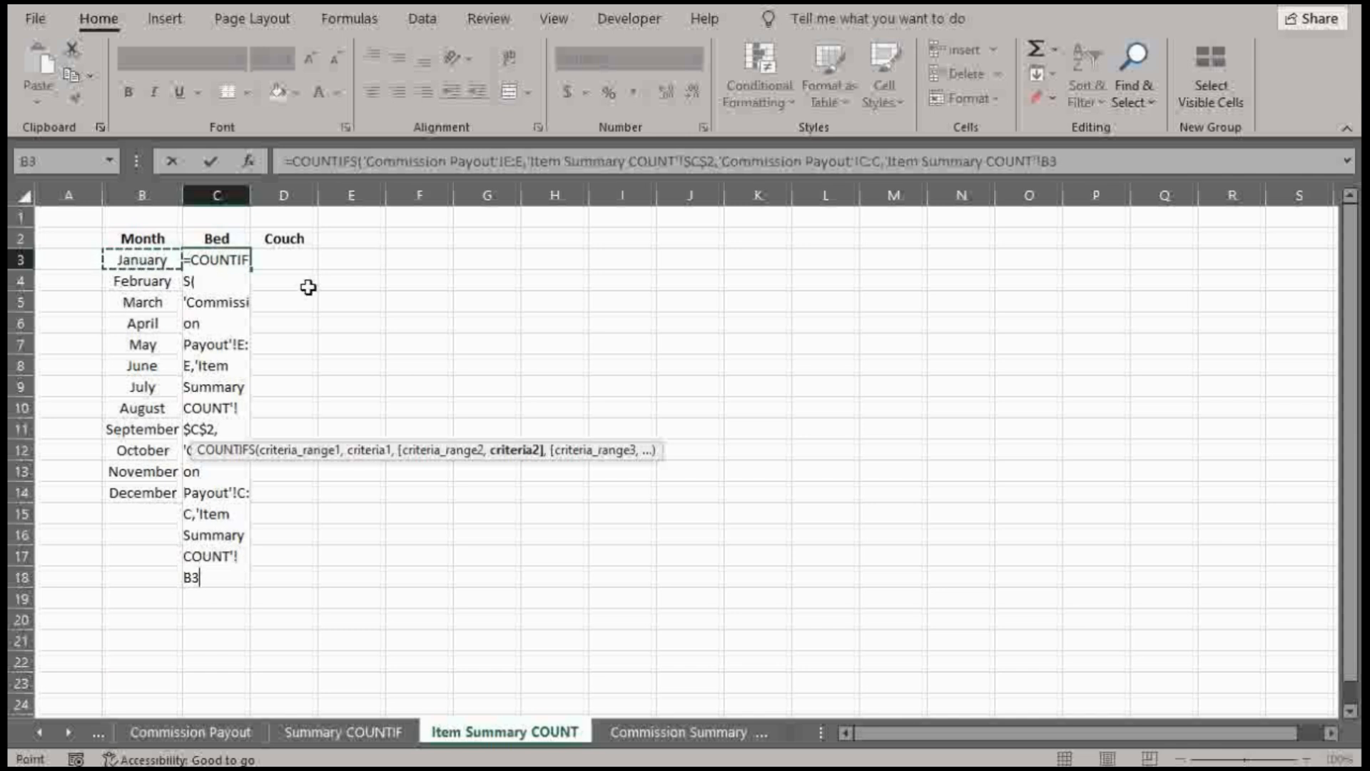
pyautogui.moveTo(166, 262)
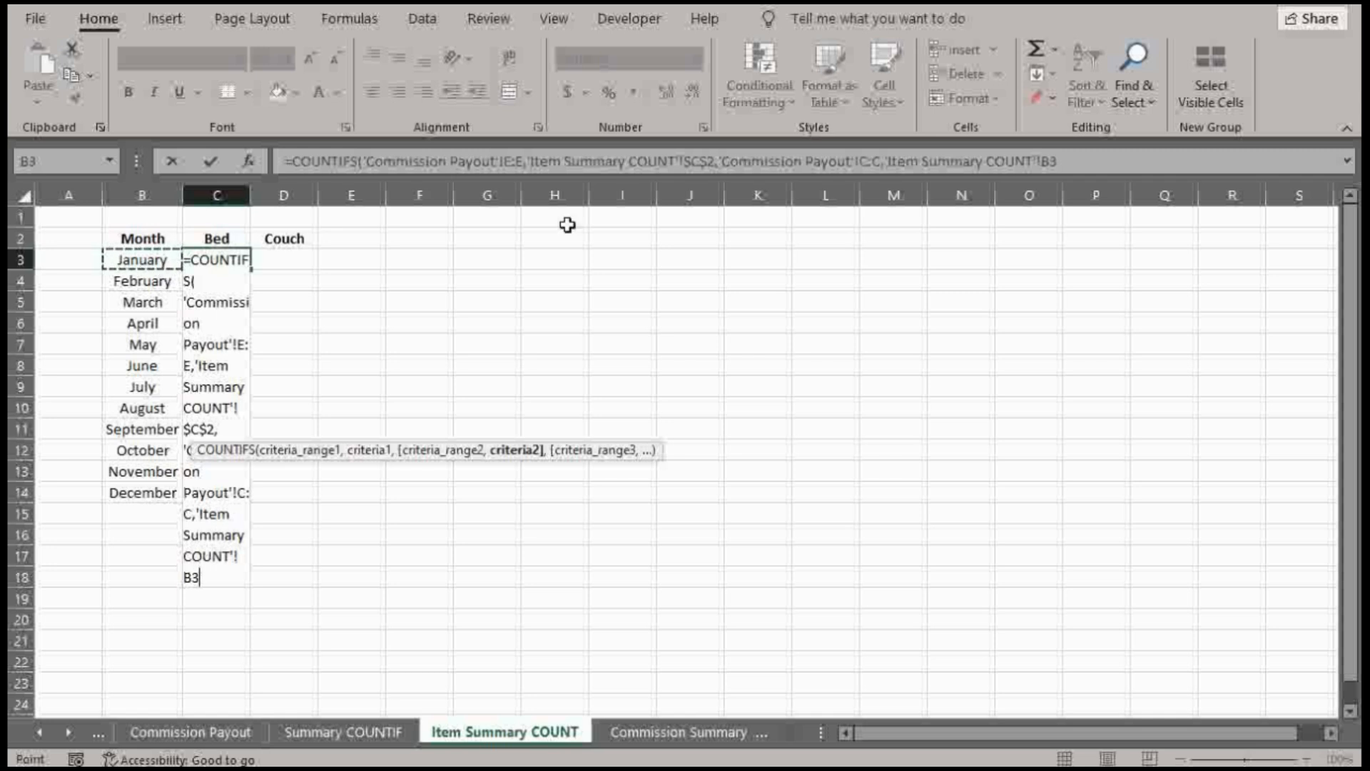
pyautogui.moveTo(511, 161)
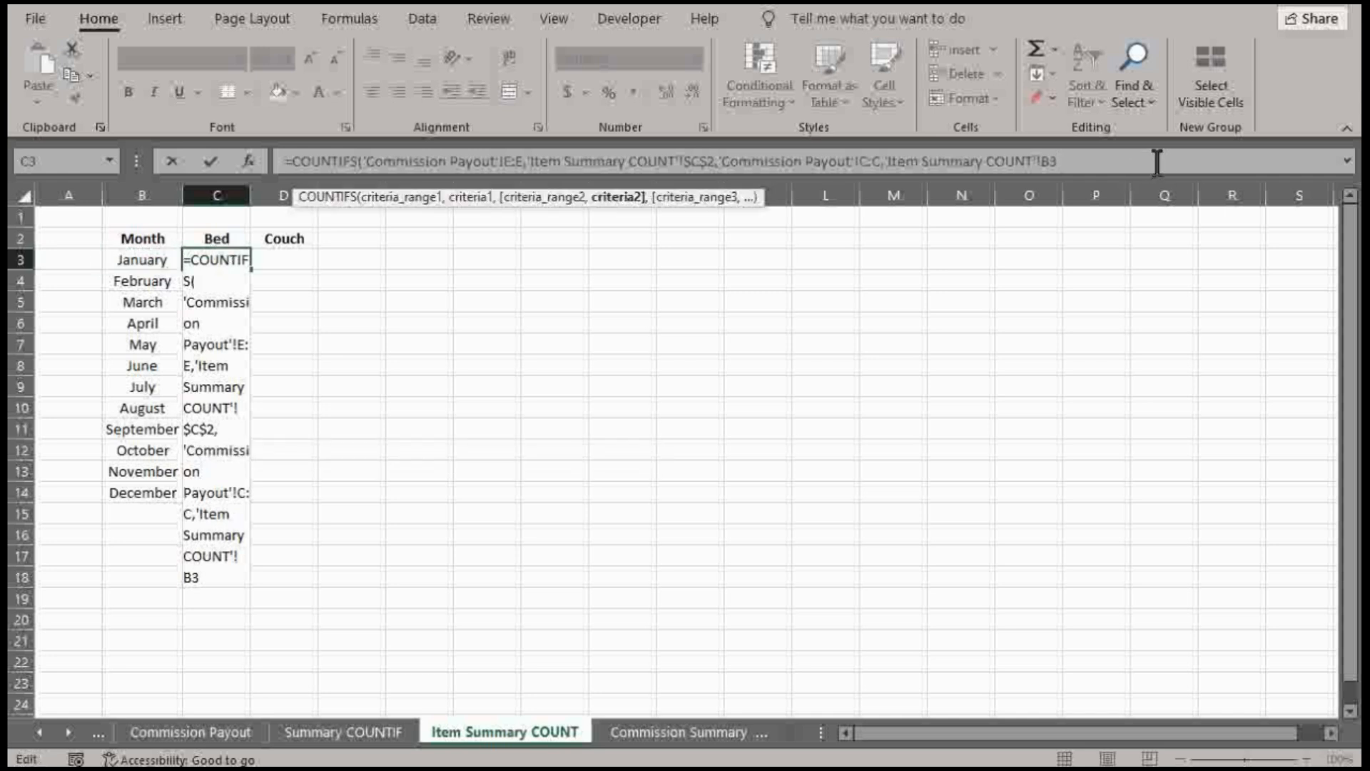
pyautogui.press('Return')
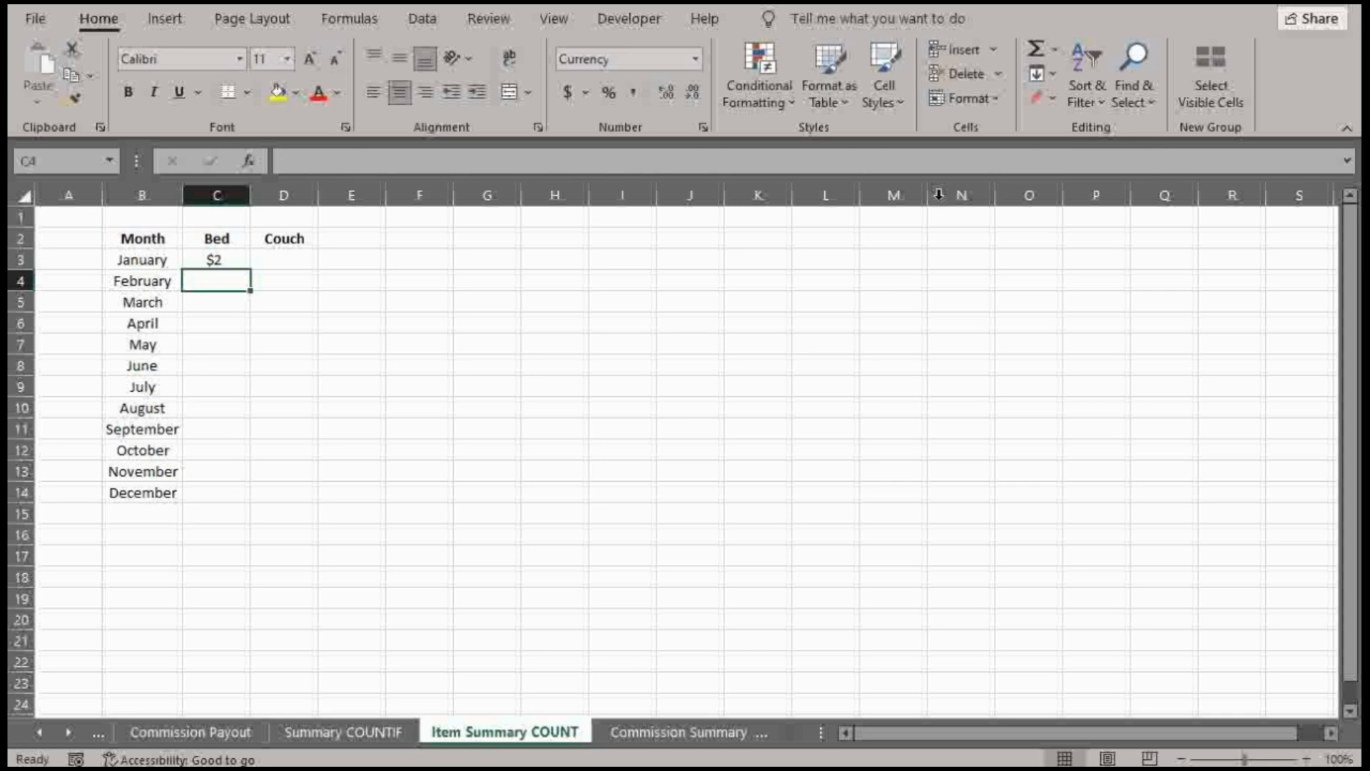
# - Select the January Bed result in C3, glancing at Commission Payout before returning
pyautogui.click(216, 260)
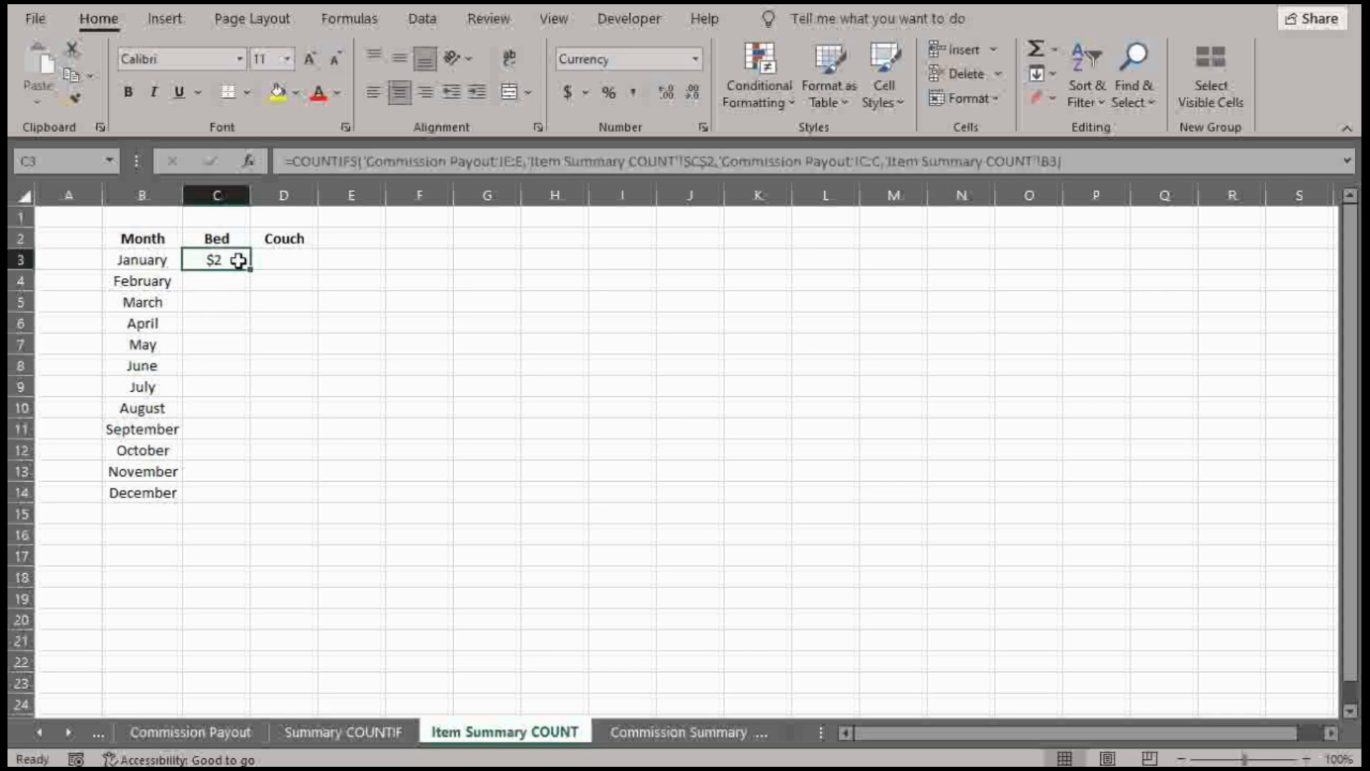
pyautogui.moveTo(694, 75)
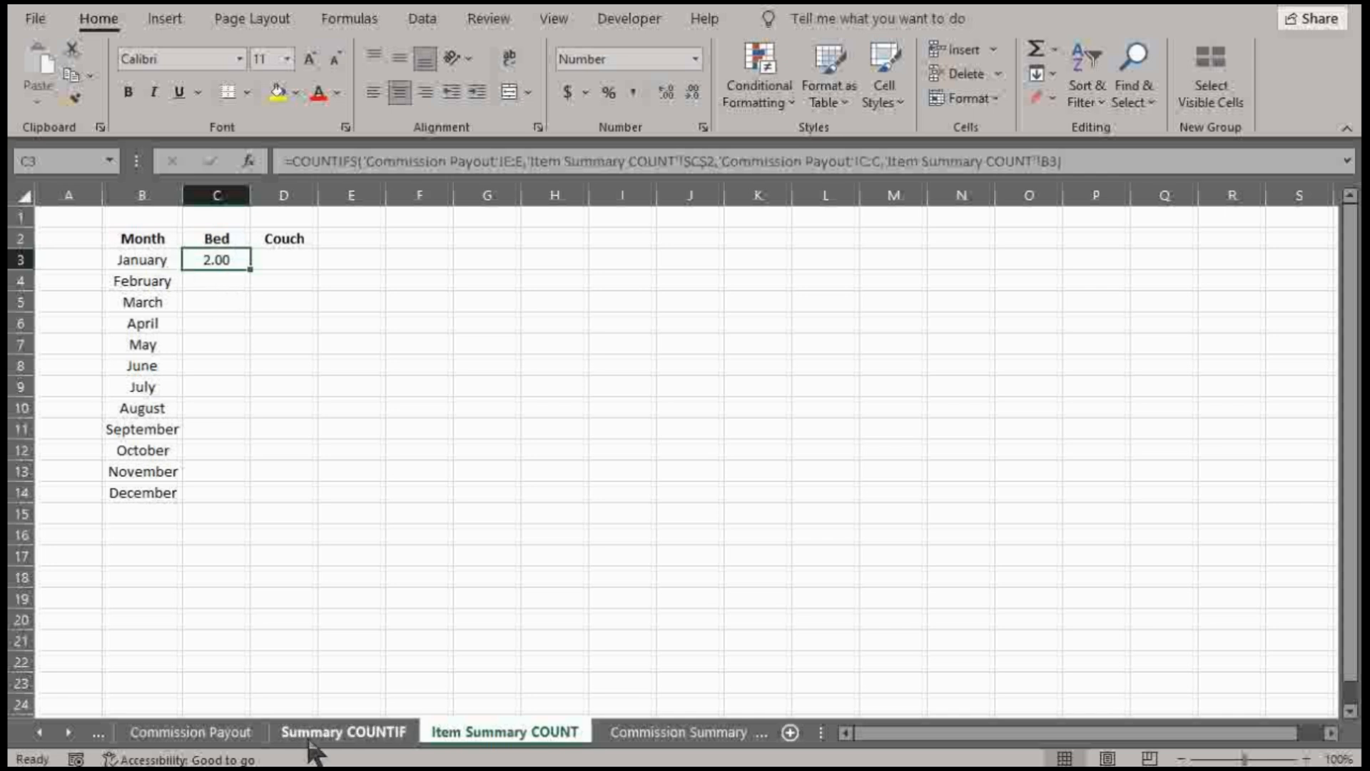
pyautogui.click(191, 732)
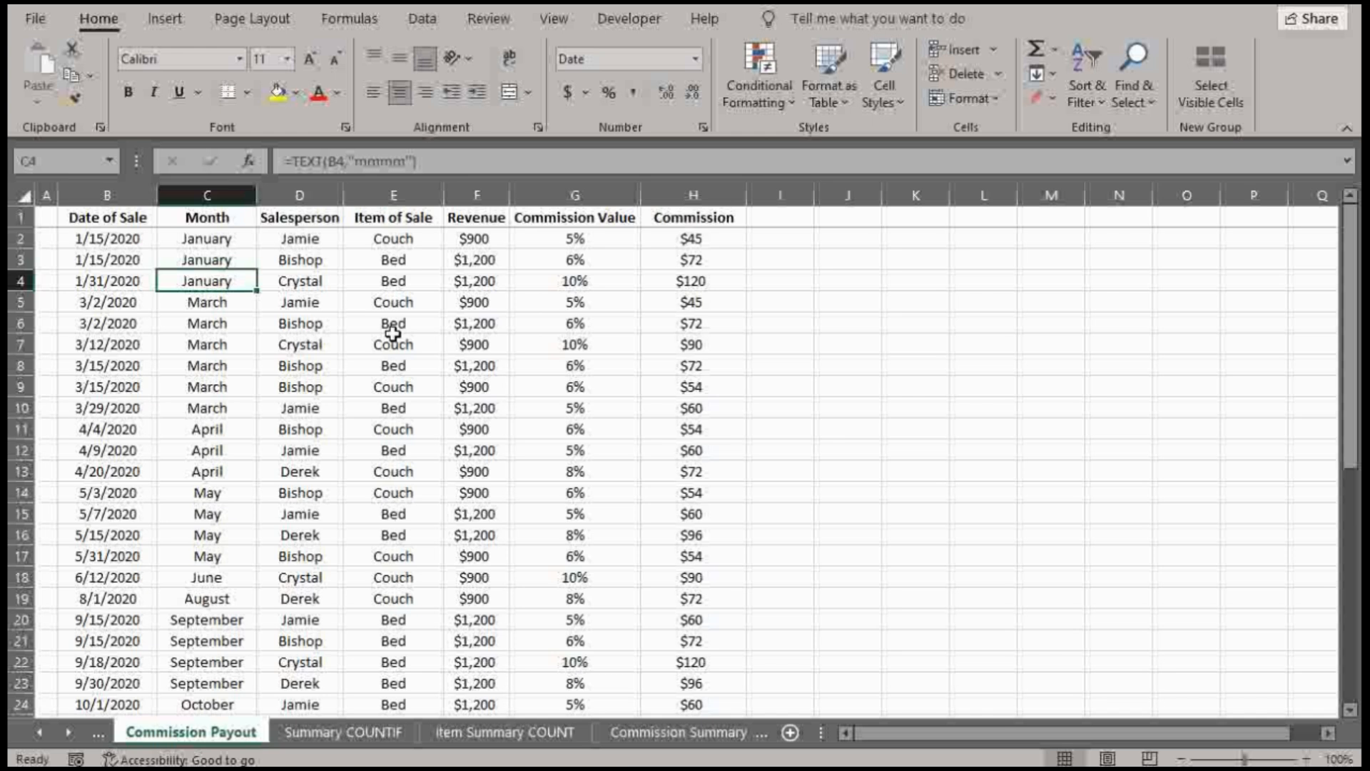
pyautogui.moveTo(400, 265)
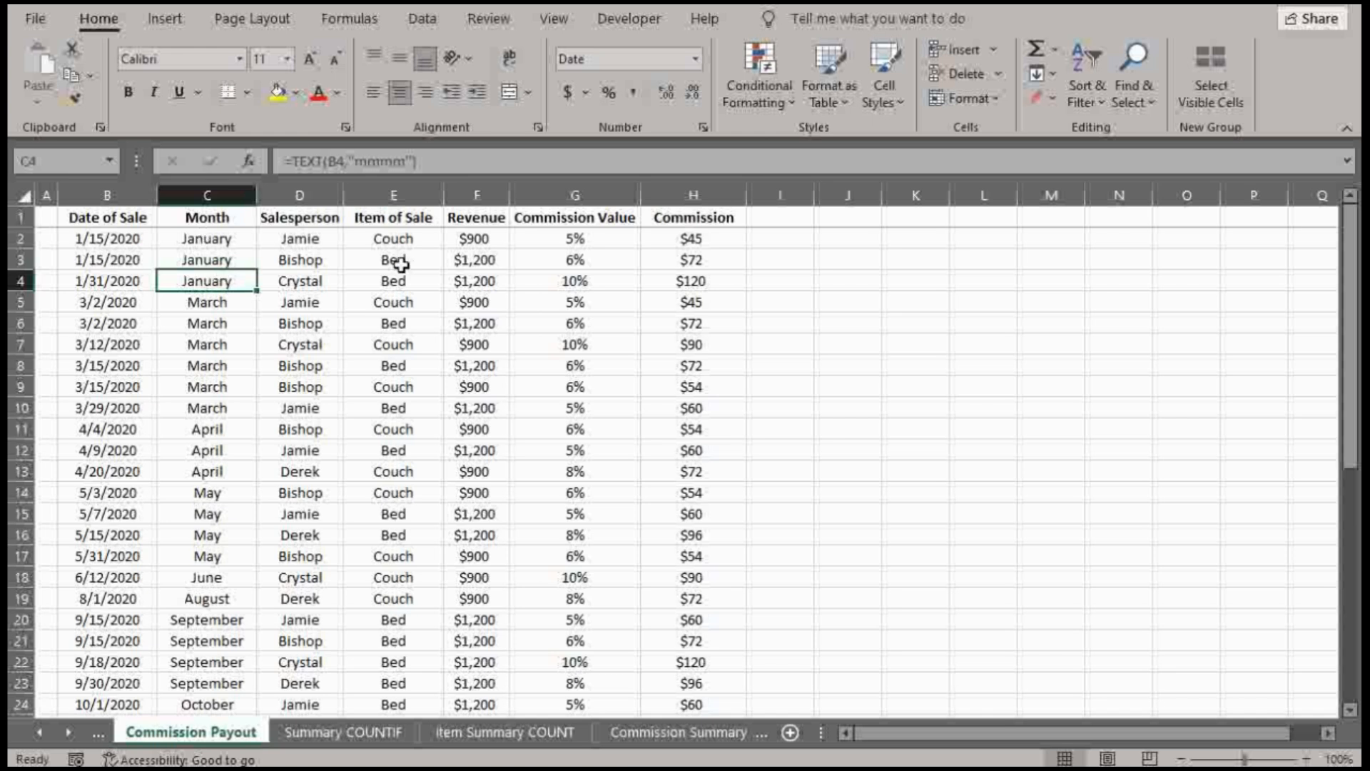
pyautogui.click(505, 731)
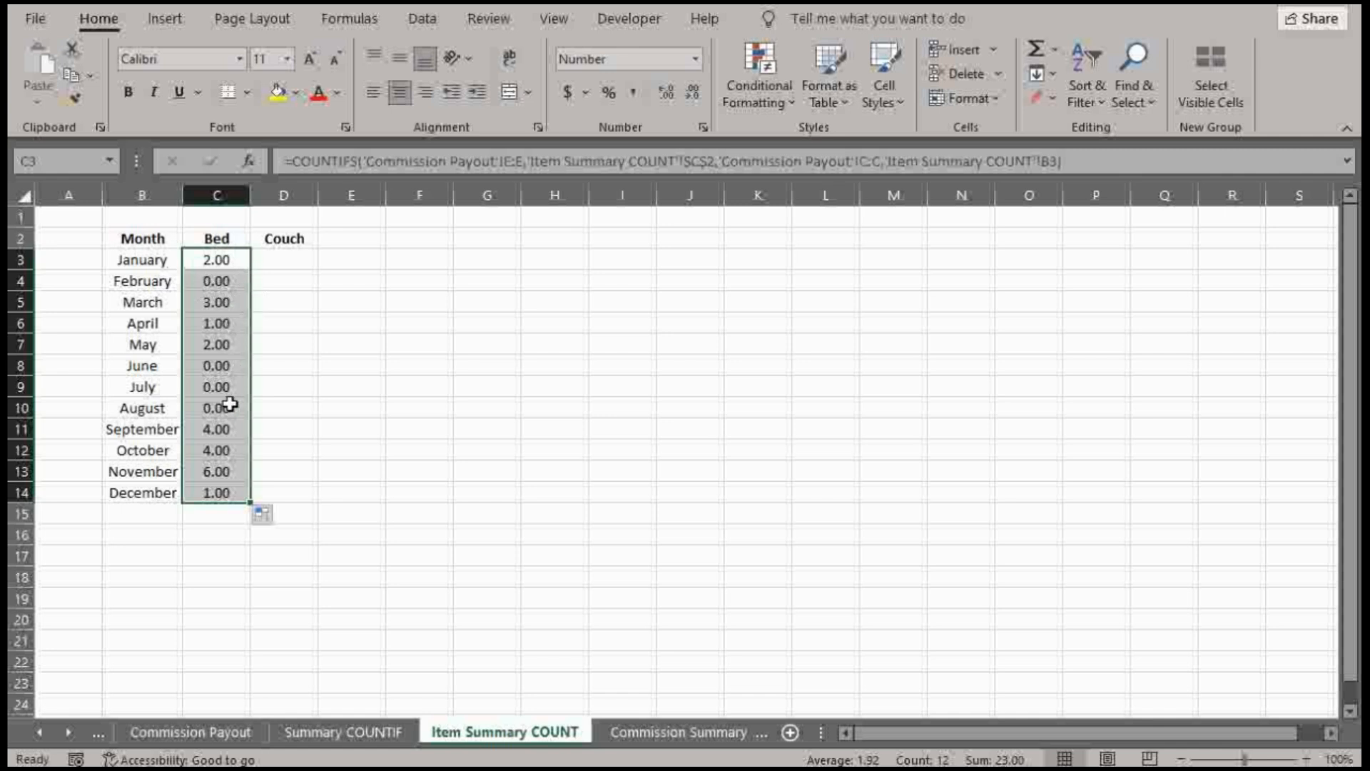
pyautogui.moveTo(282, 258)
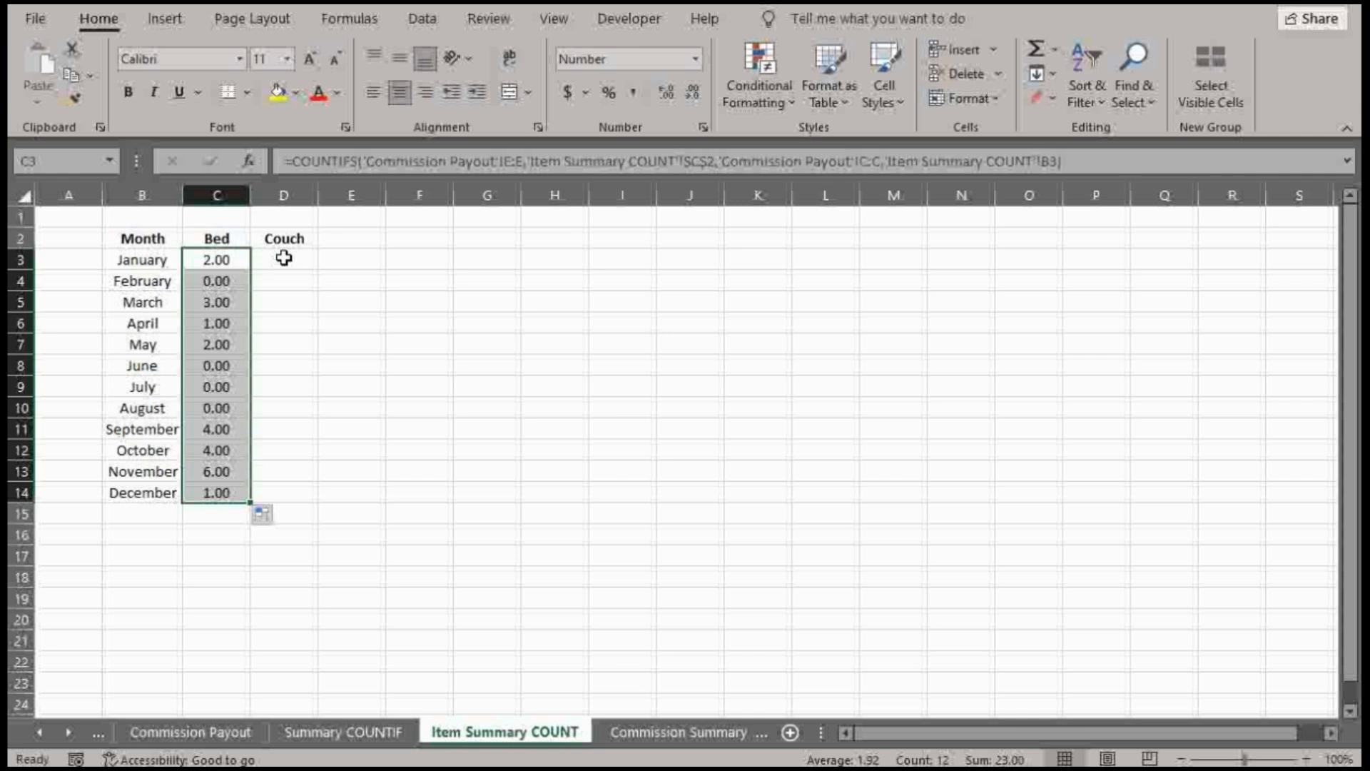
pyautogui.moveTo(249, 506)
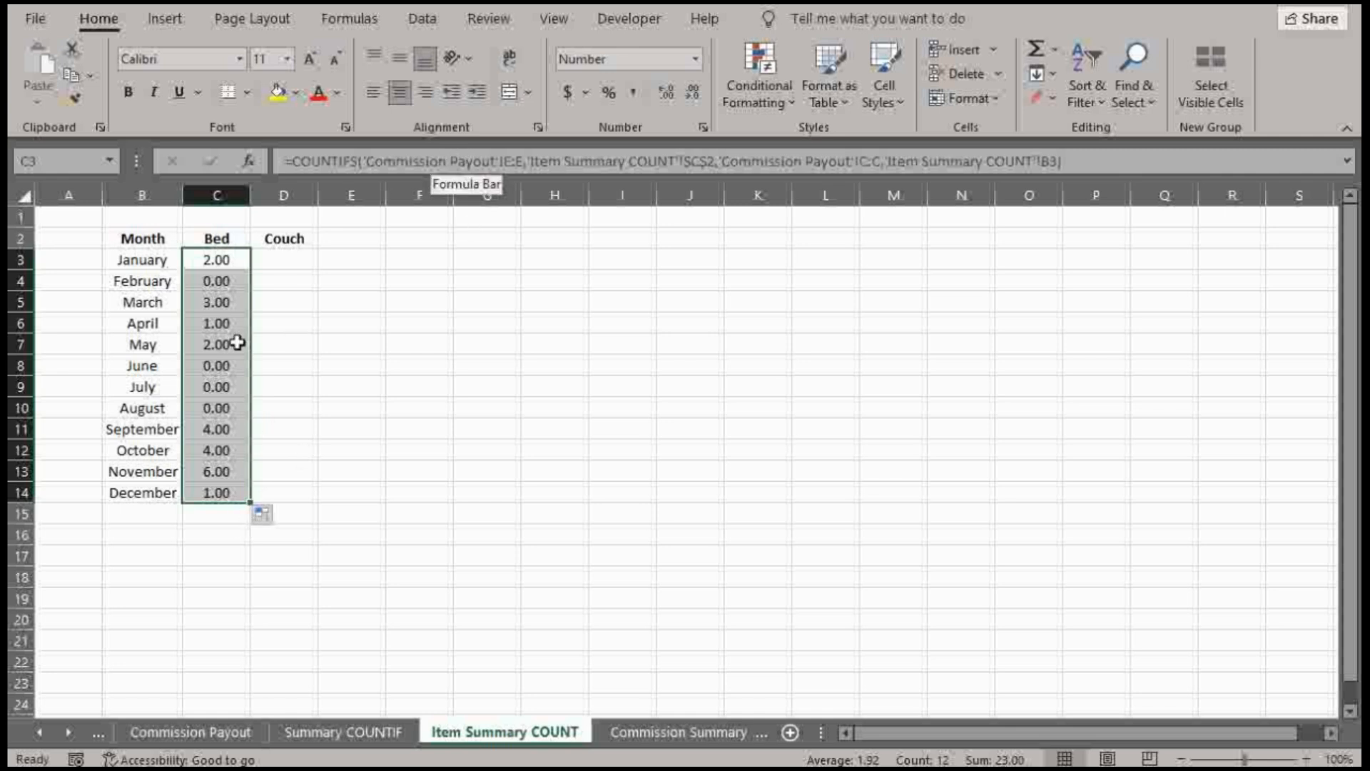
pyautogui.moveTo(530, 212)
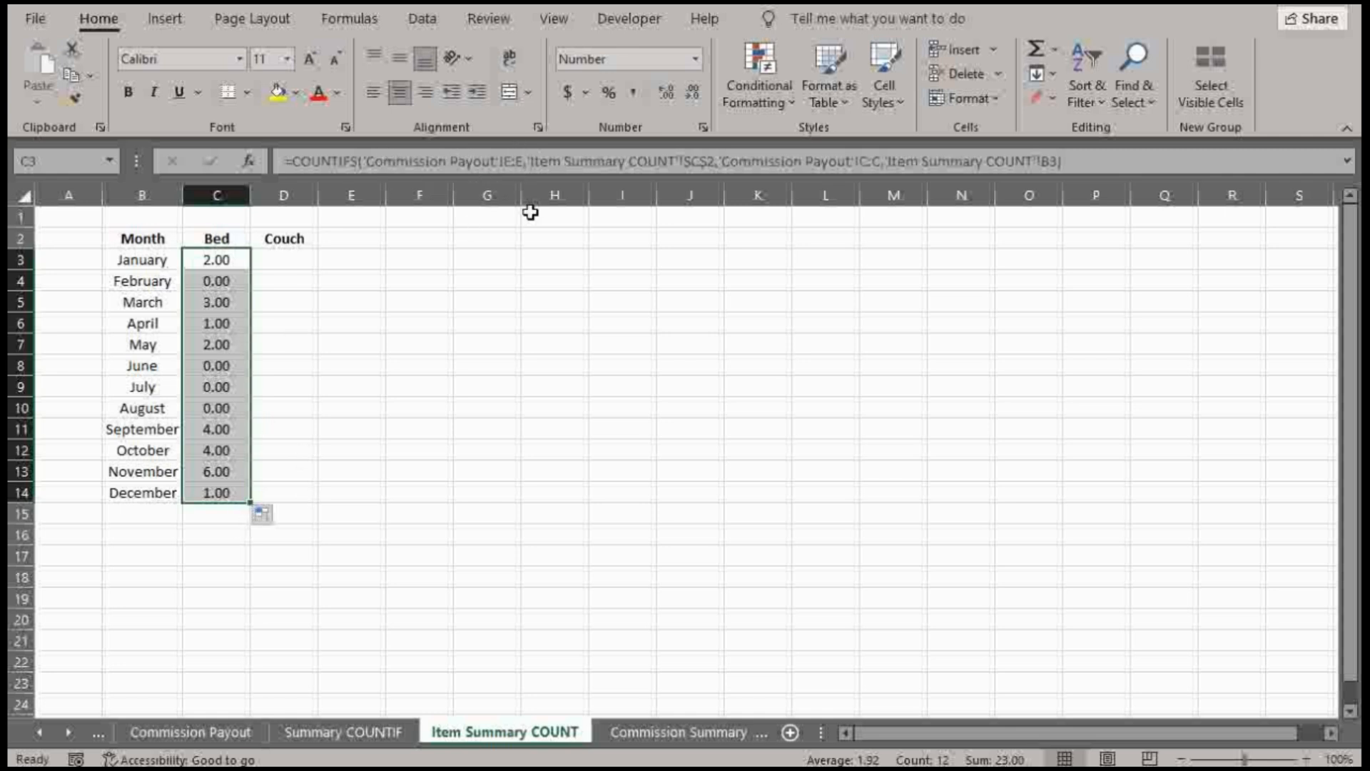
pyautogui.moveTo(294, 256)
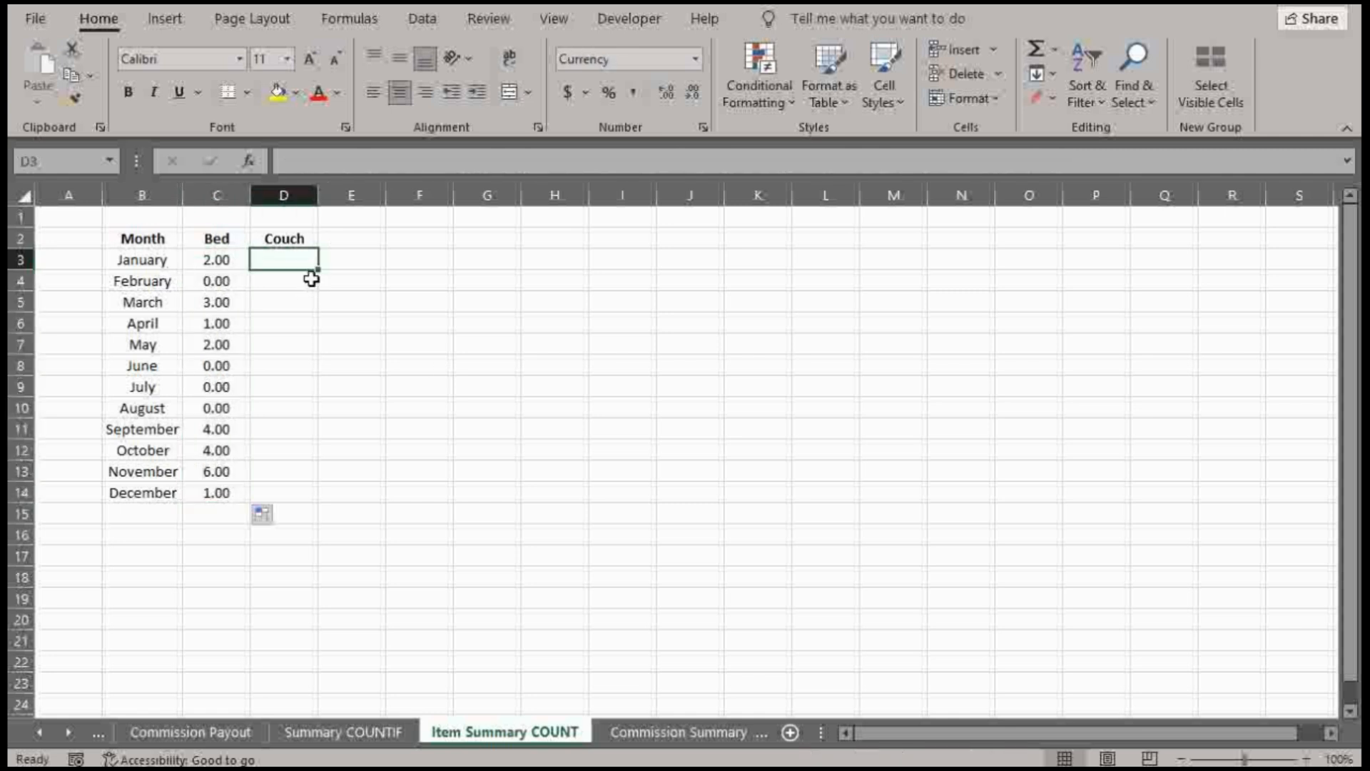
# - Type a COUNTIFS in D3 matching Item of Sale to locked $D$2 and Month to January
pyautogui.write('=cou')
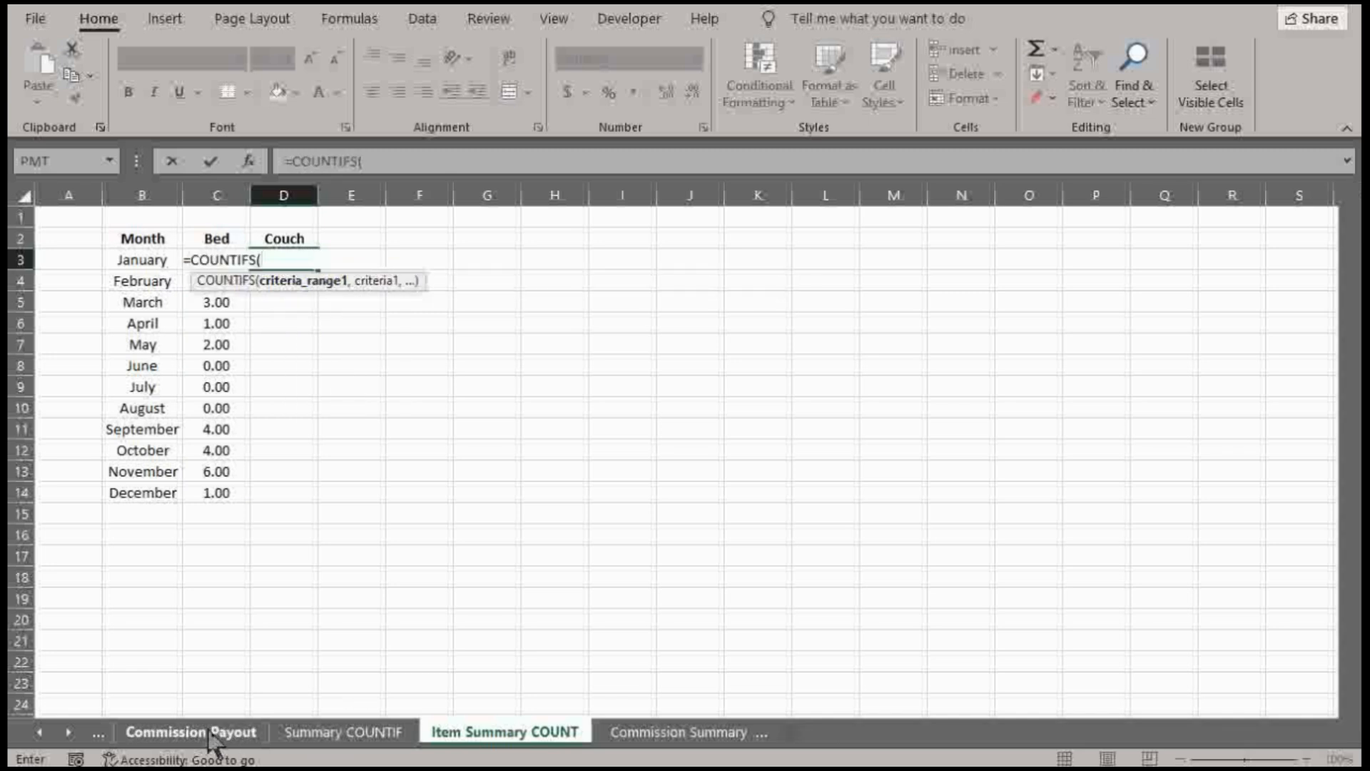
pyautogui.click(192, 731)
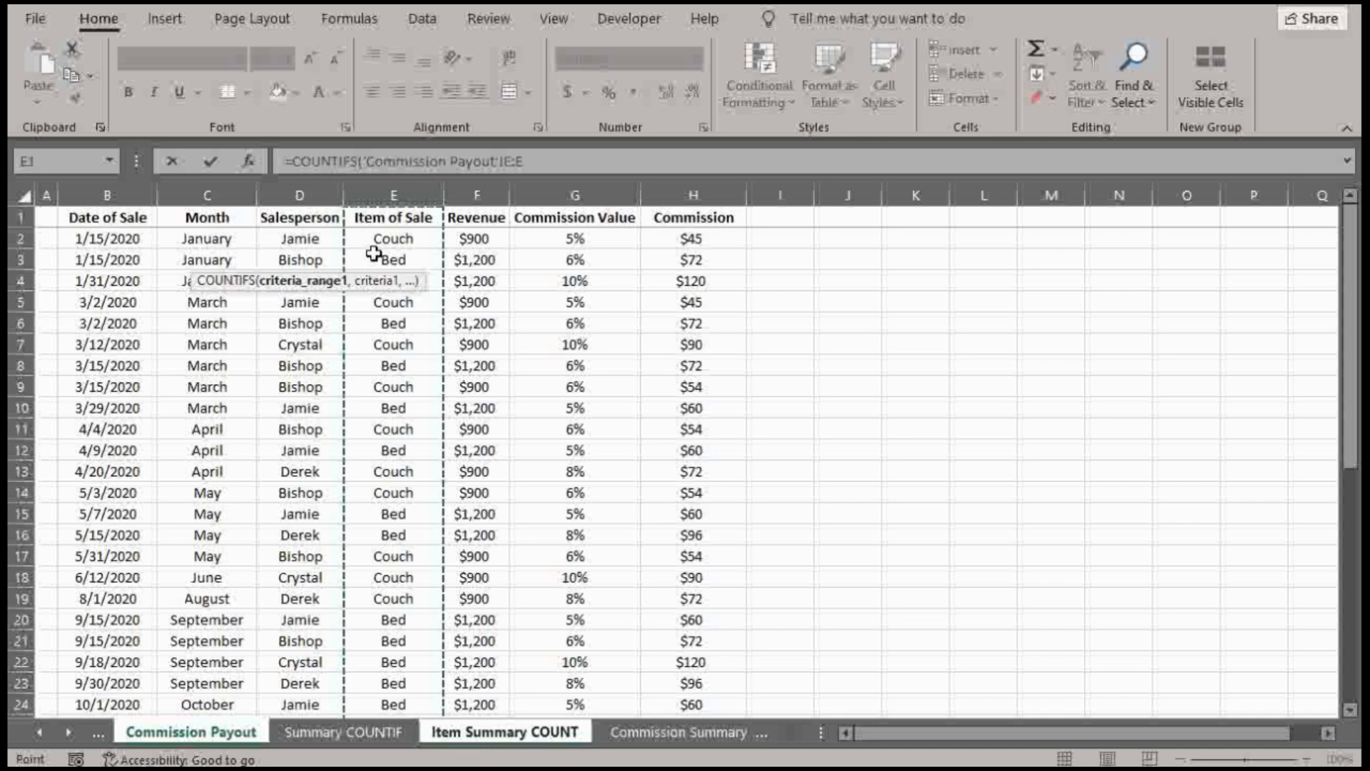
pyautogui.moveTo(315, 284)
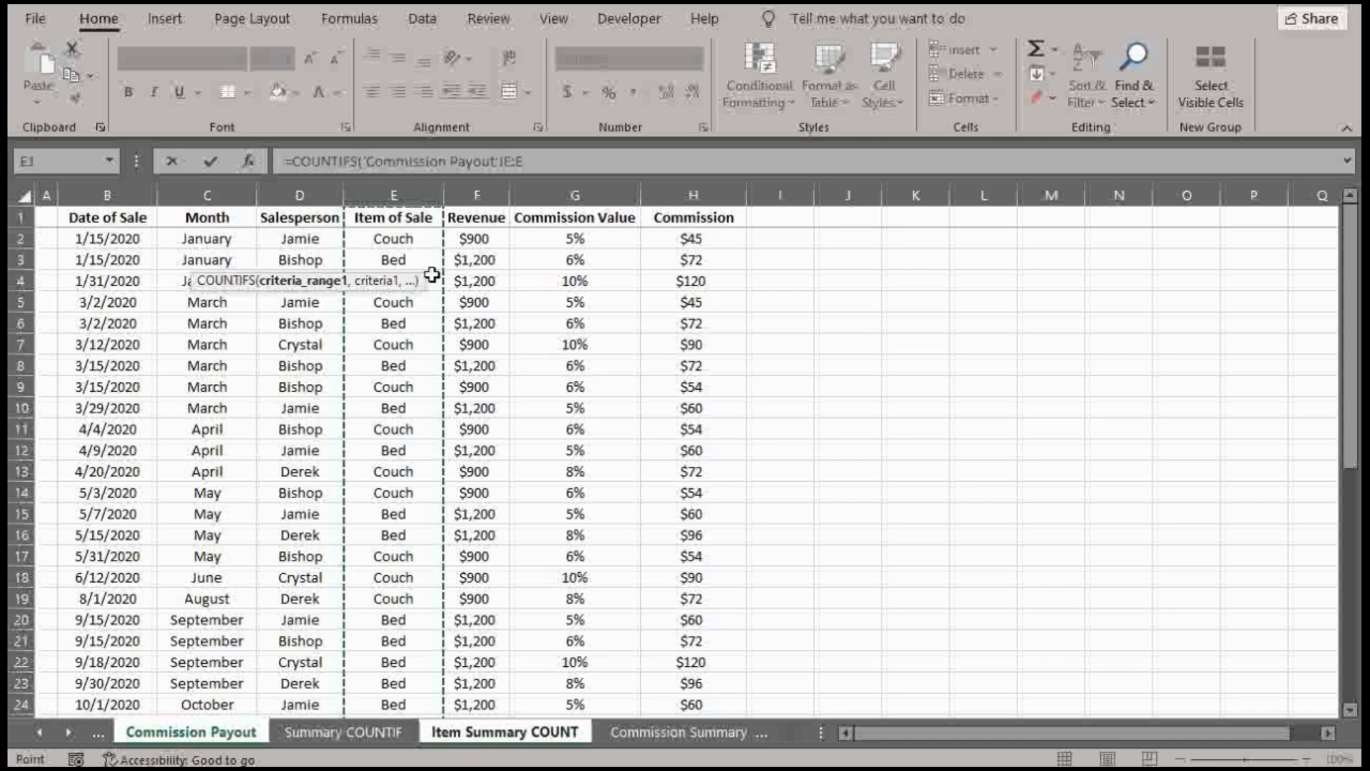
pyautogui.write(",'Item Summary COUNT'!D2")
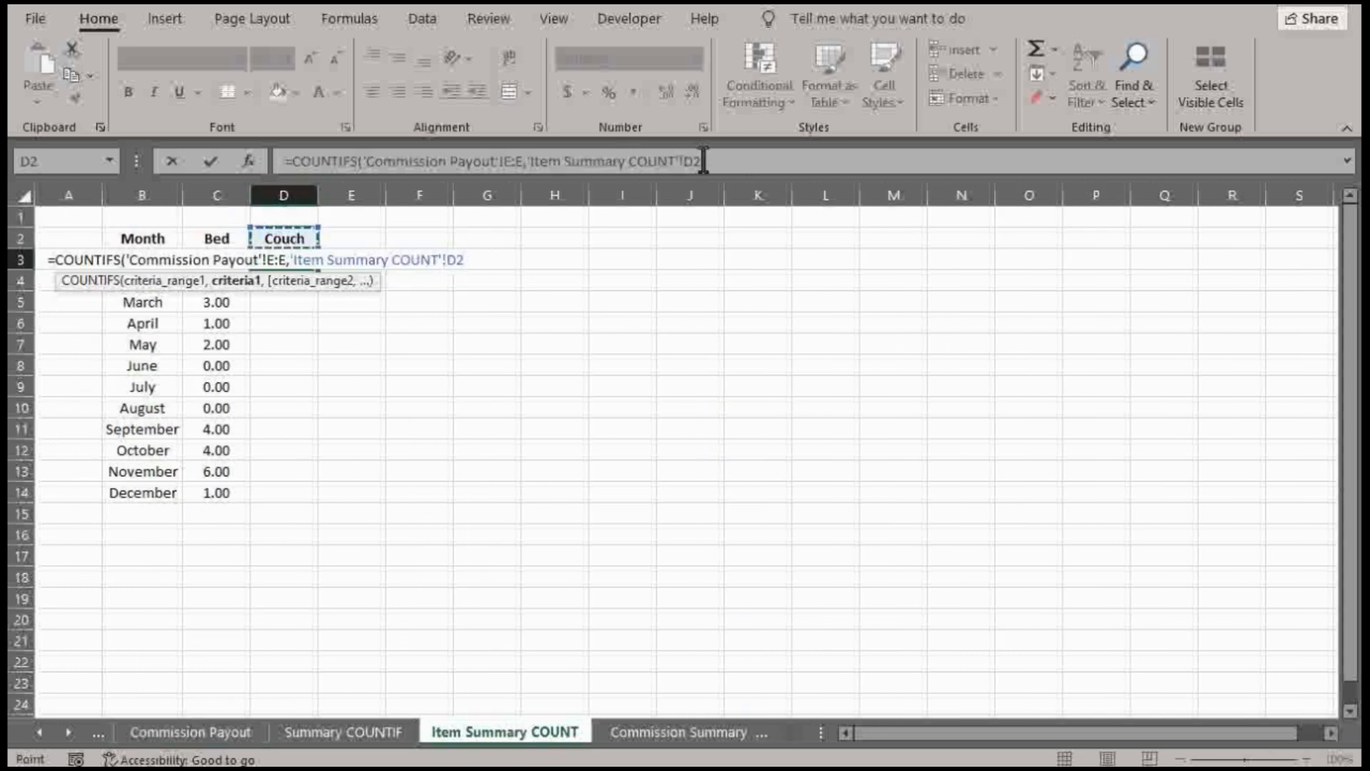
pyautogui.press('f4')
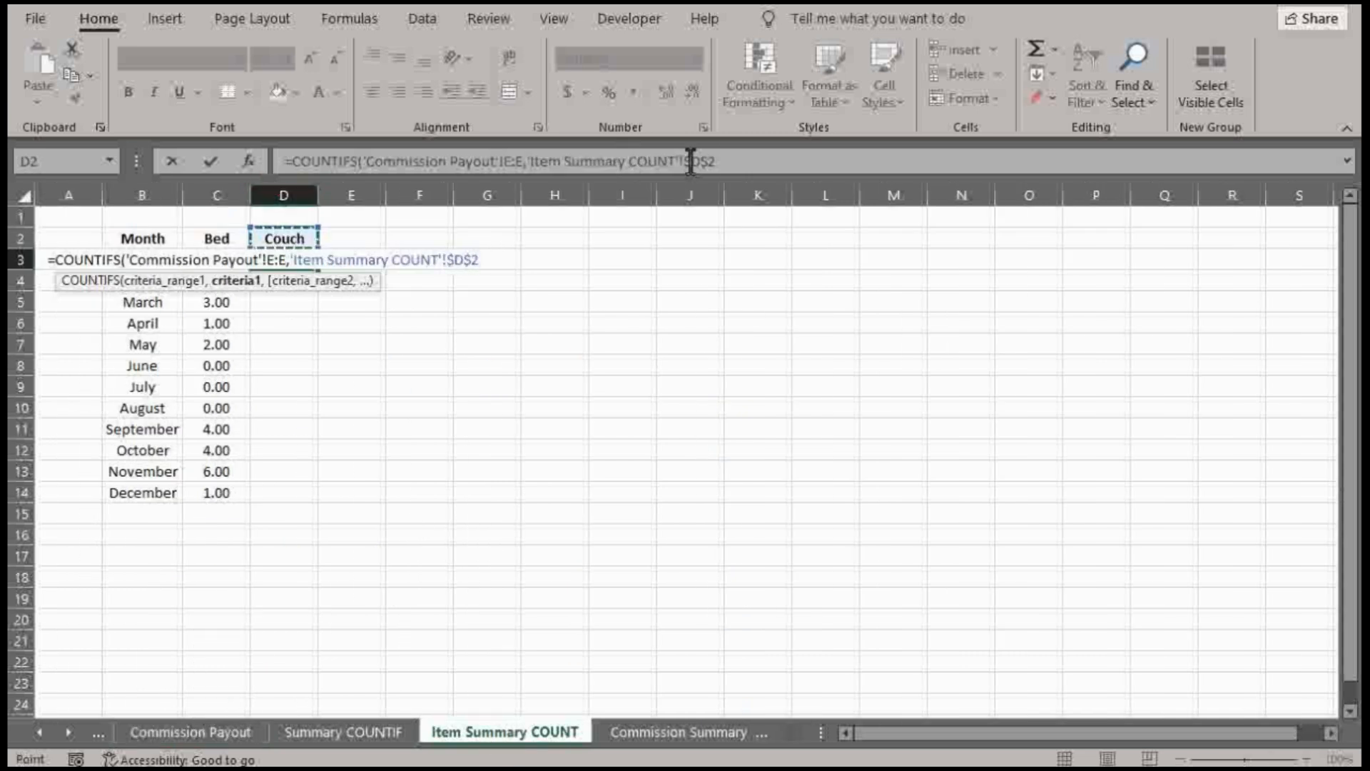
pyautogui.write(",'Commission Payout'!C:C,")
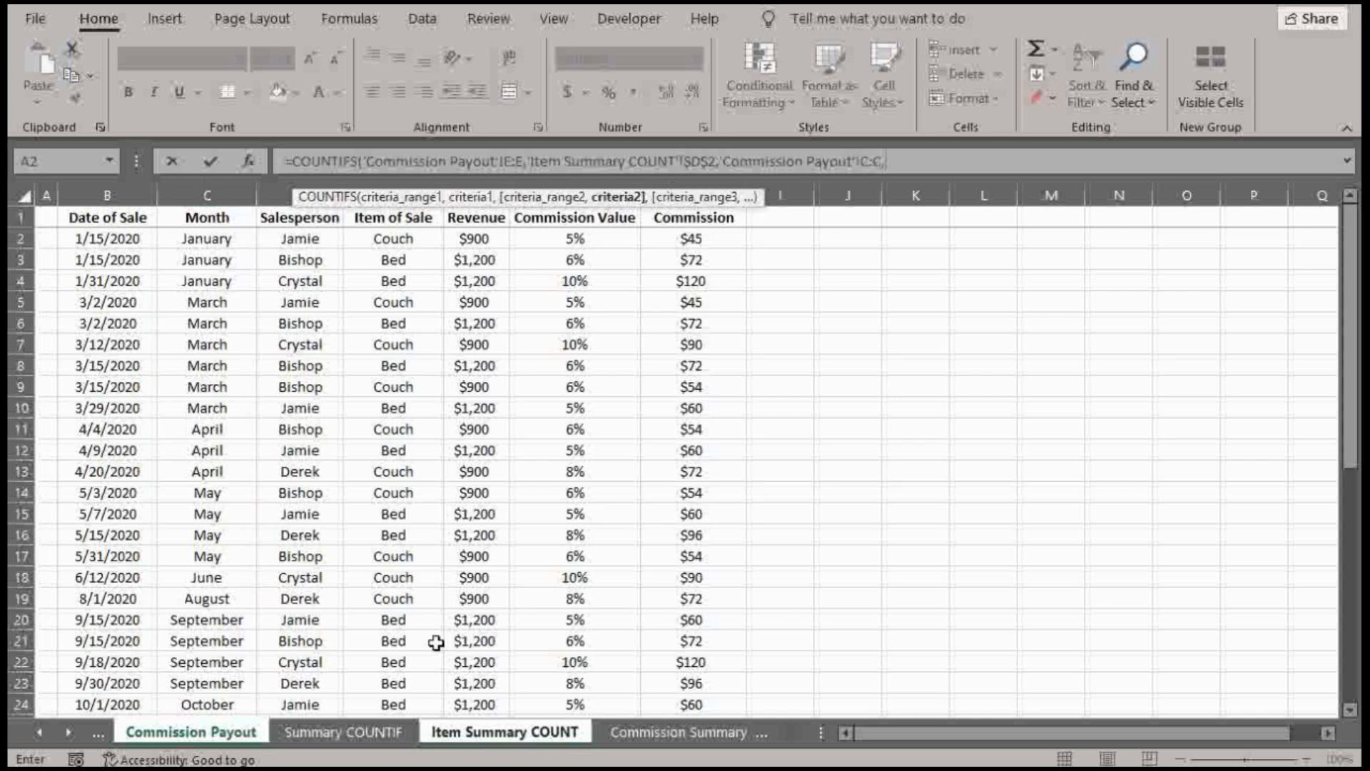
pyautogui.click(504, 731)
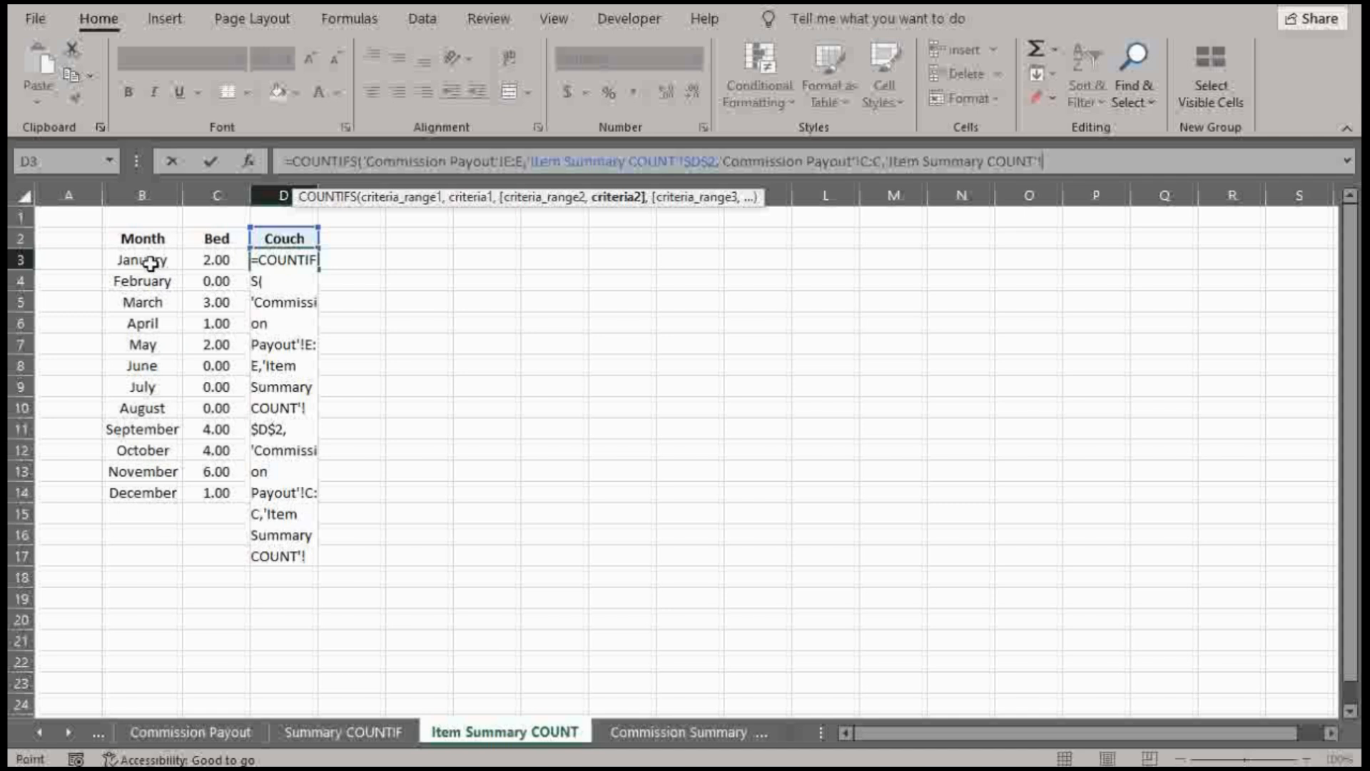
pyautogui.click(141, 260)
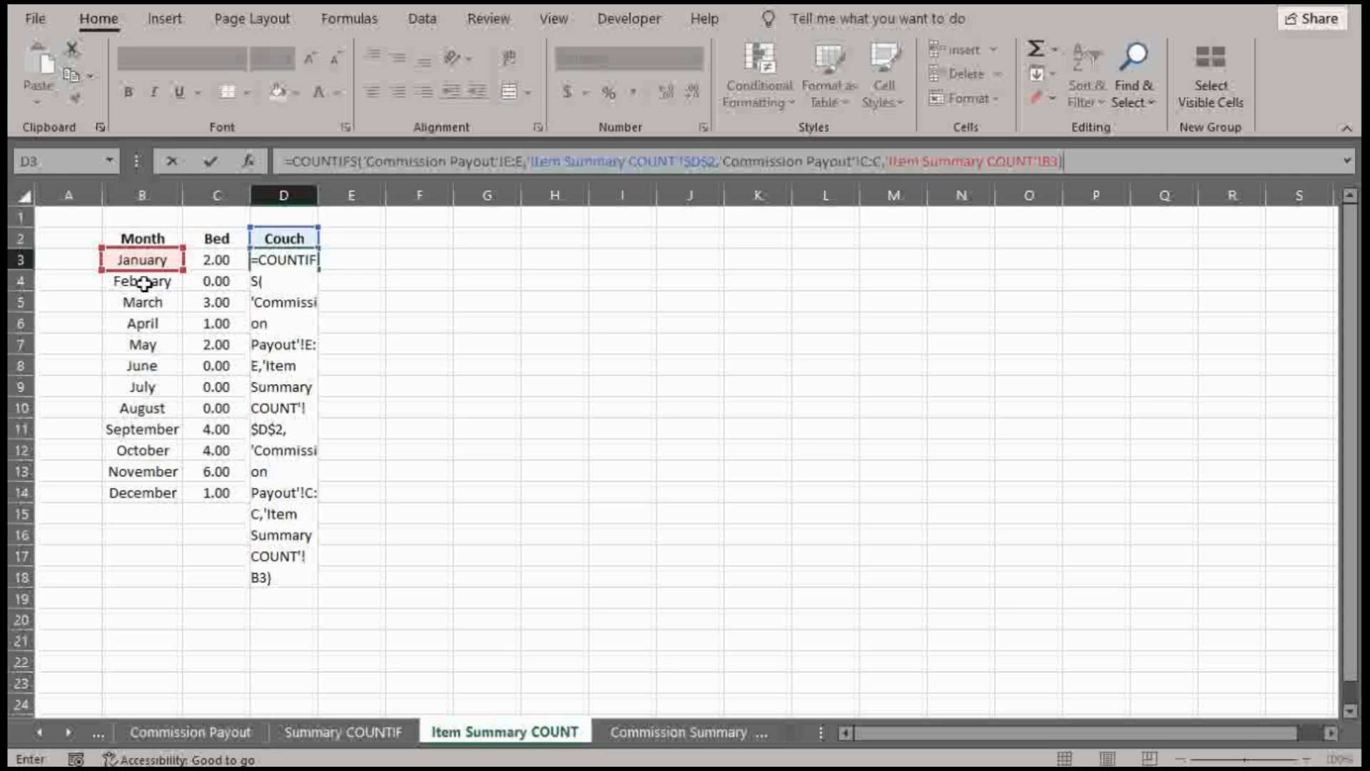
pyautogui.moveTo(365, 330)
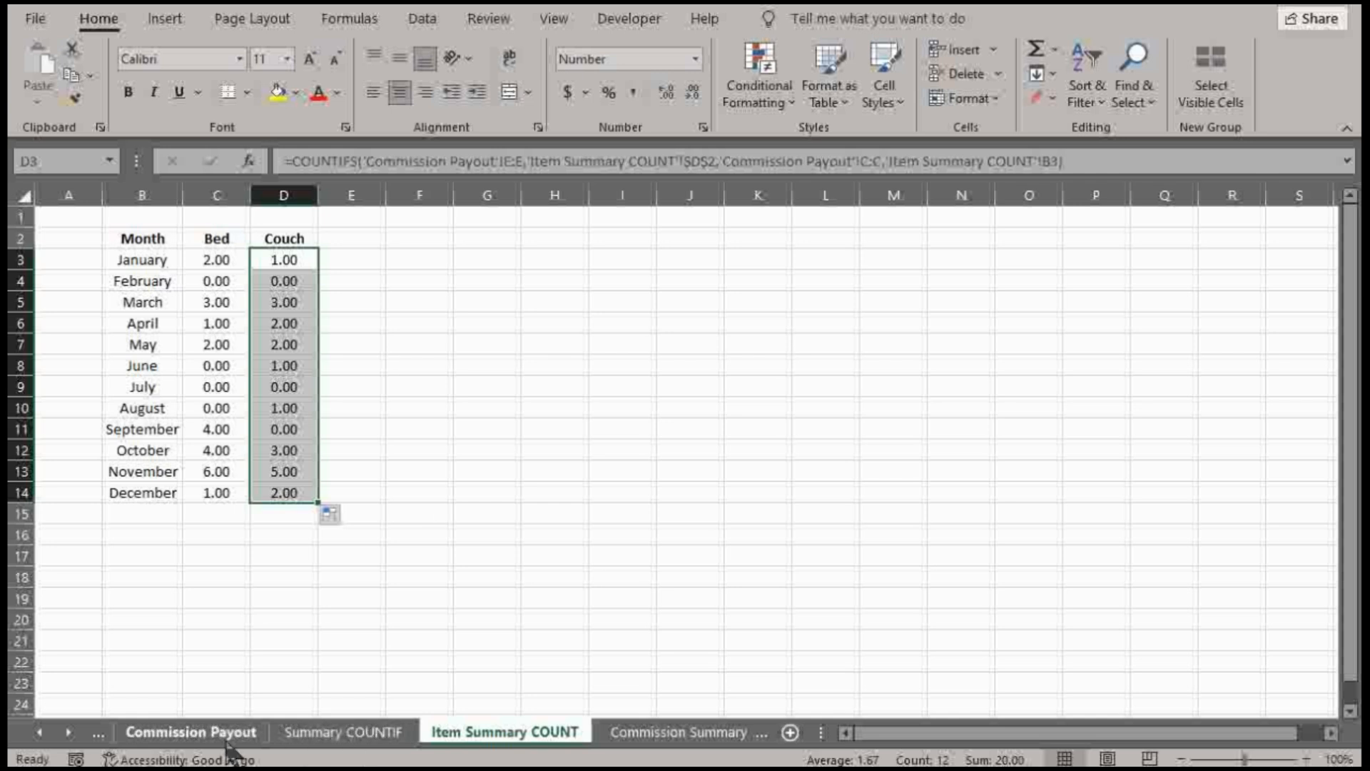
pyautogui.click(191, 731)
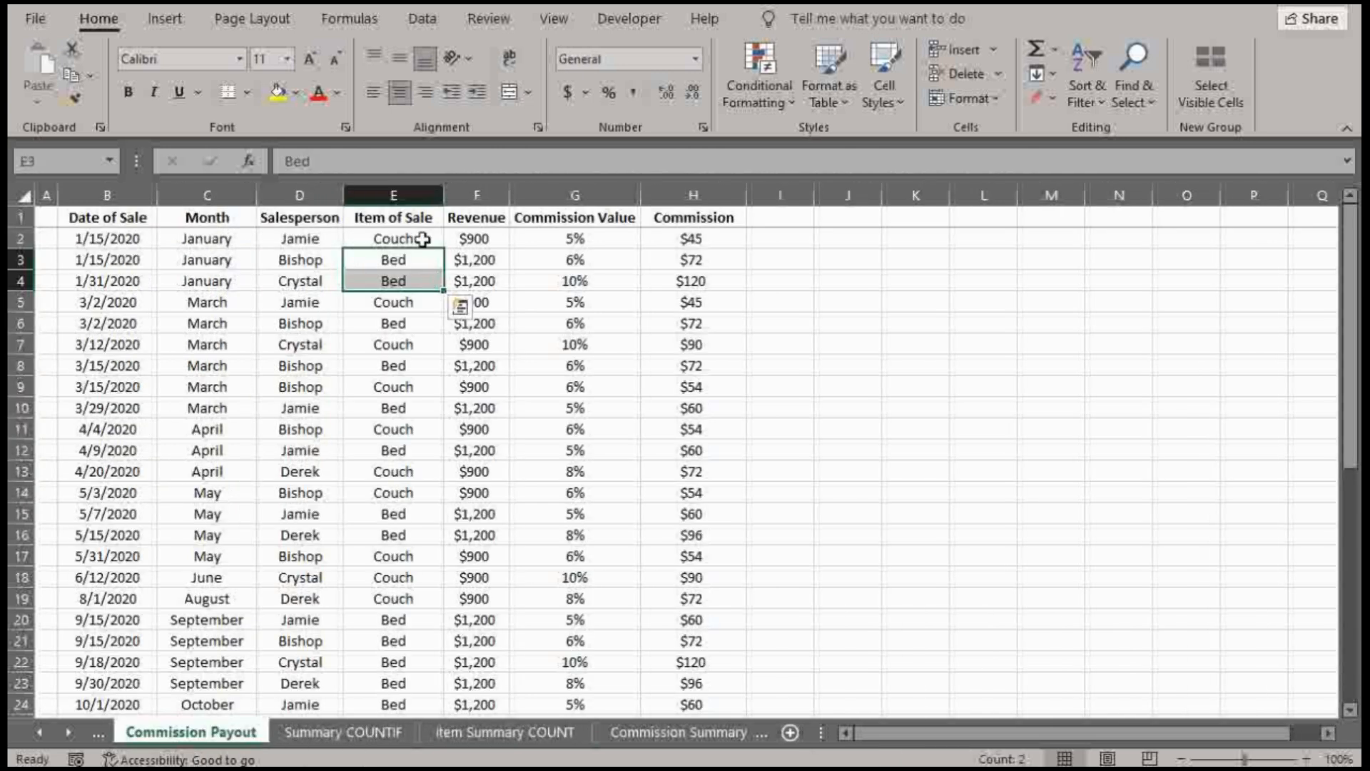
pyautogui.click(505, 732)
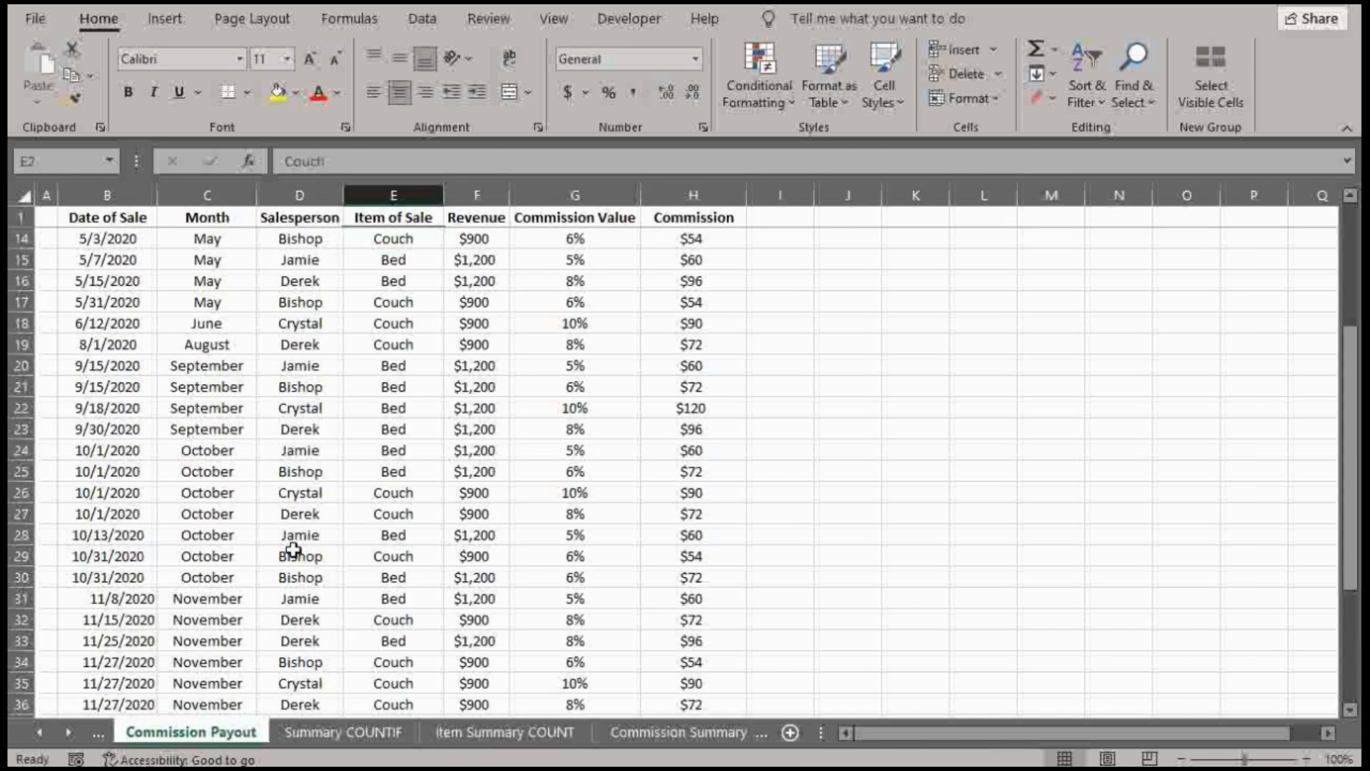
pyautogui.scroll(-3)
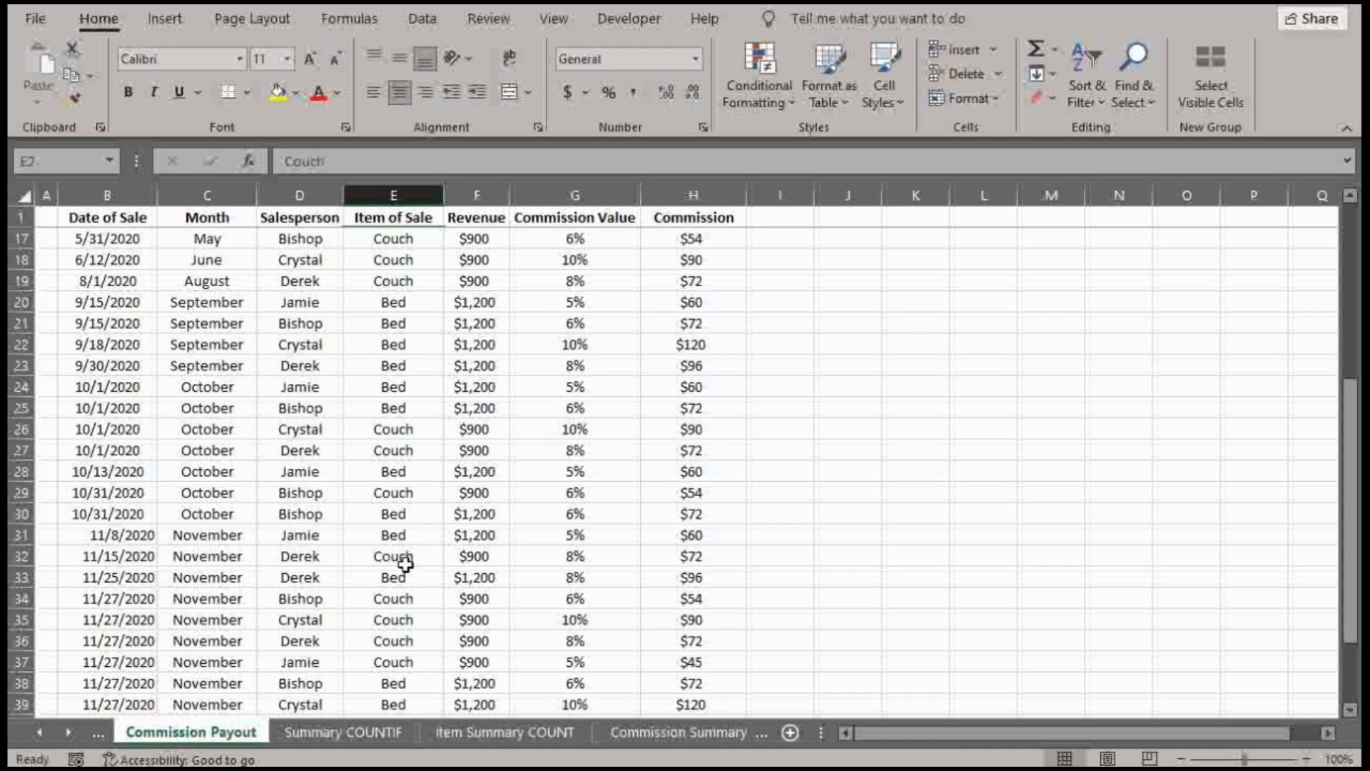
pyautogui.click(392, 618)
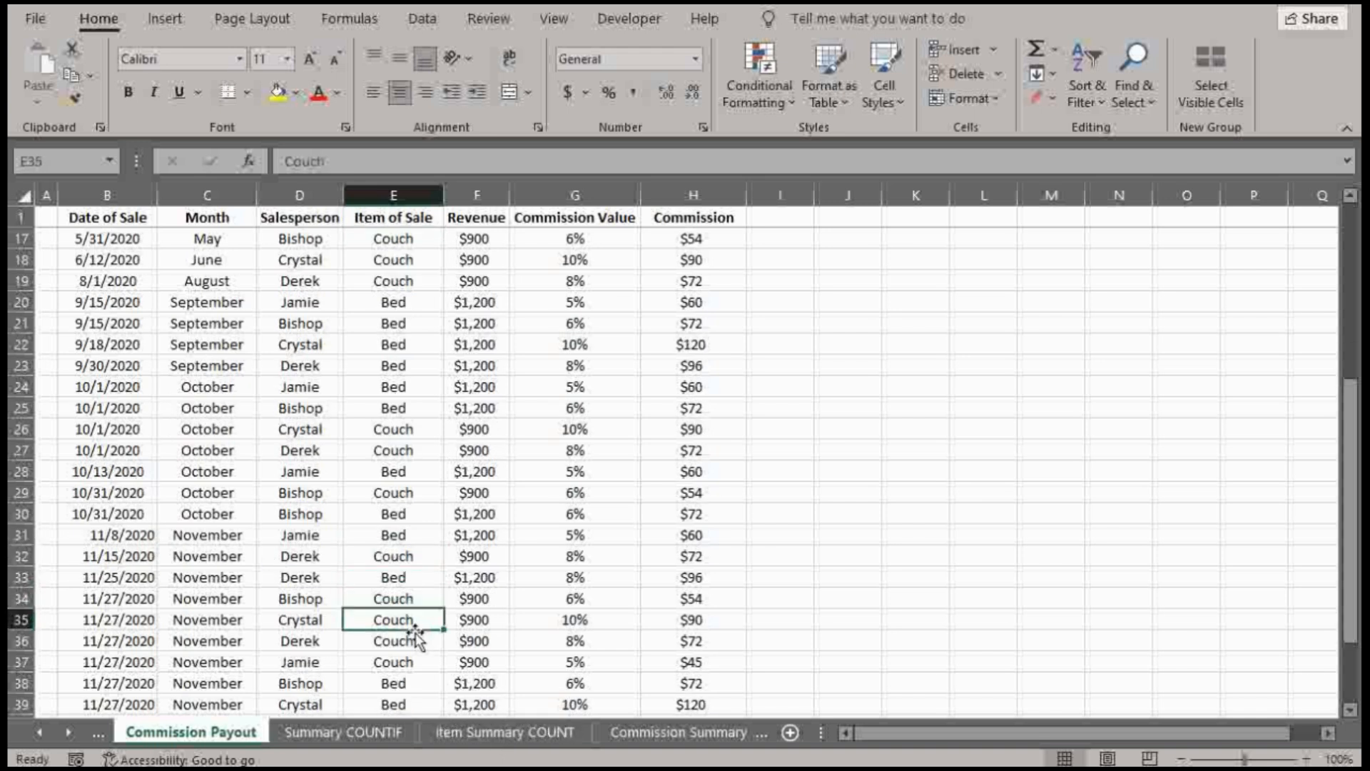
pyautogui.click(505, 732)
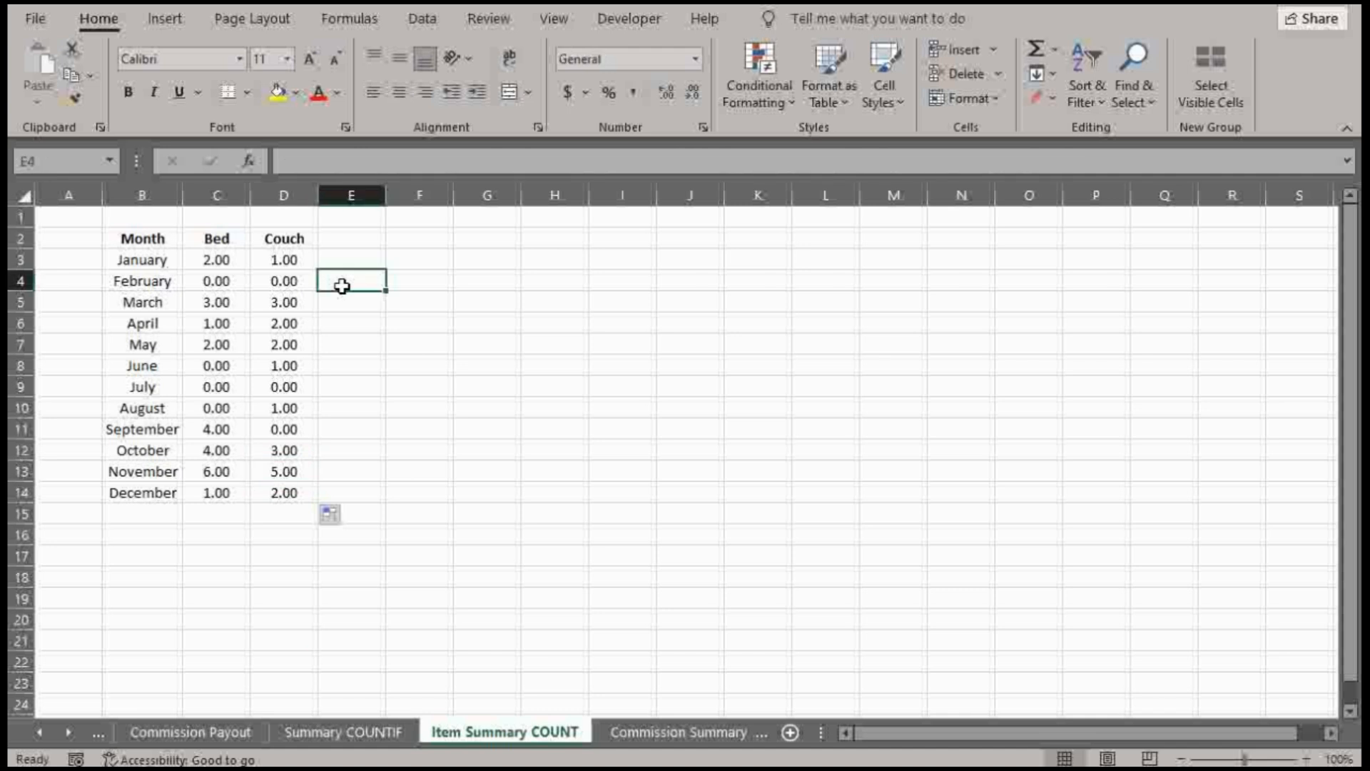